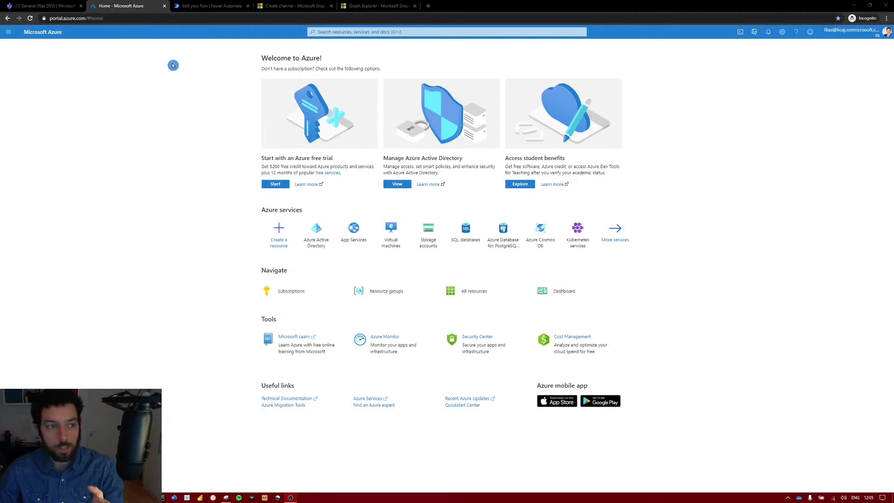
{"action": "mouse_move", "coordinate": [154, 62]}
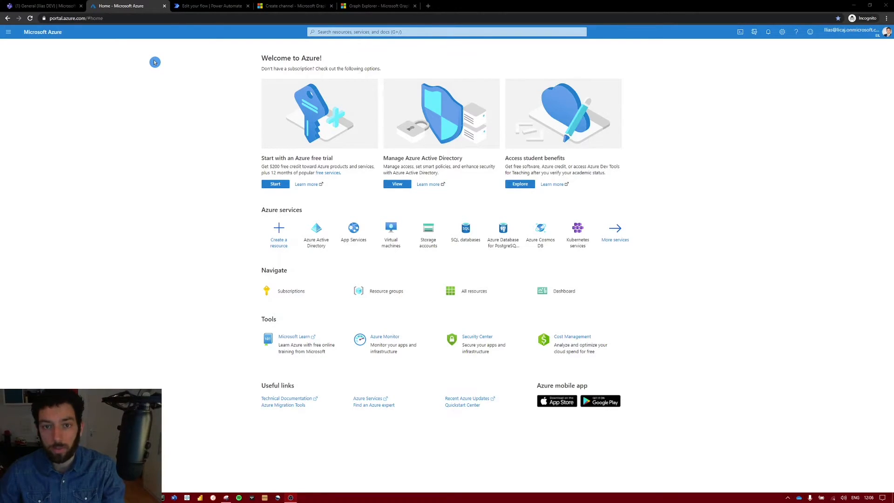
{"action": "mouse_move", "coordinate": [614, 95]}
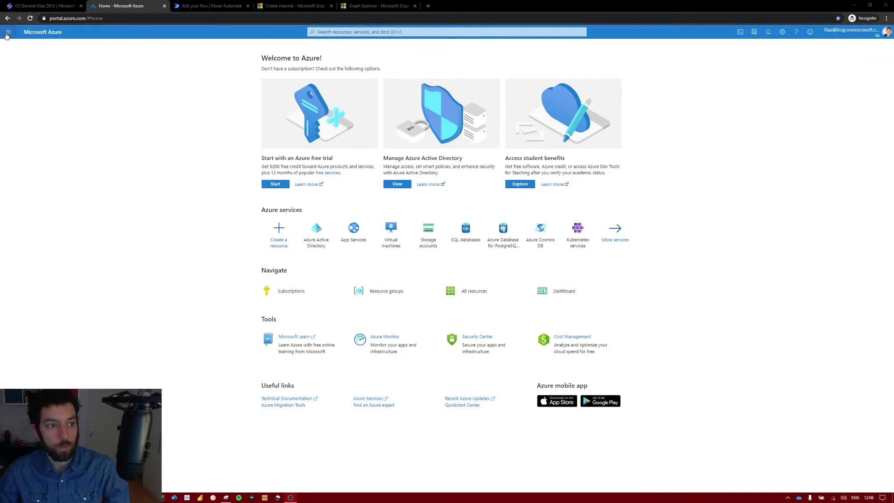
Open Azure Active Directory for the EIL tenant from the portal's service menu.
{"action": "left_click", "coordinate": [8, 32]}
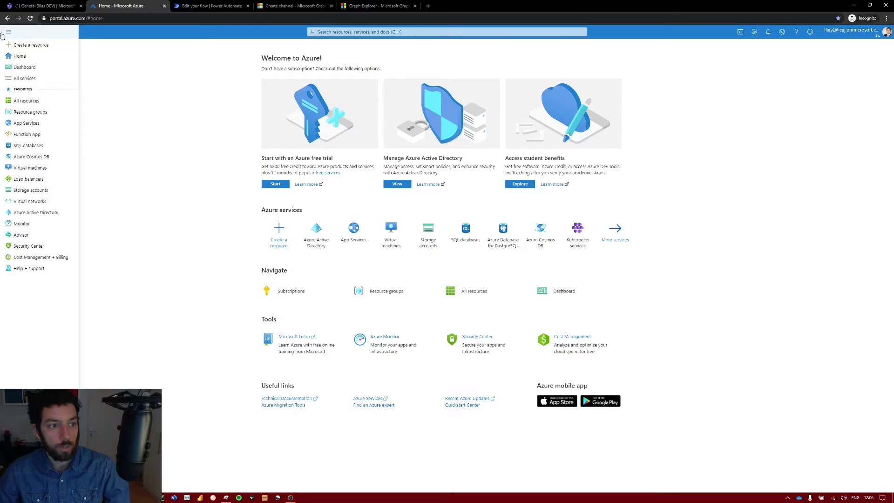
{"action": "mouse_move", "coordinate": [171, 139]}
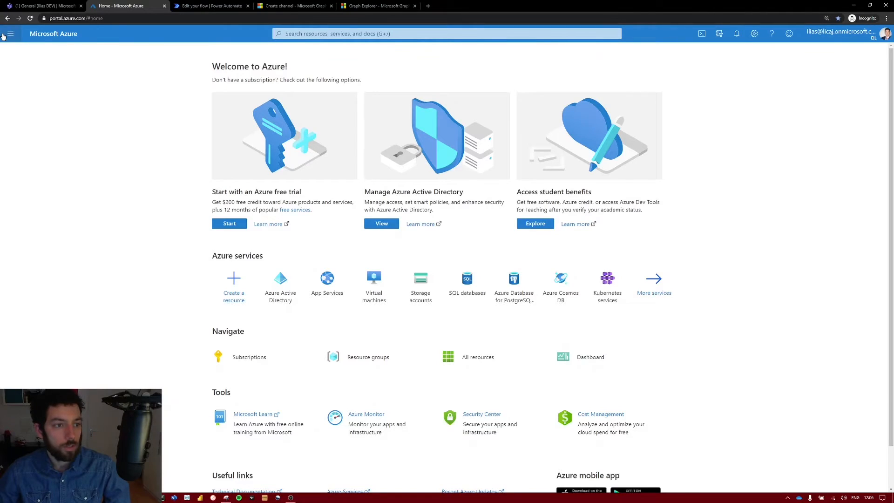
{"action": "left_click", "coordinate": [10, 34]}
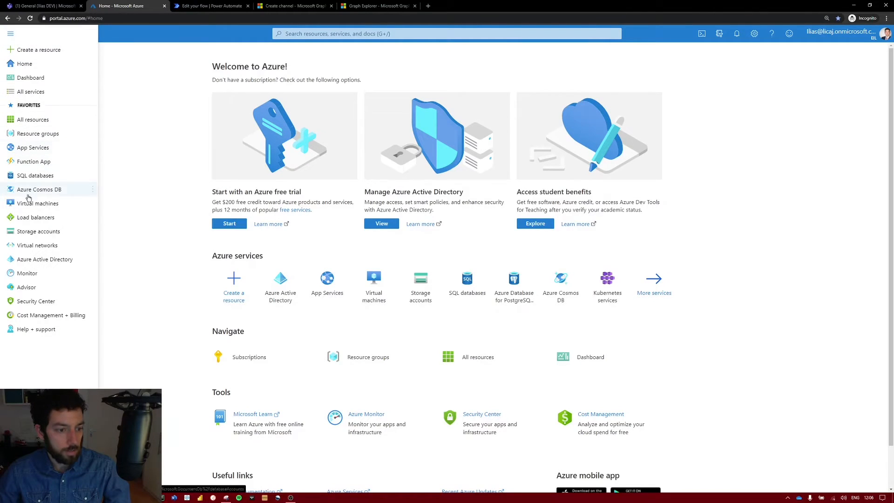
{"action": "left_click", "coordinate": [10, 33]}
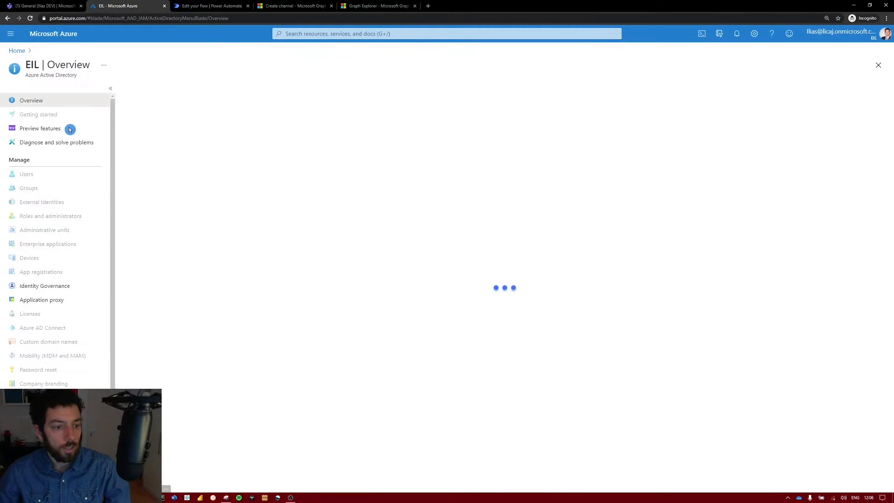
Start a new app registration under App registrations, naming it PowerAutomateApp.
{"action": "left_click", "coordinate": [41, 272]}
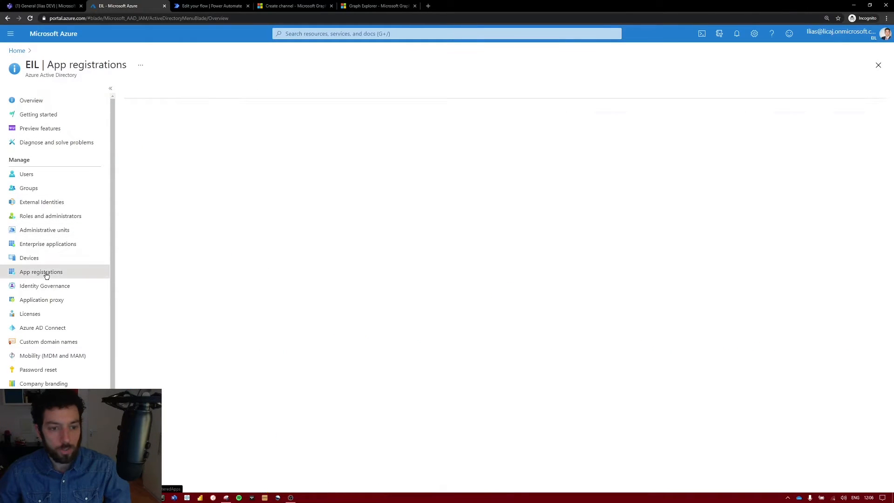
{"action": "left_click", "coordinate": [41, 271]}
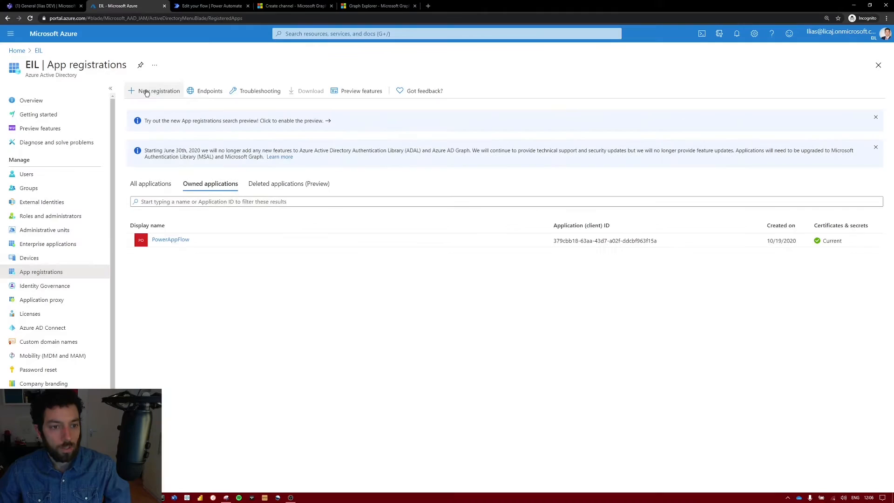
{"action": "left_click", "coordinate": [159, 91]}
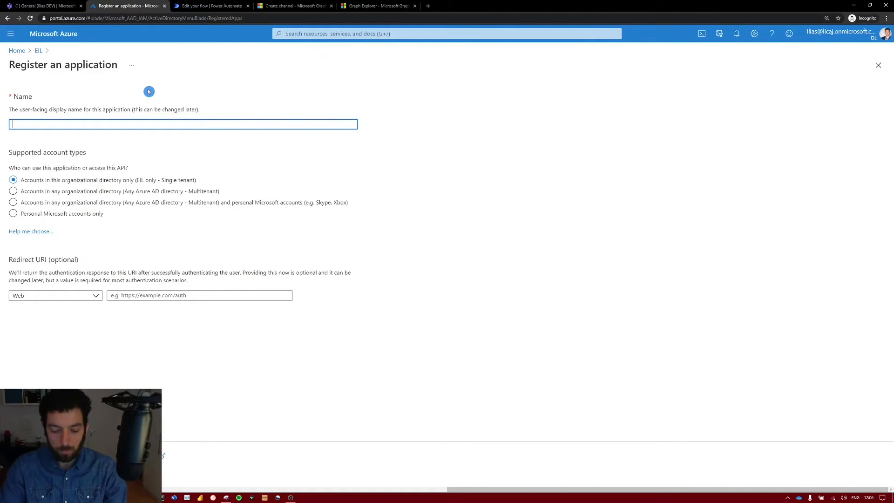
{"action": "type", "text": "Po"}
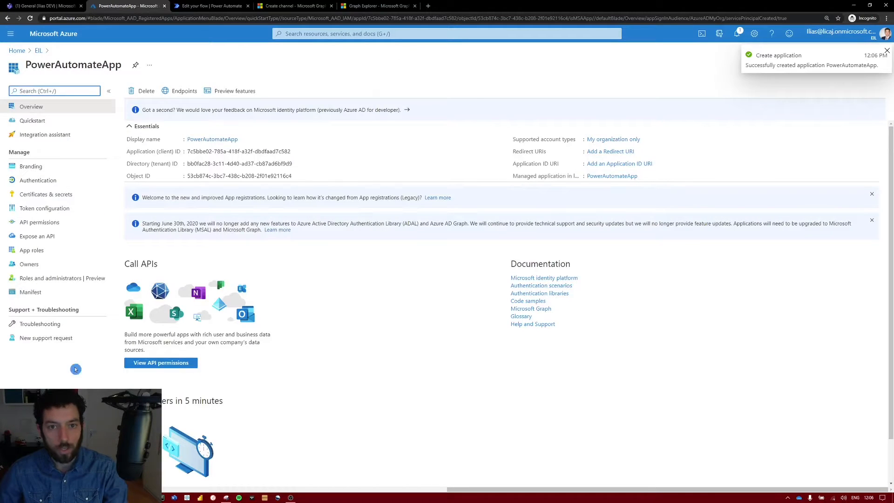
{"action": "mouse_move", "coordinate": [151, 161]}
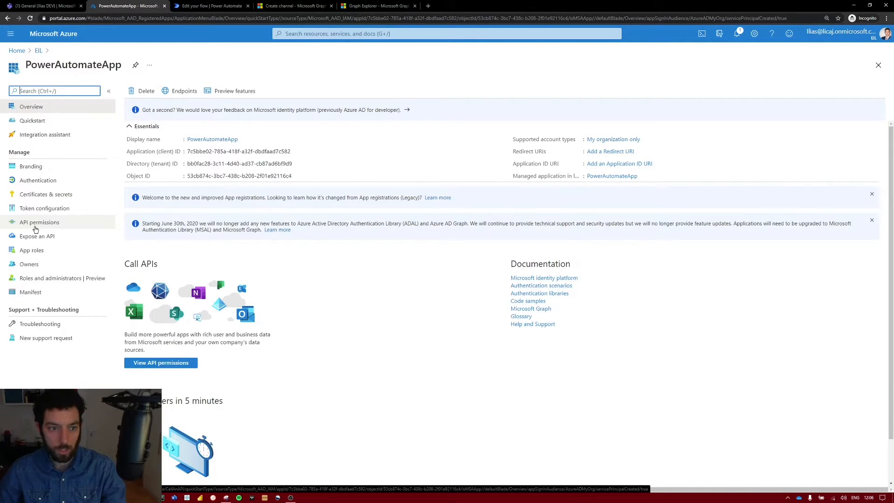
Add Microsoft Graph application permissions Domain.Read.All and Domain.ReadWrite.All via API permissions.
{"action": "left_click", "coordinate": [39, 221]}
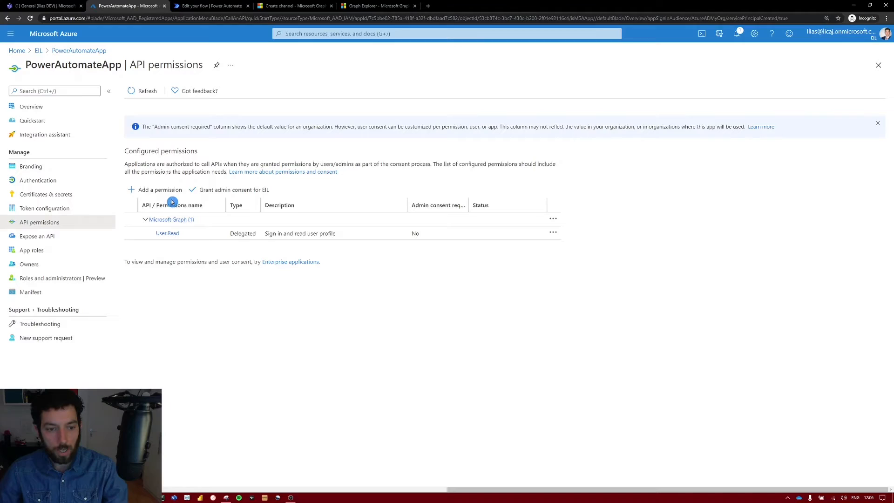
{"action": "mouse_move", "coordinate": [161, 189]}
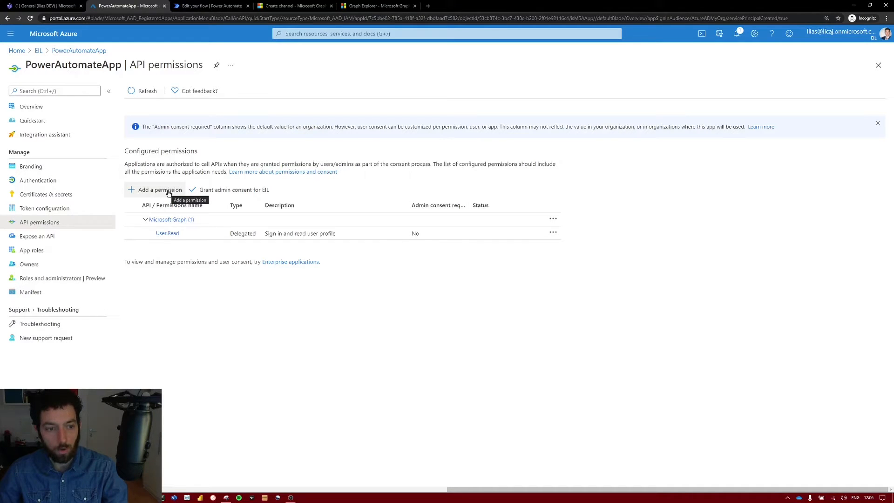
{"action": "left_click", "coordinate": [158, 189]}
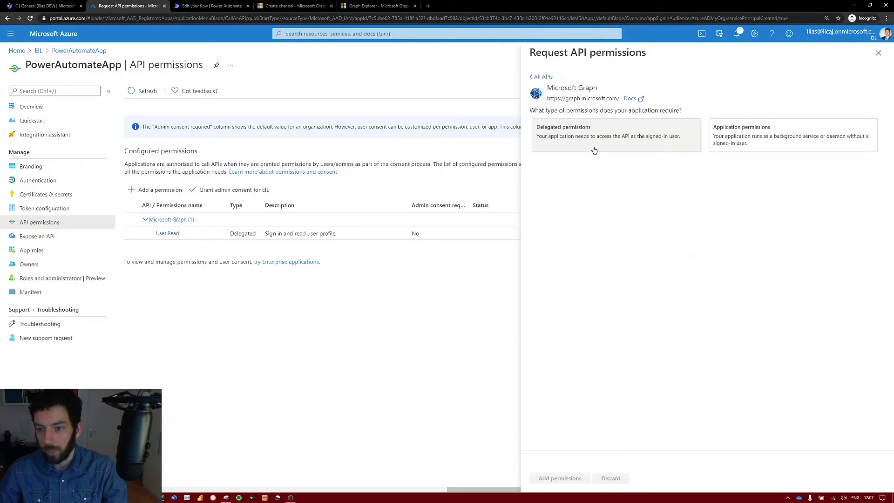
{"action": "left_click", "coordinate": [792, 135]}
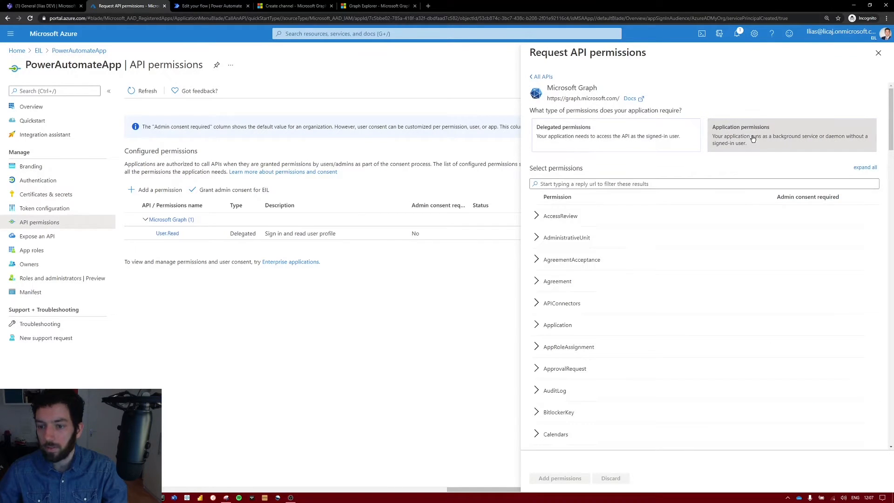
{"action": "type", "text": "domain"}
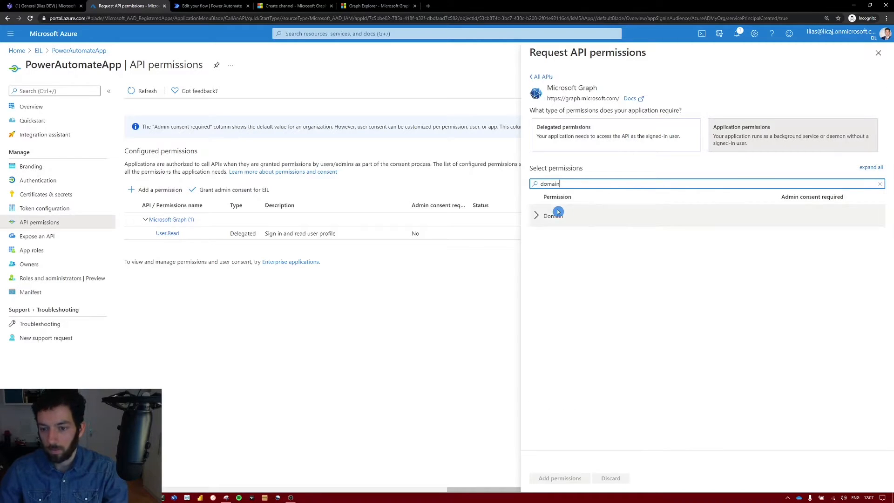
{"action": "left_click", "coordinate": [545, 215]}
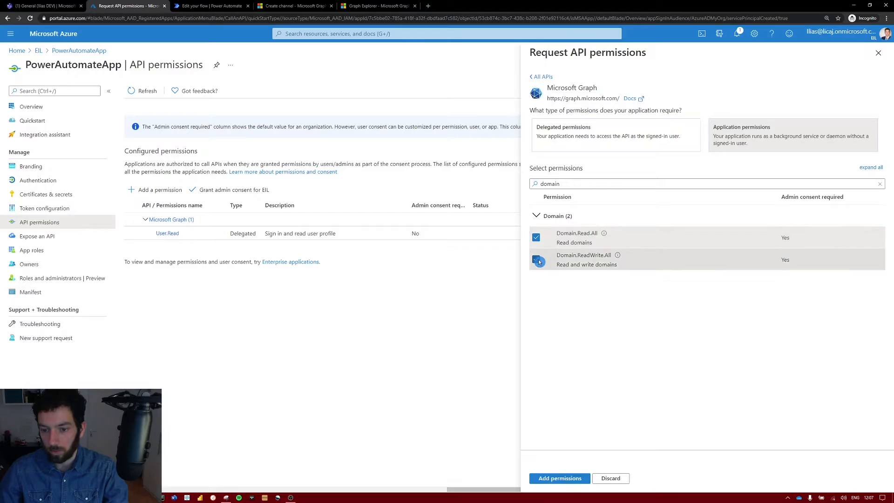
{"action": "left_click", "coordinate": [559, 478]}
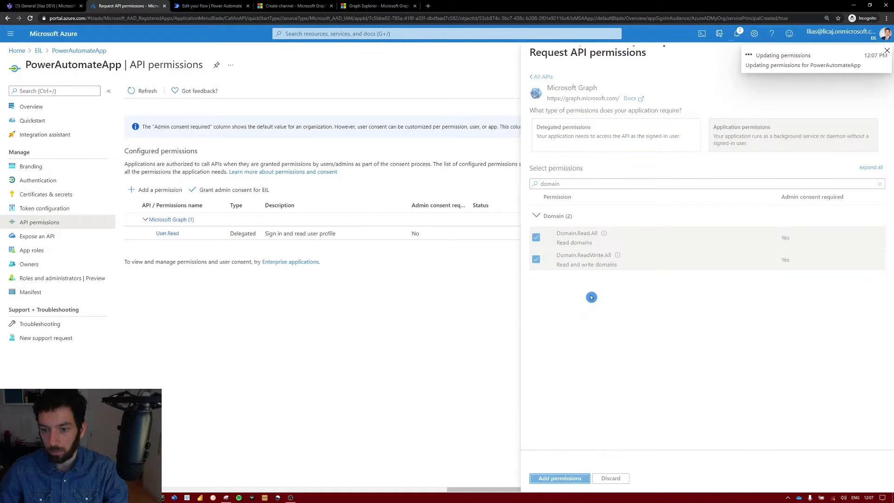
{"action": "left_click", "coordinate": [559, 478]}
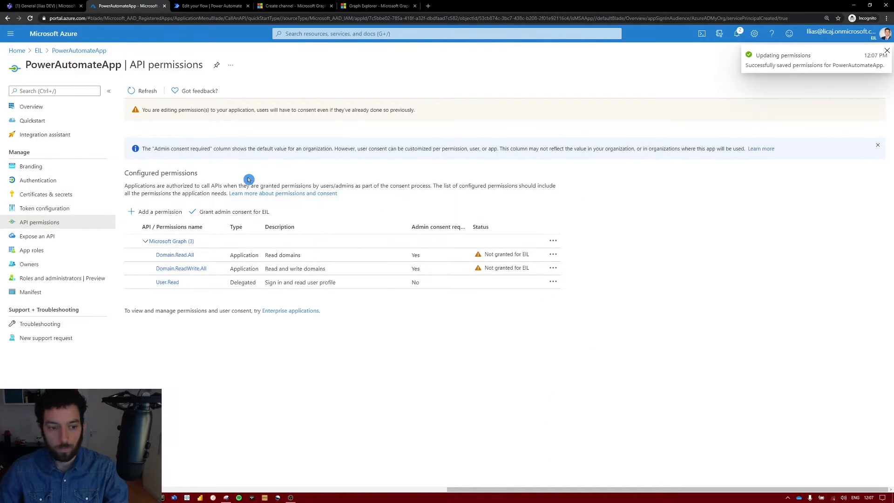
Add Microsoft Graph application permissions Group.ReadWrite.All and User.ReadWrite.All to the app.
{"action": "left_click", "coordinate": [160, 211]}
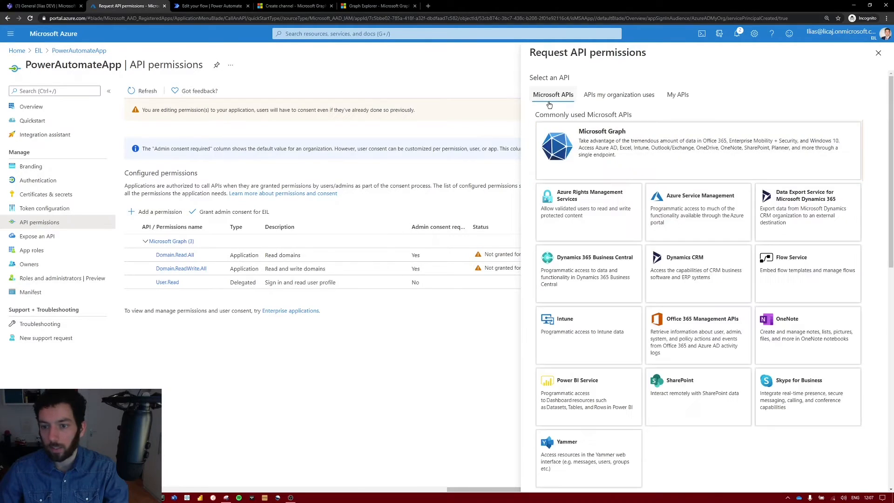
{"action": "left_click", "coordinate": [601, 147]}
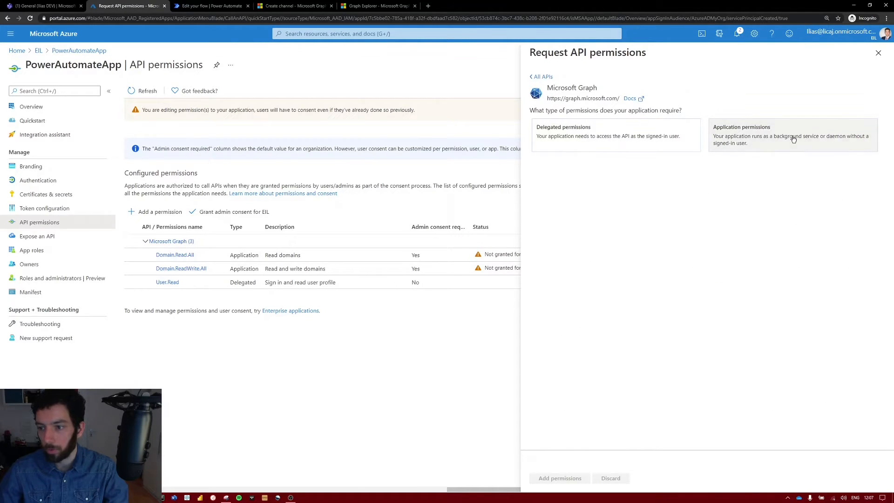
{"action": "left_click", "coordinate": [791, 135]}
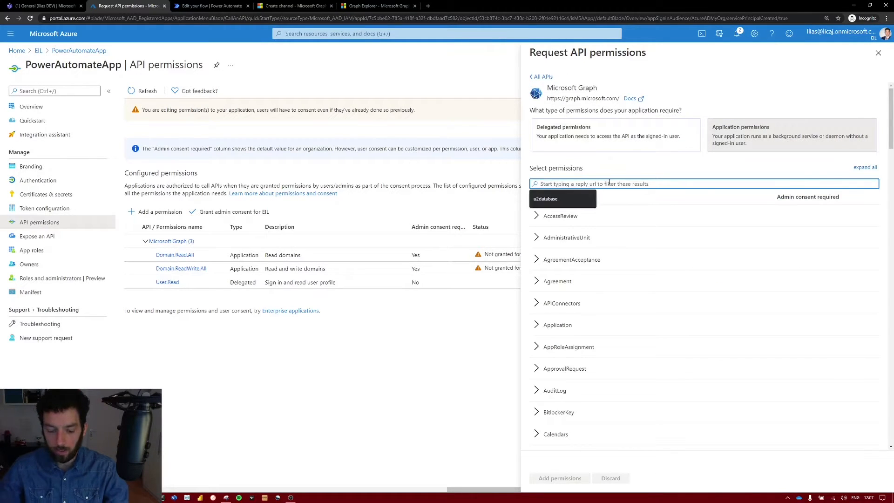
{"action": "type", "text": "group"}
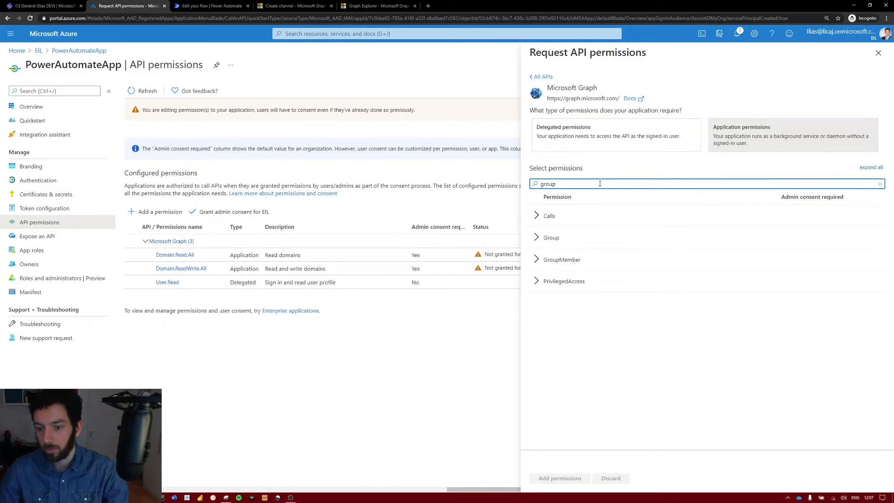
{"action": "left_click", "coordinate": [536, 237]}
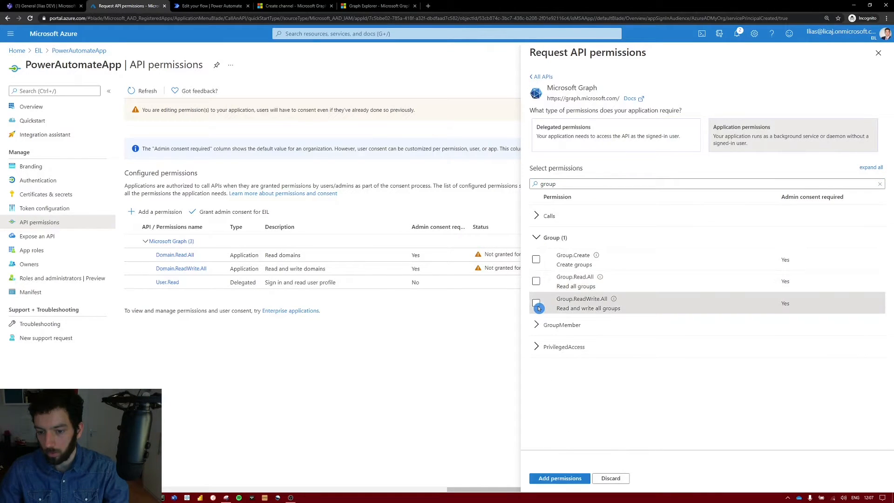
{"action": "left_click", "coordinate": [536, 302]}
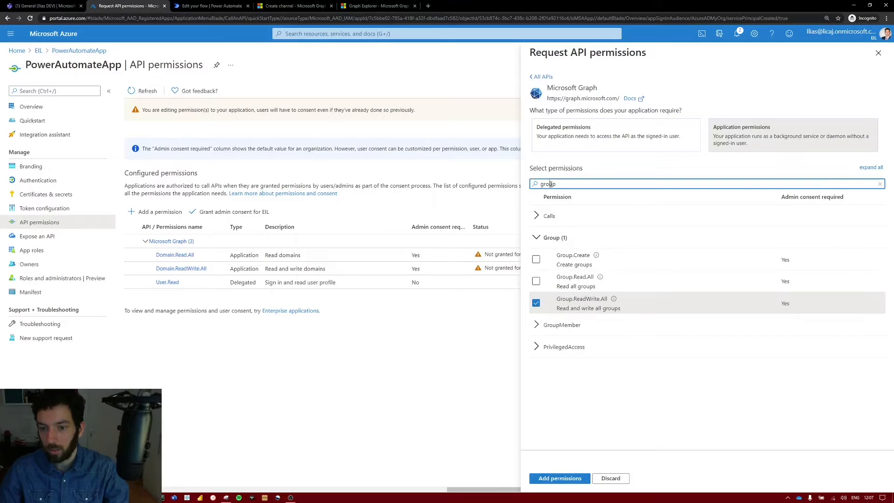
{"action": "type", "text": "user"}
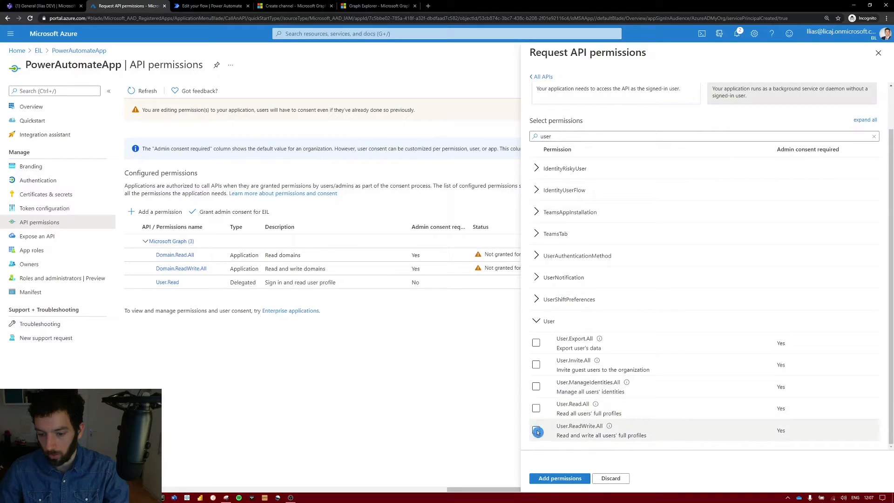
{"action": "left_click", "coordinate": [535, 430]}
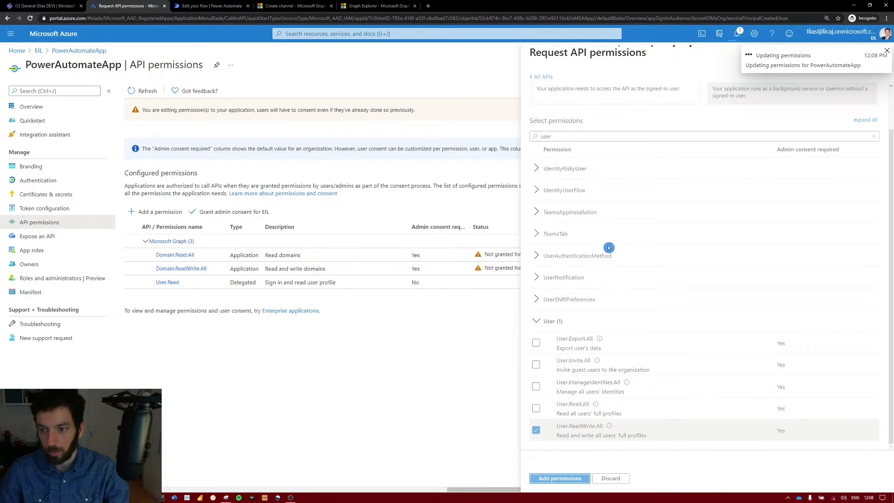
{"action": "left_click", "coordinate": [558, 478]}
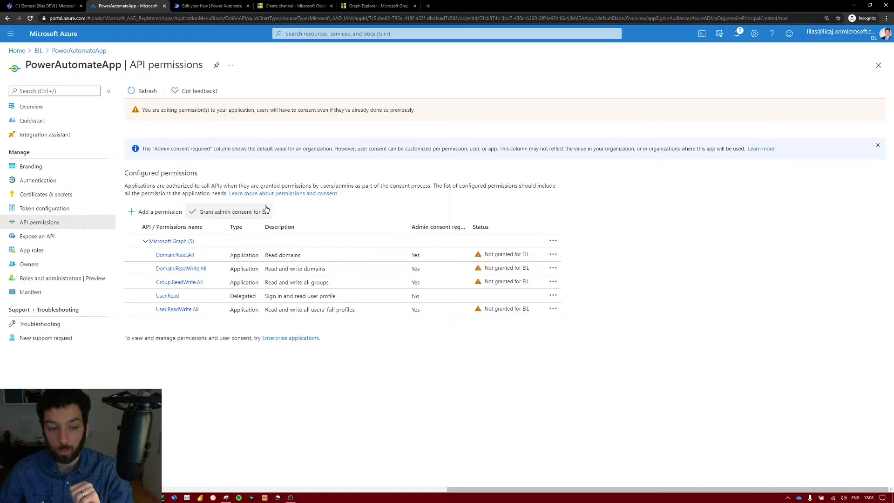
Grant and confirm admin consent for EIL on the API permissions page.
{"action": "left_click", "coordinate": [233, 211]}
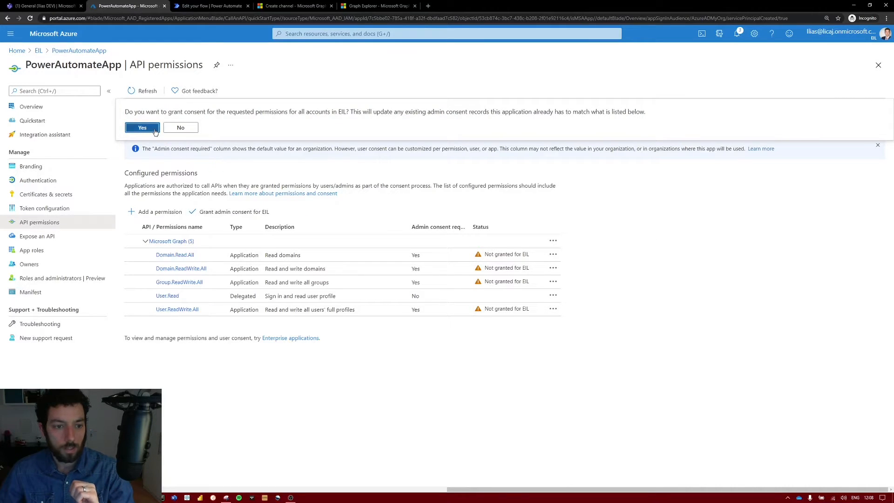
{"action": "left_click", "coordinate": [142, 127]}
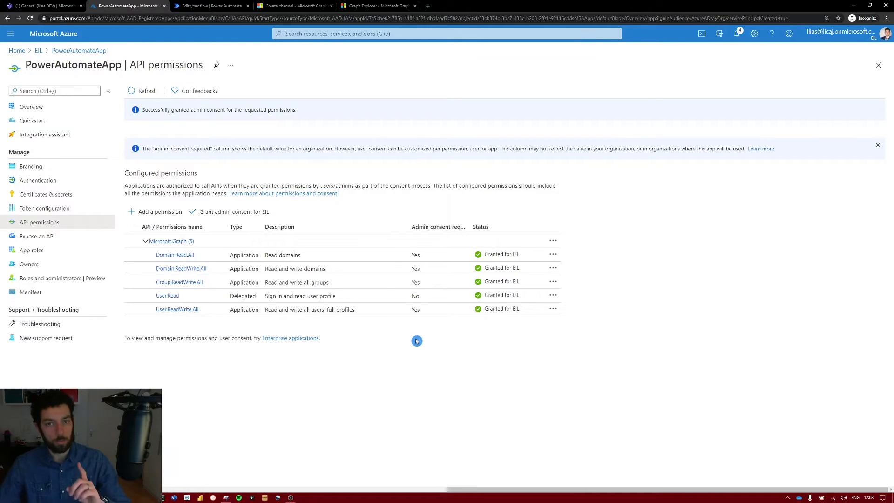
{"action": "mouse_move", "coordinate": [38, 208]}
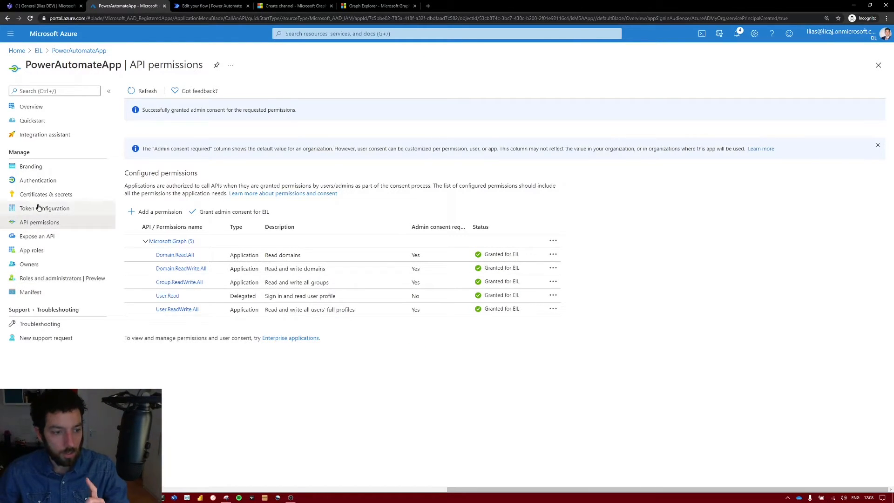
Add a client secret described as PowerAutomateSecret with expiry set to Never.
{"action": "left_click", "coordinate": [45, 194]}
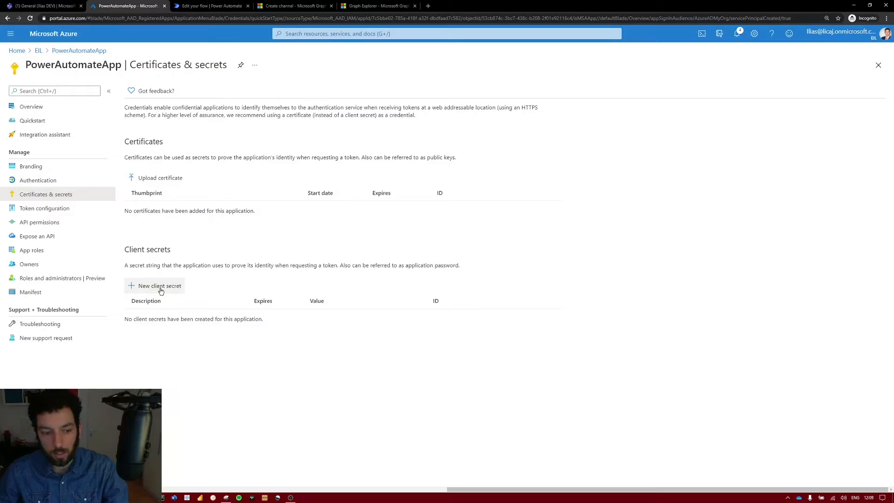
{"action": "left_click", "coordinate": [158, 285]}
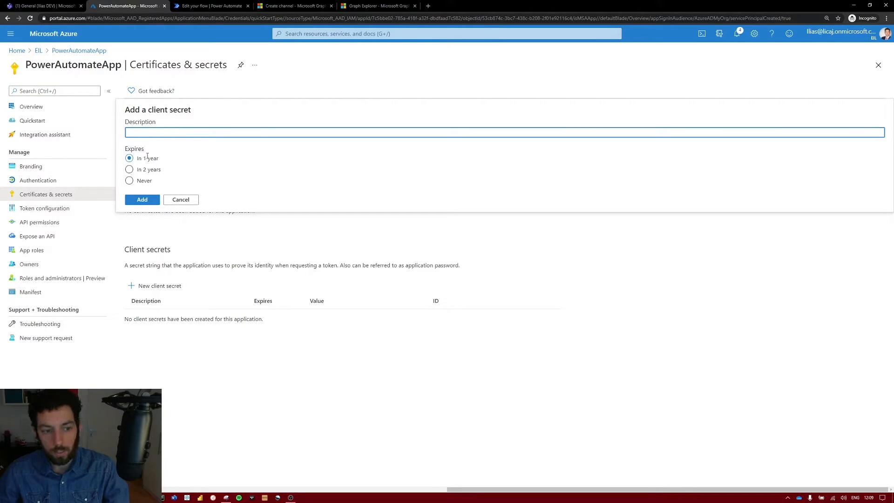
{"action": "left_click", "coordinate": [129, 180]}
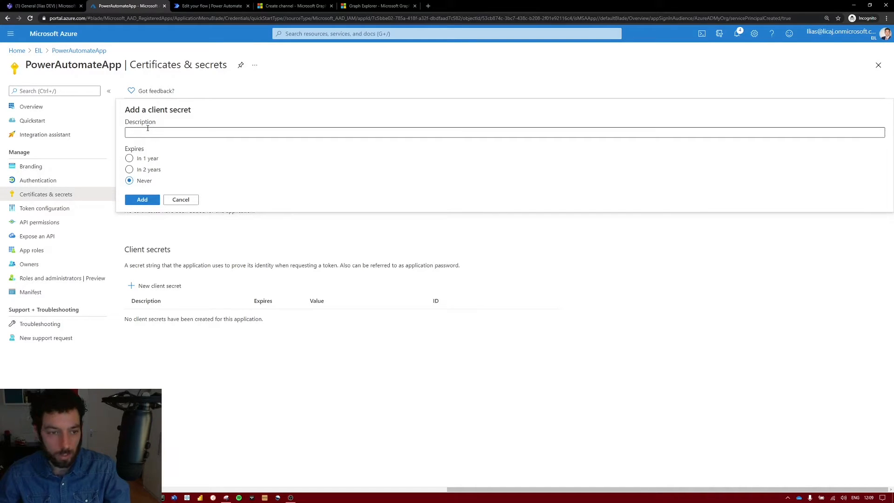
{"action": "left_click", "coordinate": [504, 132]}
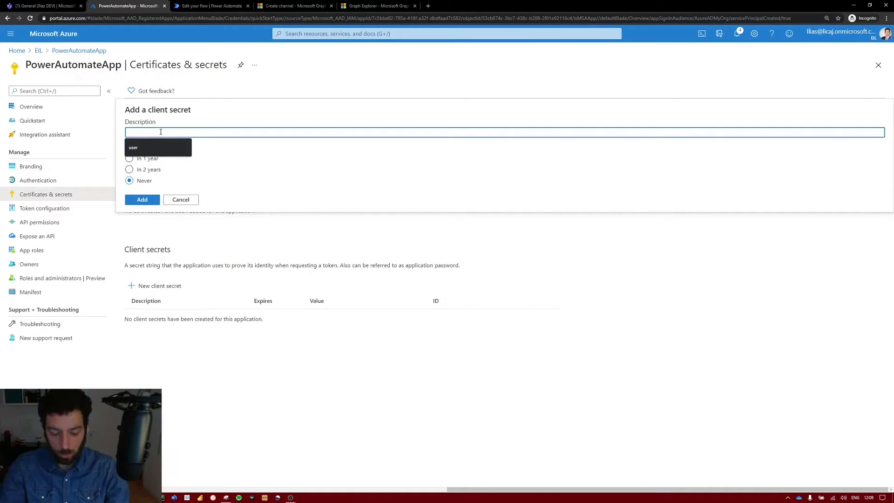
{"action": "type", "text": "P"}
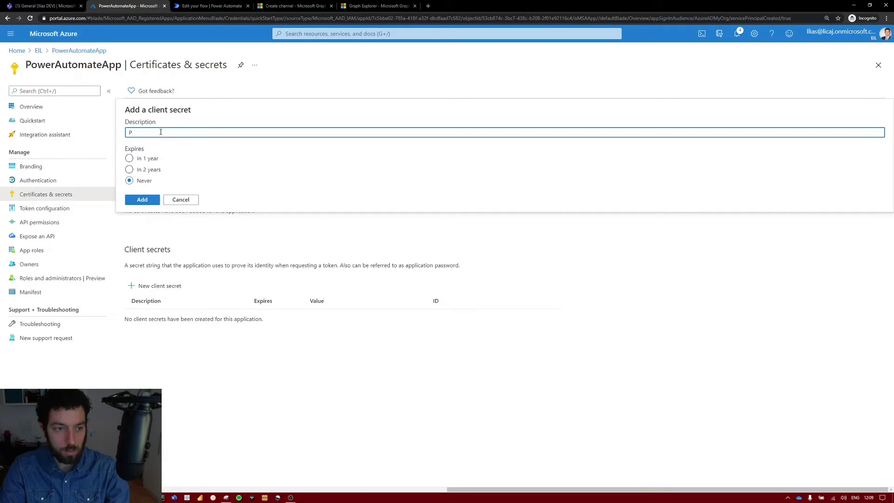
{"action": "type", "text": "owerAutoamte"}
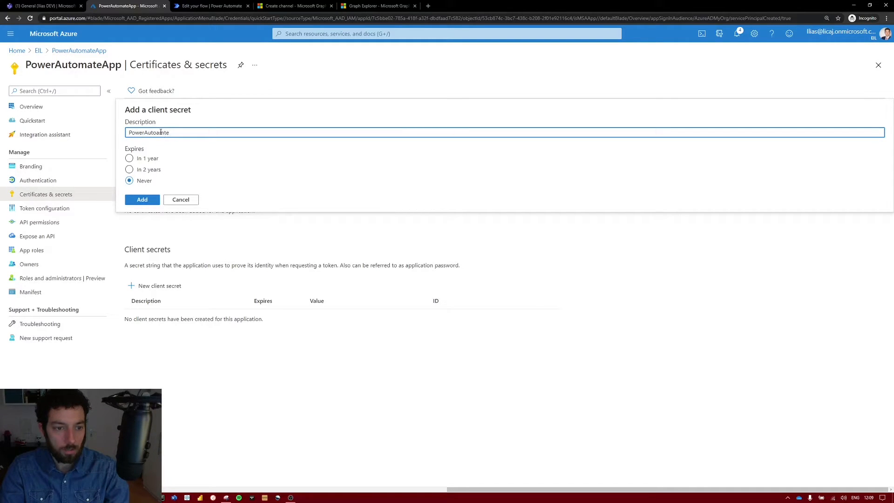
{"action": "key", "text": "Backspace"}
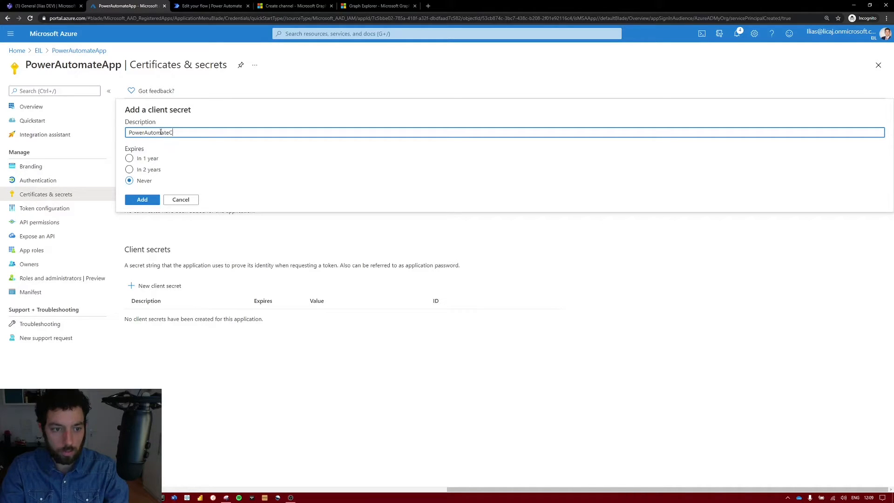
{"action": "type", "text": "Secret"}
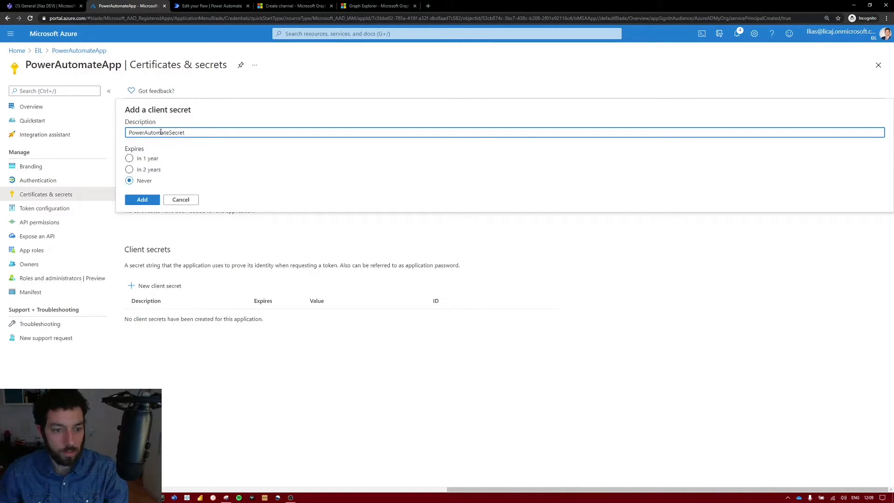
{"action": "left_click", "coordinate": [142, 199]}
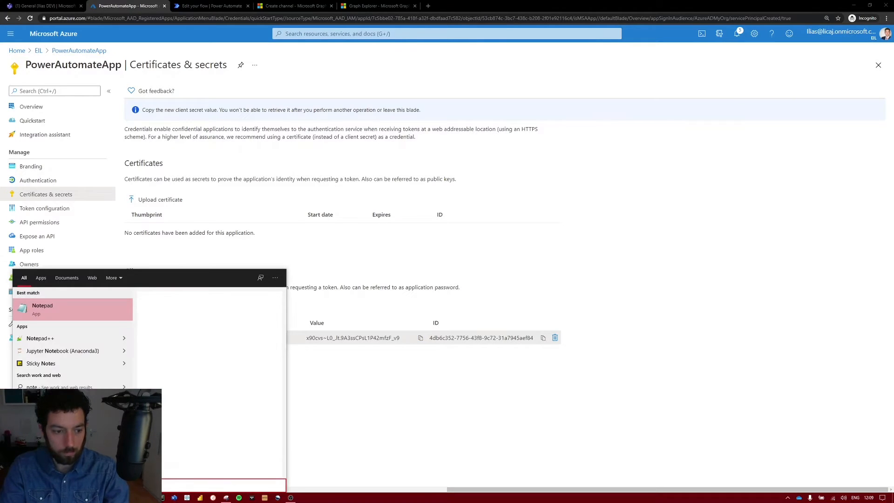
Paste the secret value into Notepad, then open the app Overview to copy its client ID.
{"action": "left_click", "coordinate": [42, 308]}
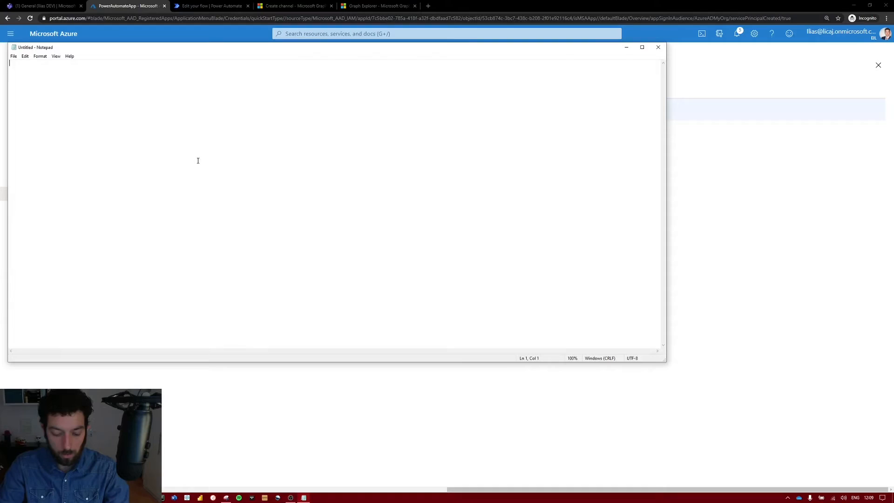
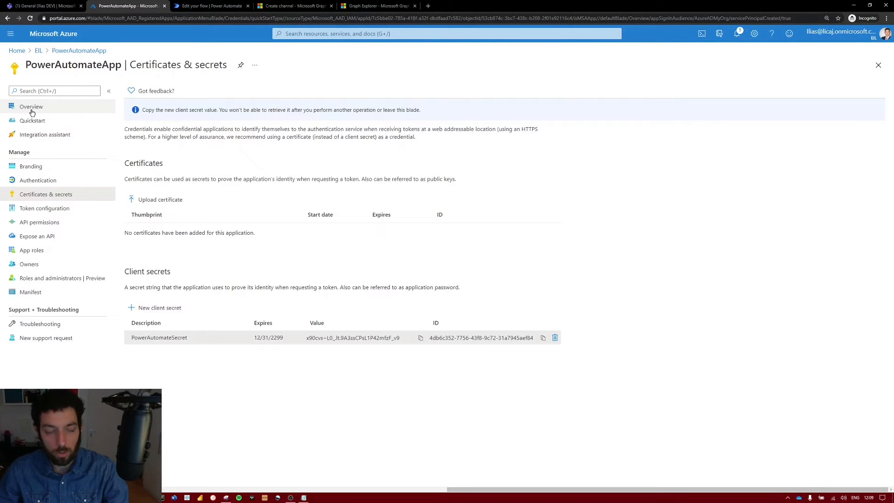
{"action": "left_click", "coordinate": [30, 107]}
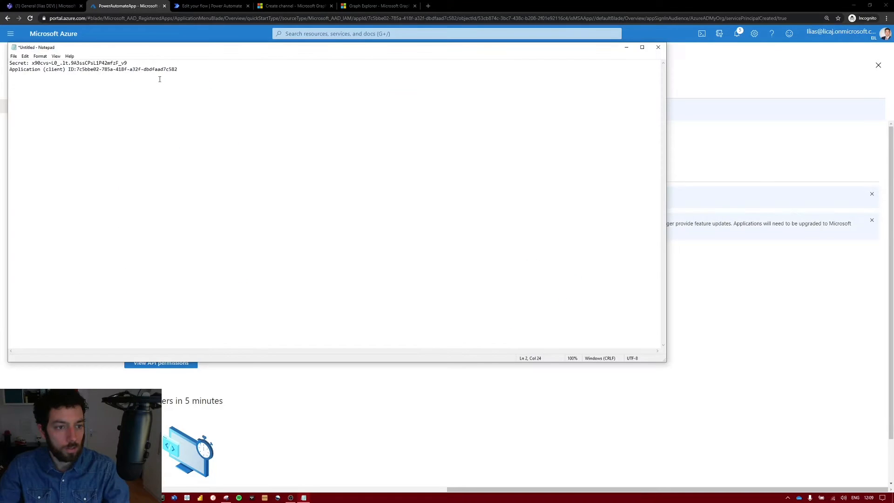
{"action": "left_click", "coordinate": [657, 47]}
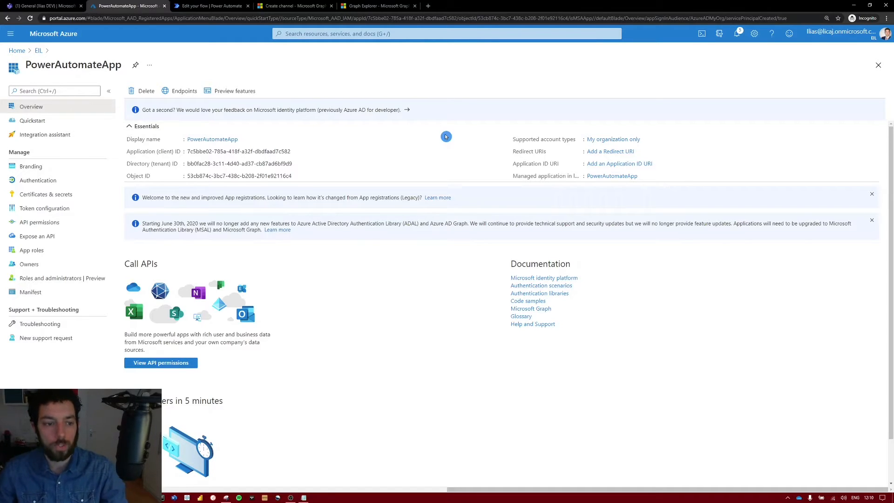
Create instant cloud flow PrivateChannelCreator with the 'Manually trigger a flow' trigger.
{"action": "left_click", "coordinate": [211, 6]}
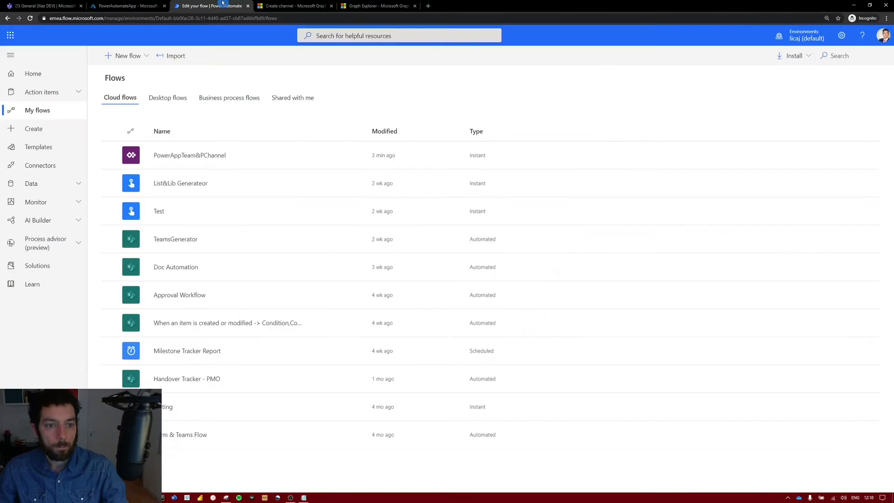
{"action": "left_click", "coordinate": [126, 56]}
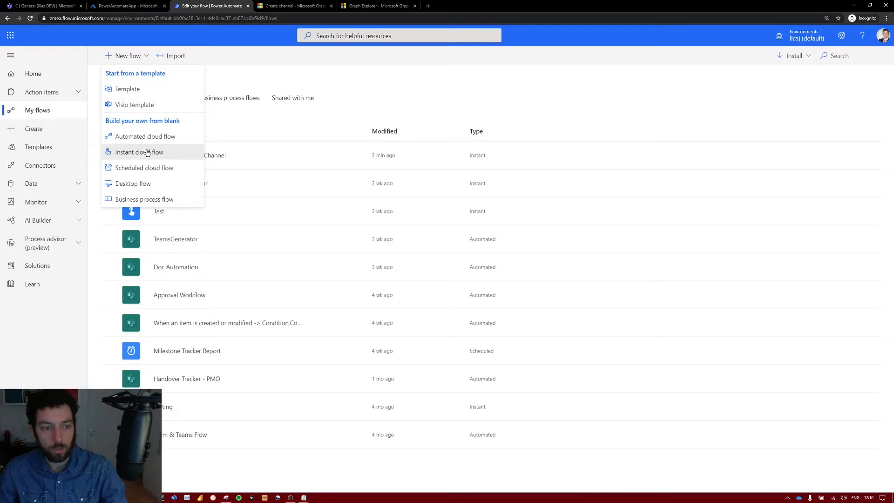
{"action": "left_click", "coordinate": [139, 152]}
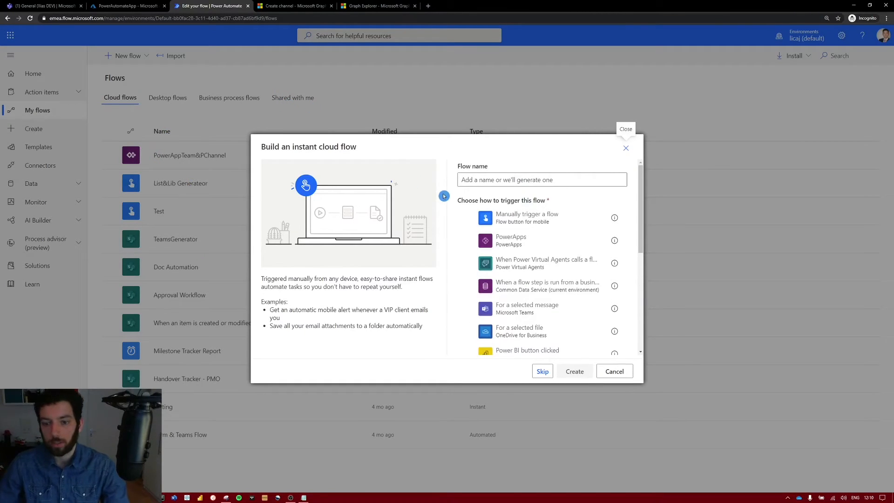
{"action": "type", "text": "PrivateChannelCreator"}
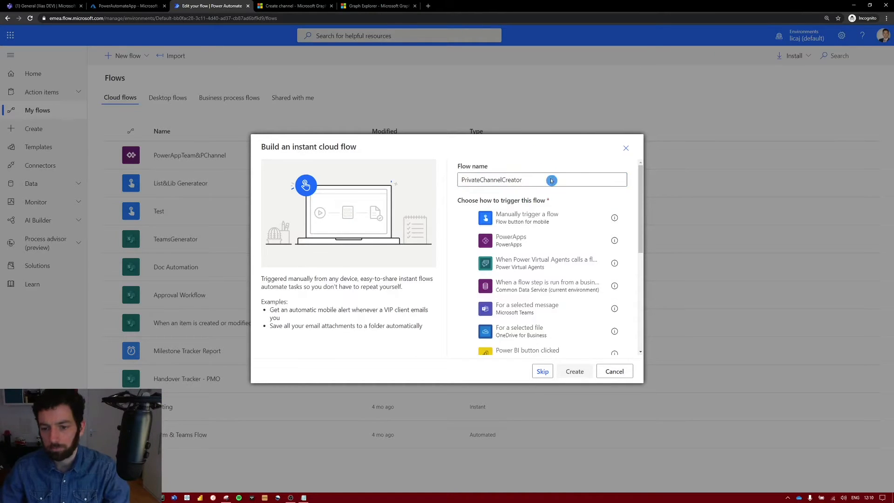
{"action": "left_click", "coordinate": [526, 217]}
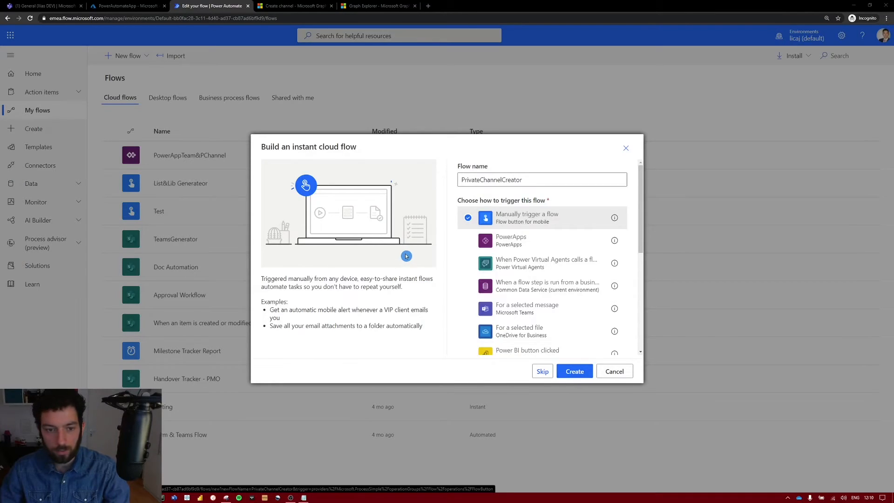
{"action": "left_click", "coordinate": [574, 371]}
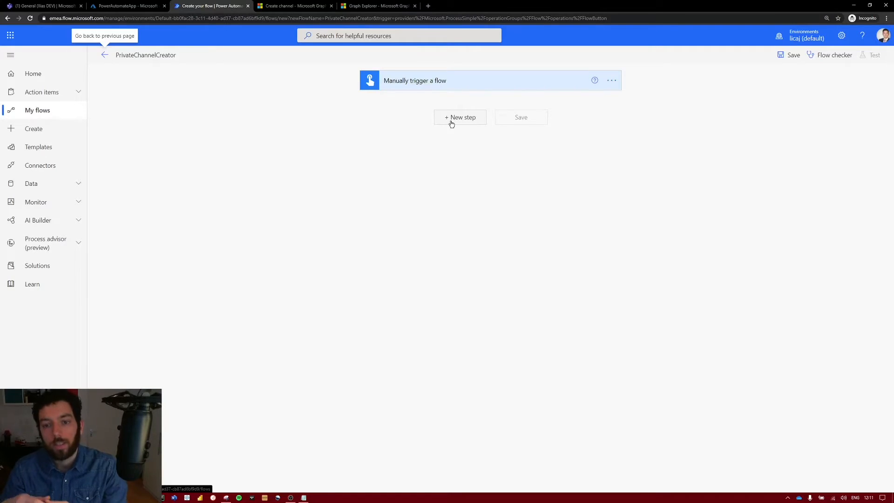
Add a Create a team action and a second trigger input named Team Description.
{"action": "left_click", "coordinate": [460, 117]}
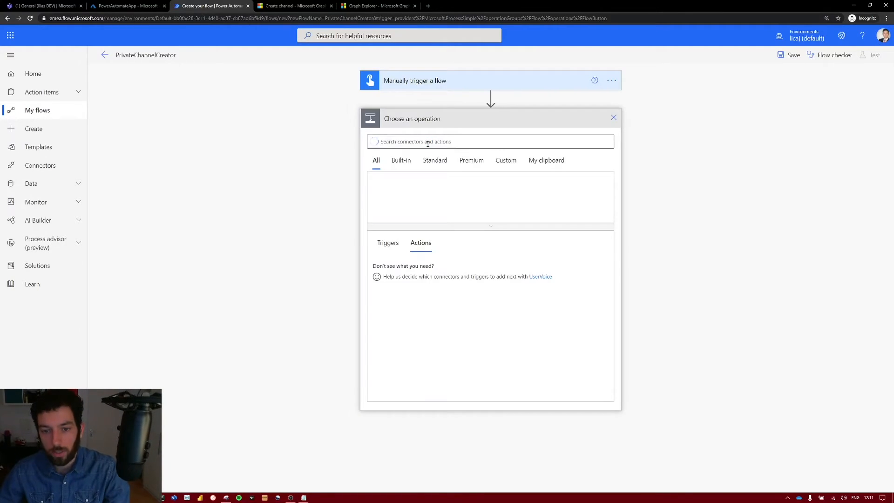
{"action": "type", "text": "create tea"}
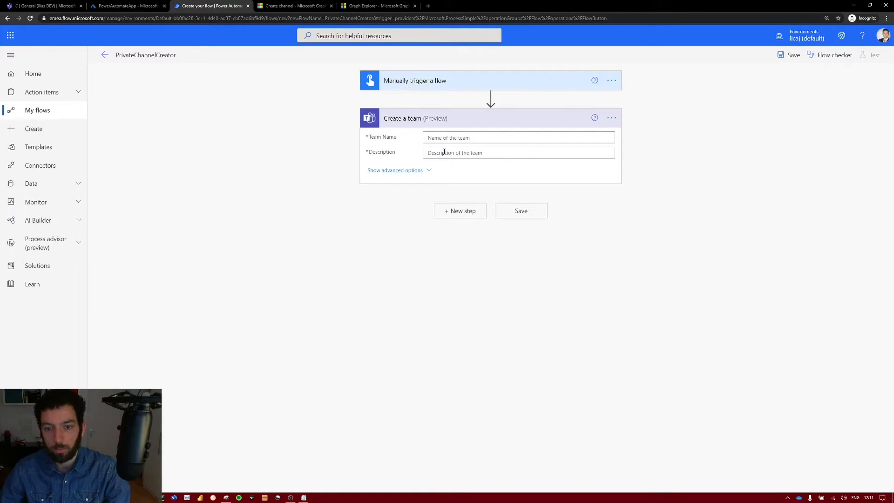
{"action": "mouse_move", "coordinate": [411, 81]}
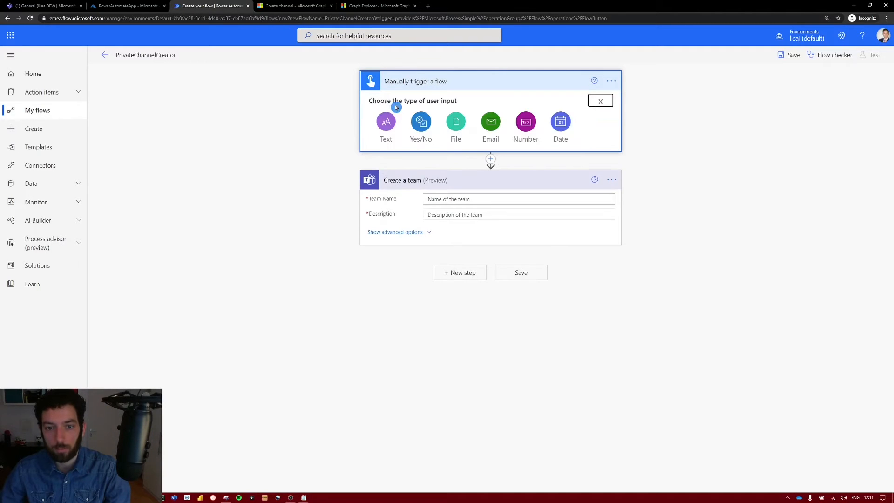
{"action": "left_click", "coordinate": [385, 122]}
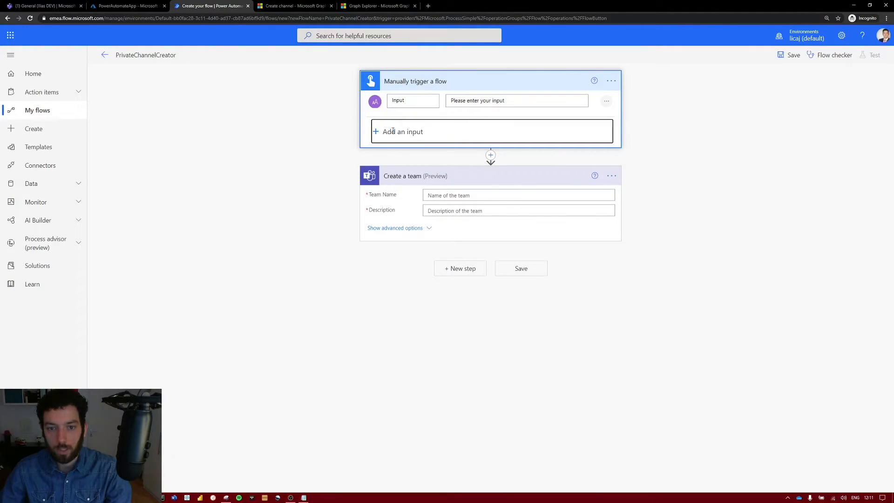
{"action": "left_click", "coordinate": [402, 131]}
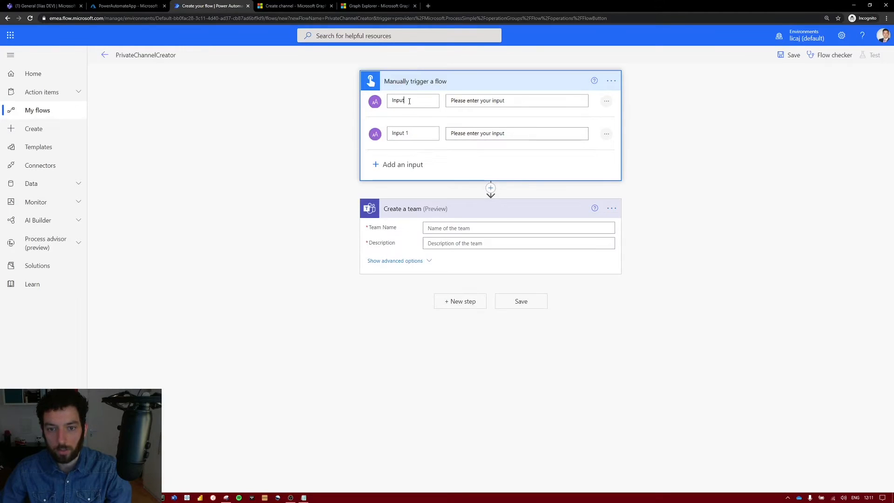
{"action": "type", "text": "Team Name"}
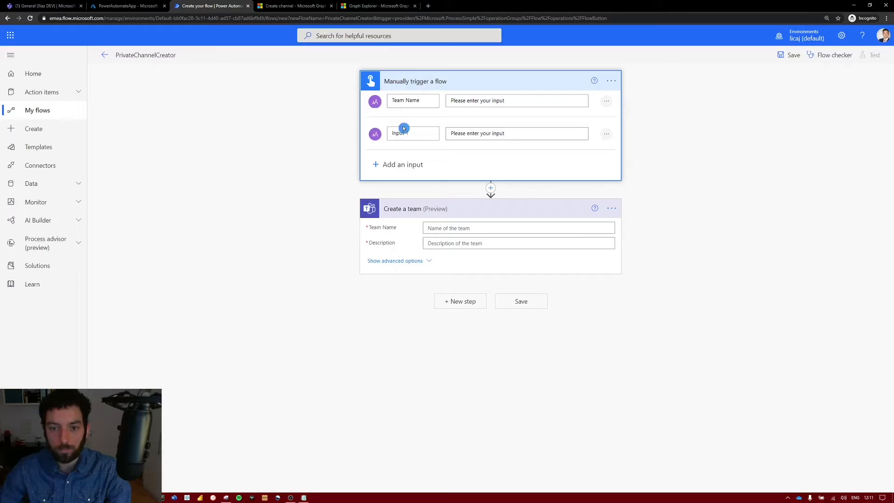
{"action": "double_click", "coordinate": [399, 132]}
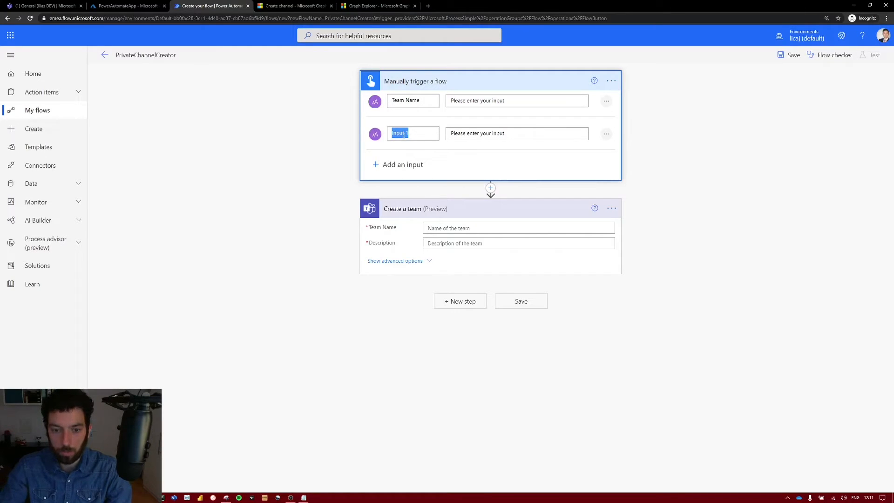
{"action": "type", "text": "Team Description"}
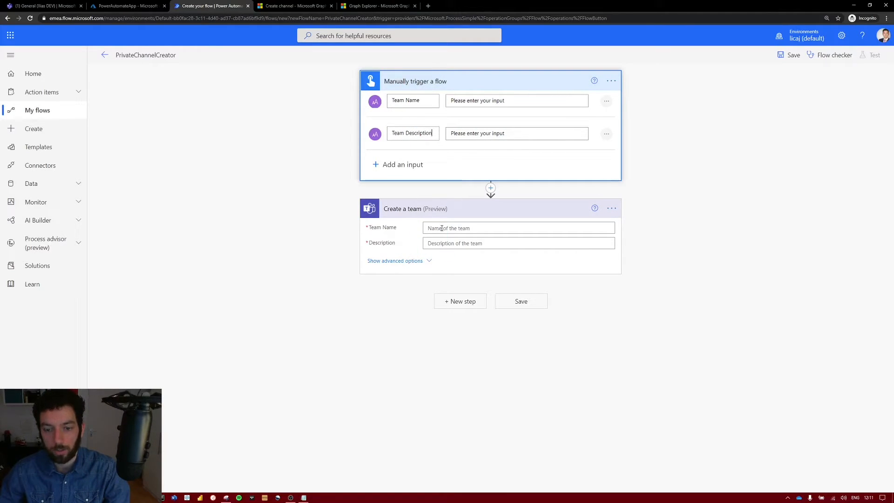
Fill Create a team's name and description with the Team Name and Team Description inputs.
{"action": "left_click", "coordinate": [516, 228]}
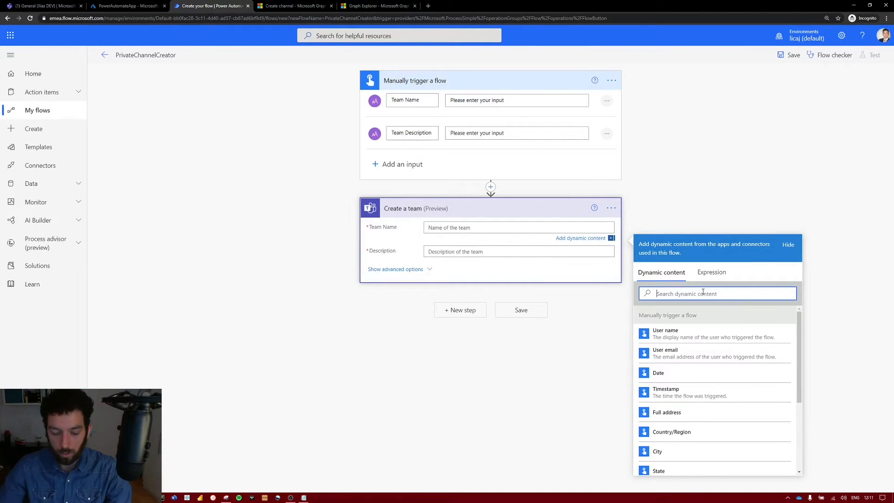
{"action": "type", "text": "team name"}
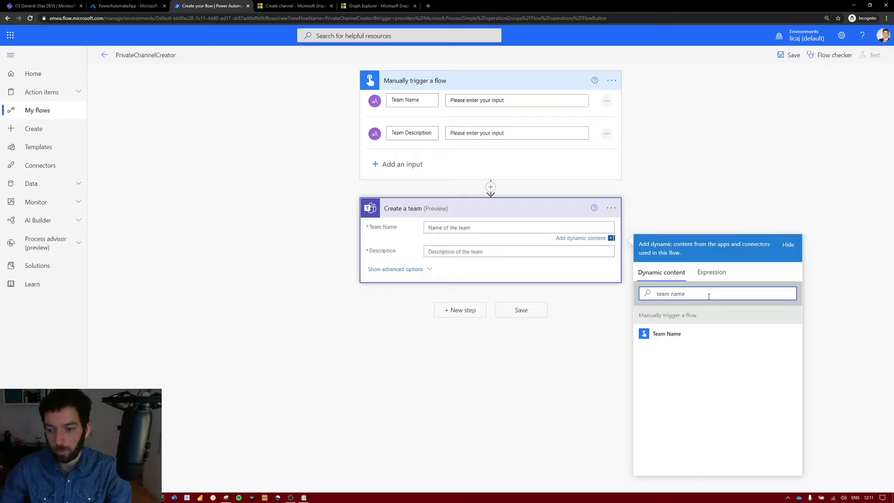
{"action": "left_click", "coordinate": [667, 334]}
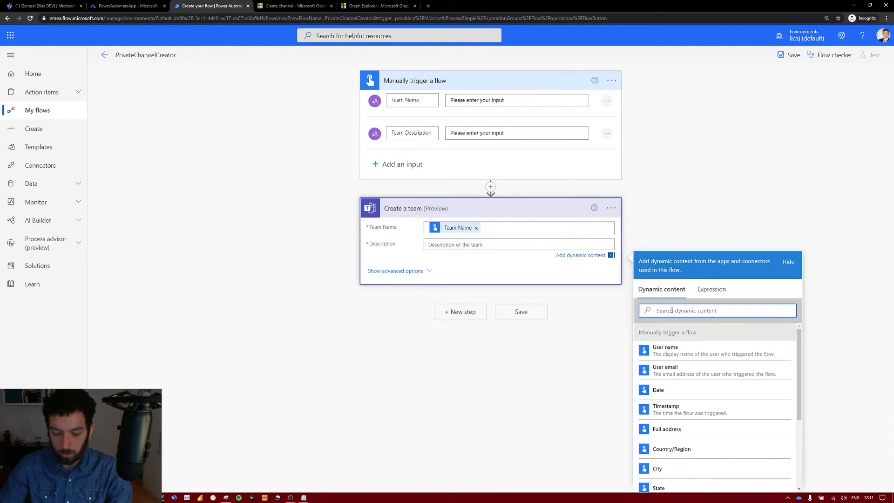
{"action": "type", "text": "team"}
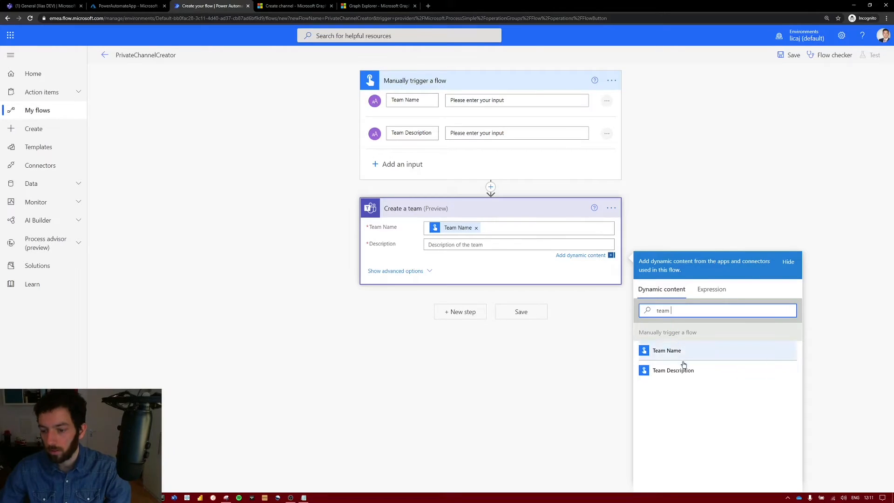
{"action": "left_click", "coordinate": [673, 370]}
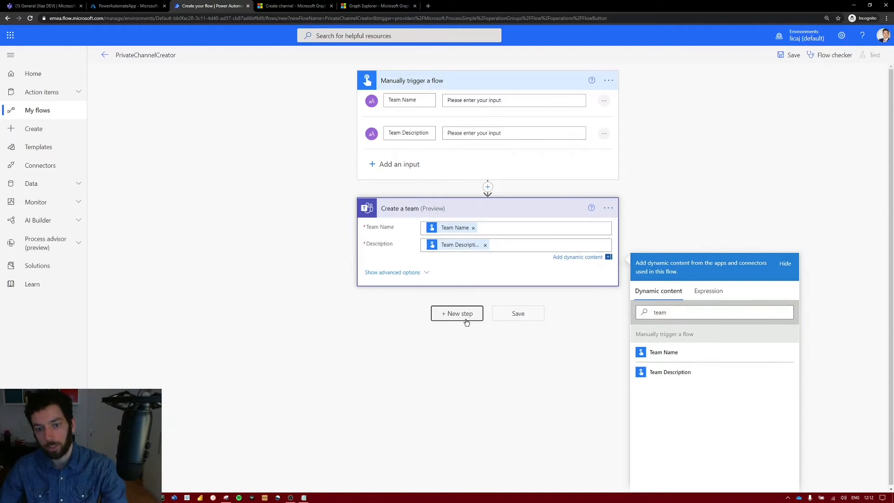
Add a Microsoft Teams Get a team action with Team set to New Team ID.
{"action": "left_click", "coordinate": [456, 313]}
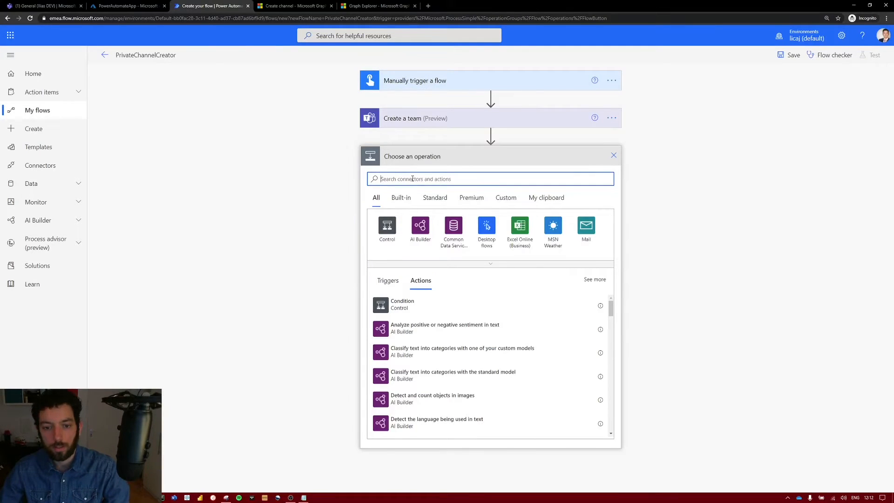
{"action": "type", "text": "get team"}
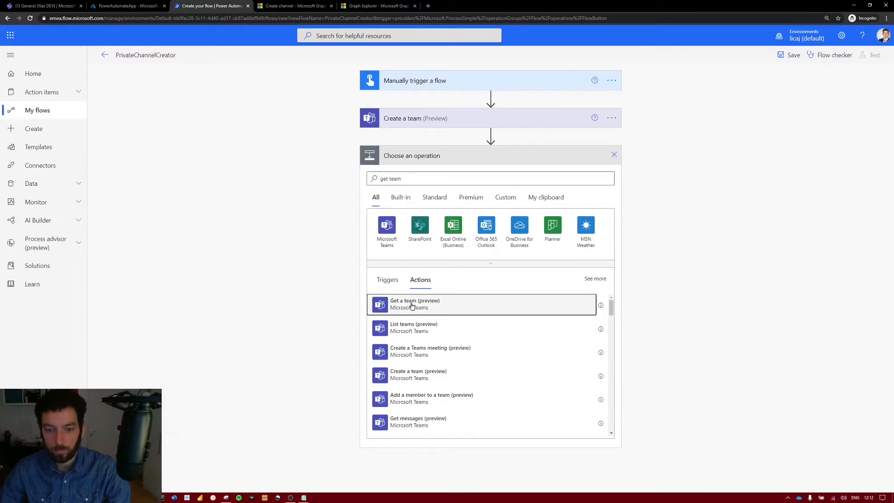
{"action": "left_click", "coordinate": [414, 304]}
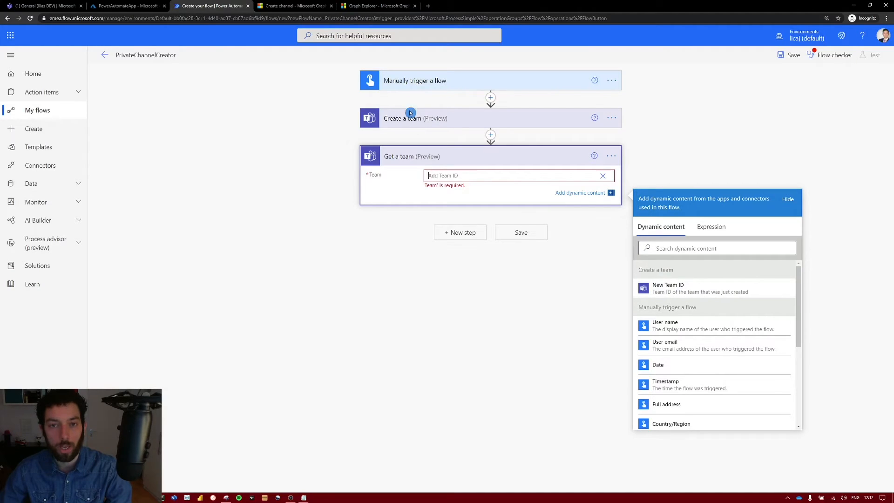
{"action": "left_click", "coordinate": [668, 288]}
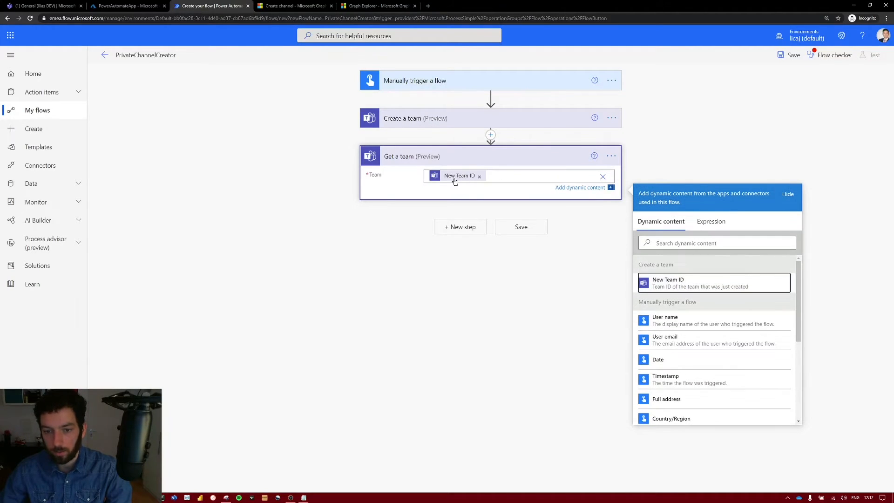
{"action": "mouse_move", "coordinate": [460, 227]}
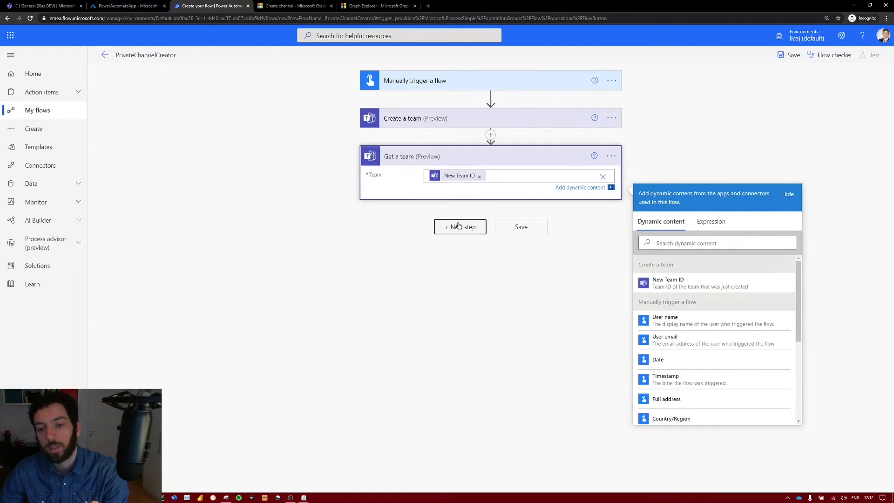
Add a Compose action after Get a team with the team 'body' as input, then save.
{"action": "left_click", "coordinate": [460, 226]}
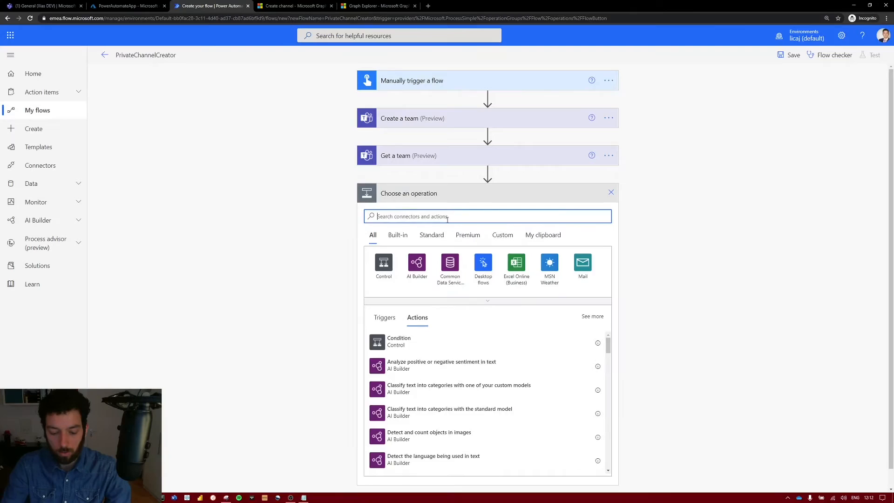
{"action": "type", "text": "compose"}
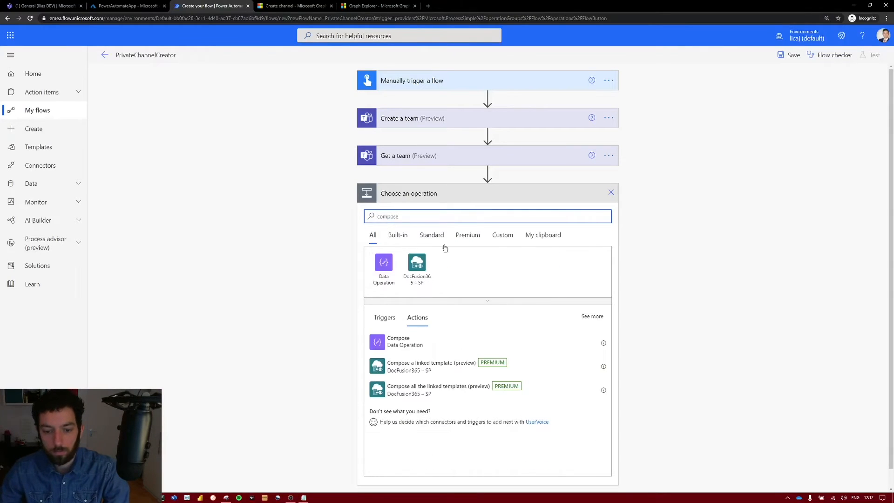
{"action": "left_click", "coordinate": [398, 341]}
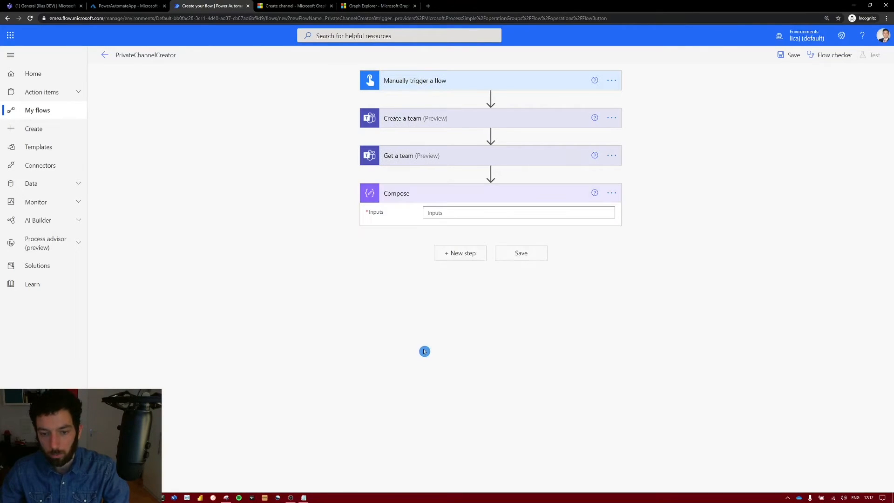
{"action": "left_click", "coordinate": [518, 212]}
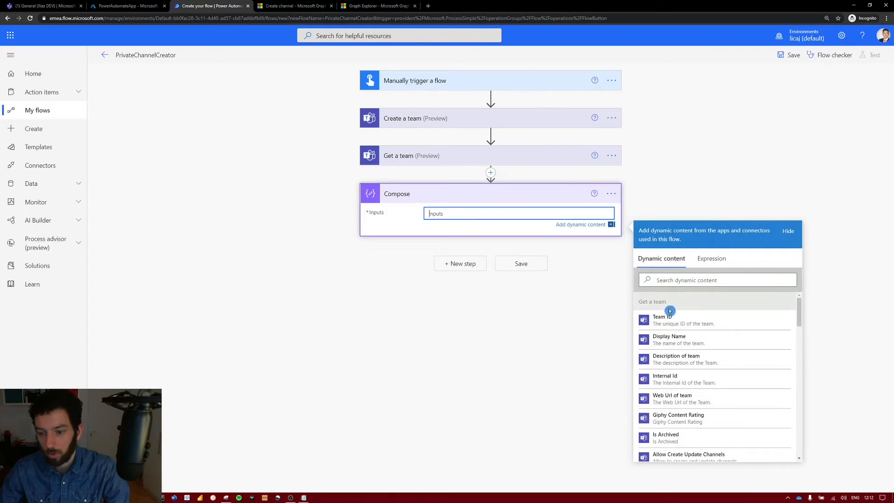
{"action": "type", "text": "b"}
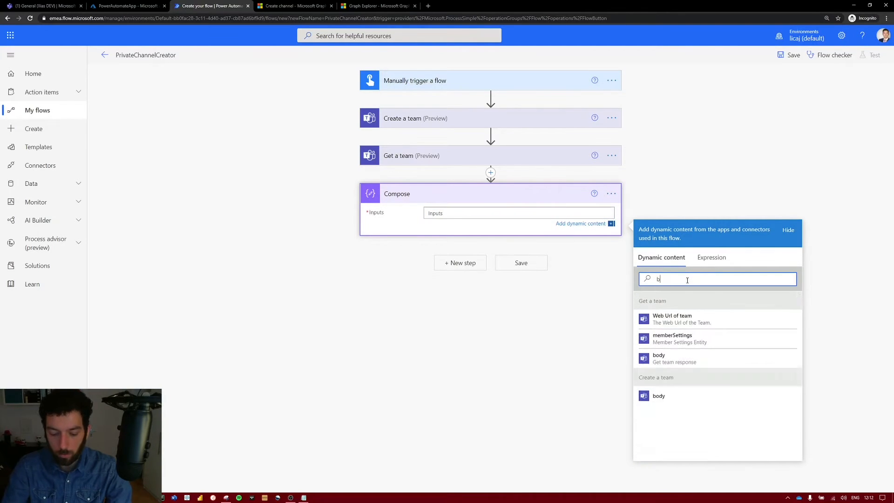
{"action": "type", "text": "ody"}
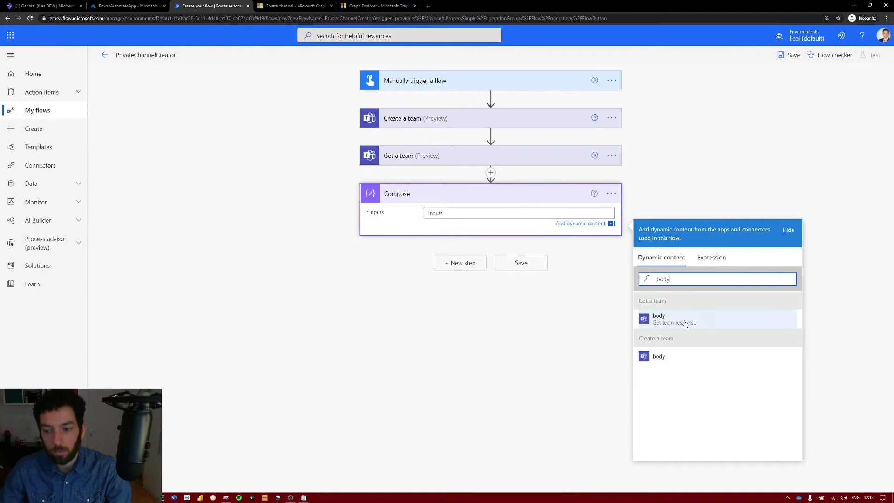
{"action": "left_click", "coordinate": [658, 318]}
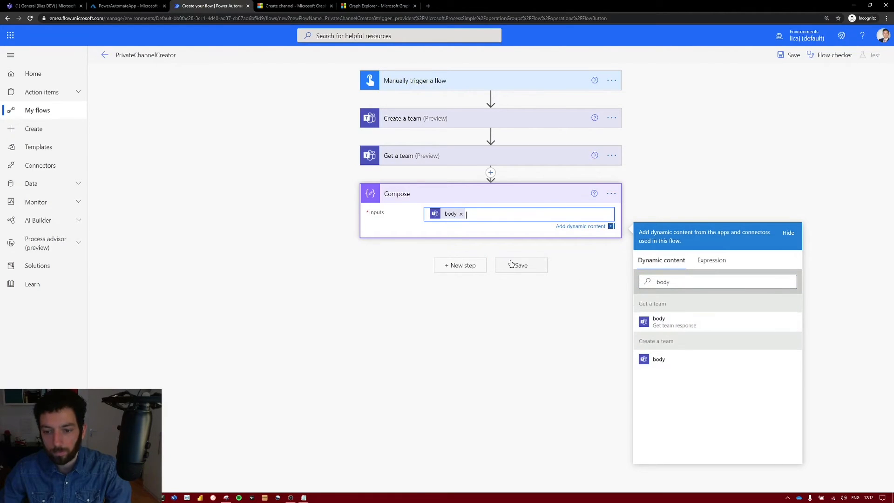
{"action": "left_click", "coordinate": [520, 264]}
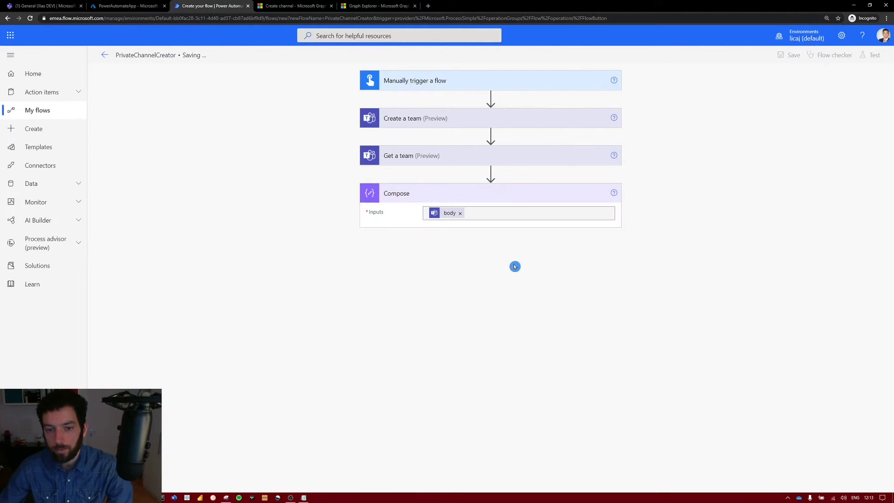
Run a manual test of the flow with team name 'test1' and description 'test'.
{"action": "left_click", "coordinate": [793, 55]}
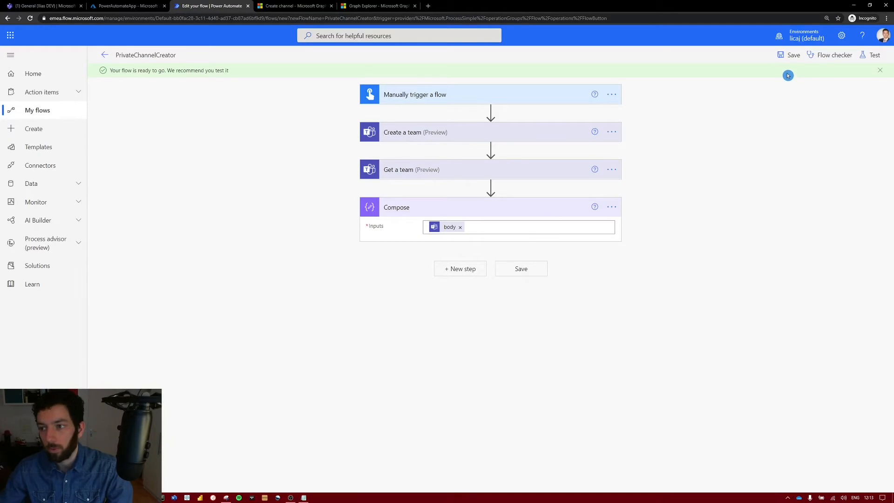
{"action": "left_click", "coordinate": [874, 55]}
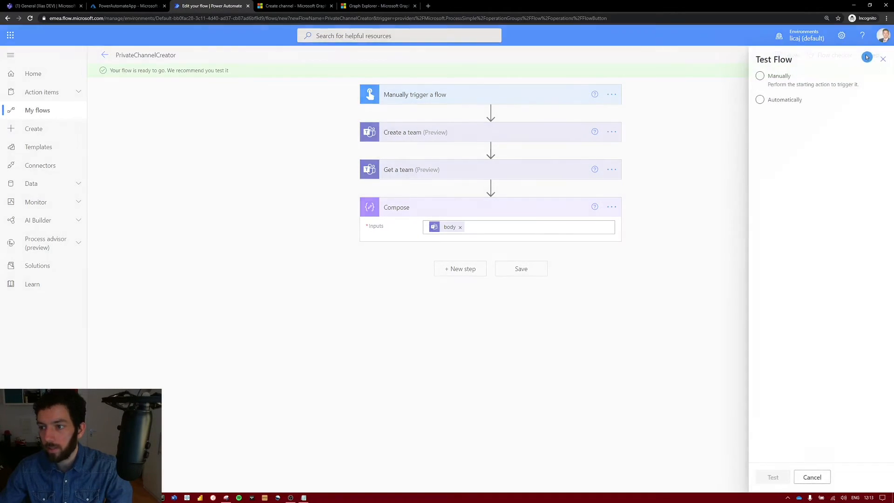
{"action": "left_click", "coordinate": [759, 75]}
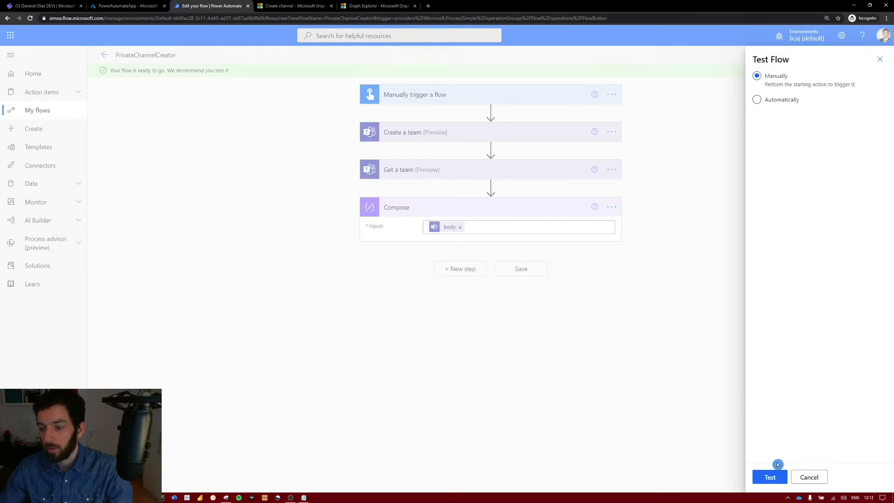
{"action": "left_click", "coordinate": [770, 477]}
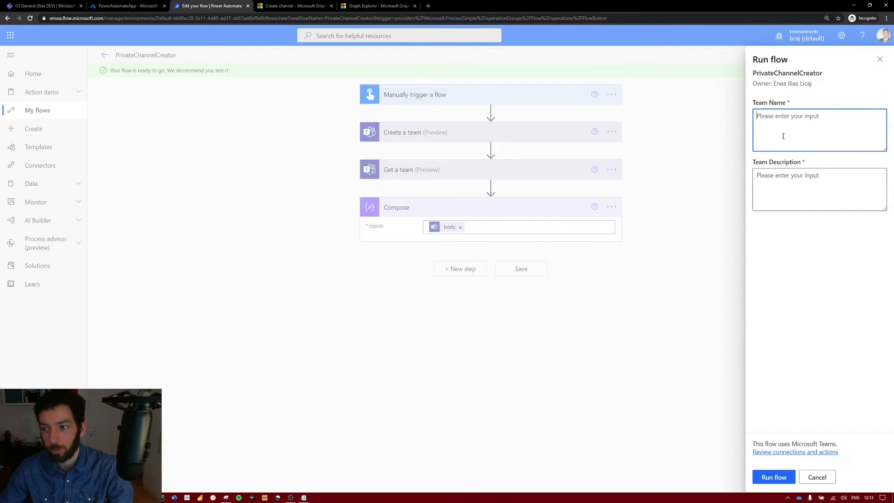
{"action": "type", "text": "test"}
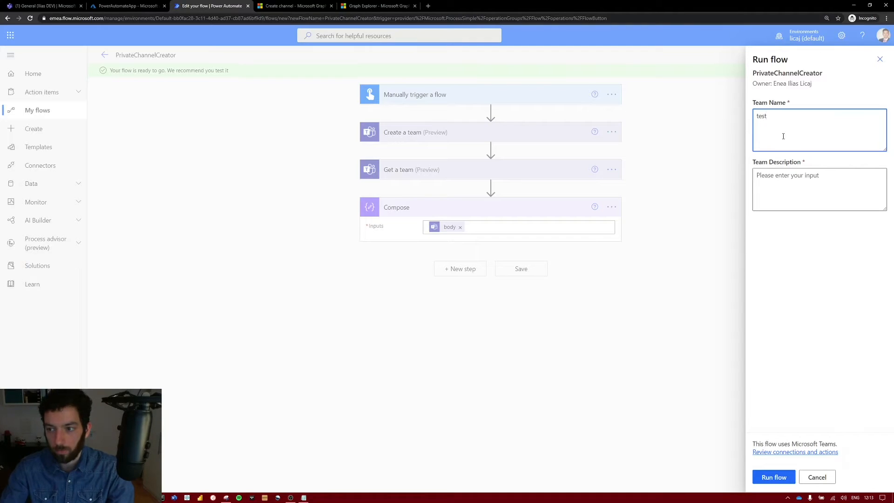
{"action": "type", "text": "test"}
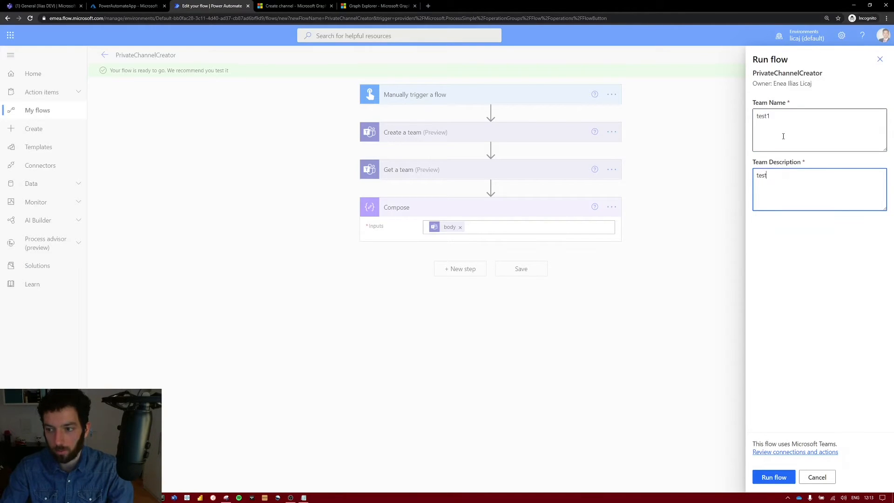
{"action": "left_click", "coordinate": [773, 477]}
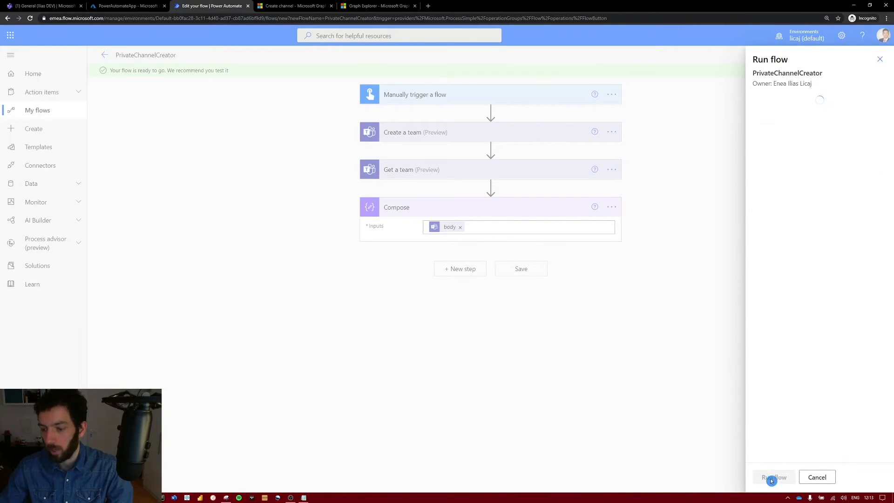
{"action": "left_click", "coordinate": [774, 477]}
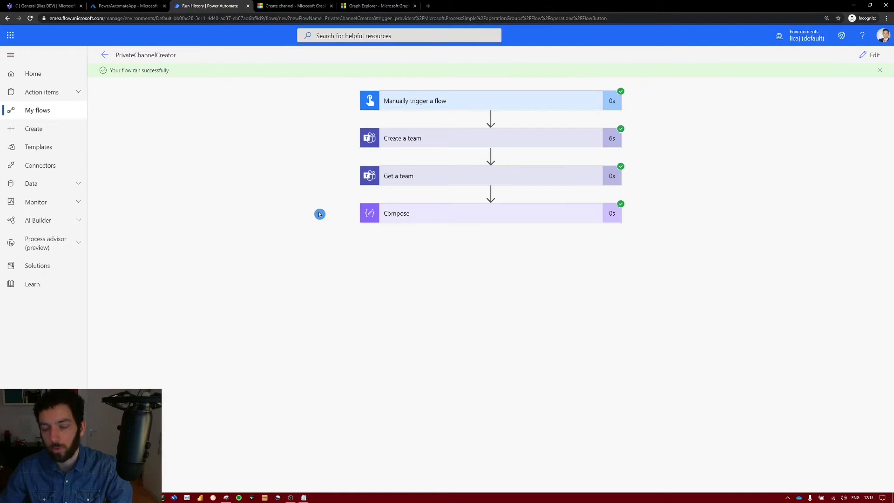
{"action": "mouse_move", "coordinate": [559, 203]}
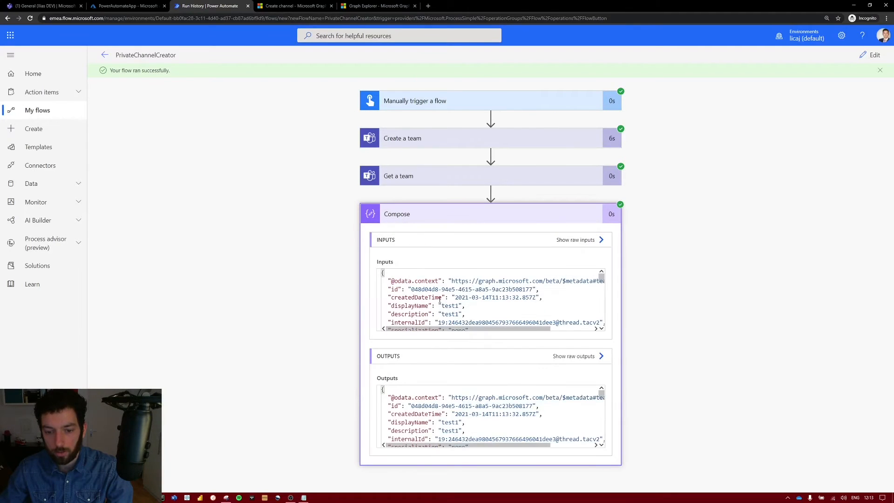
Scroll through the test run's Compose outputs and view its raw JSON output.
{"action": "scroll", "scroll_direction": "down", "scroll_amount": 3}
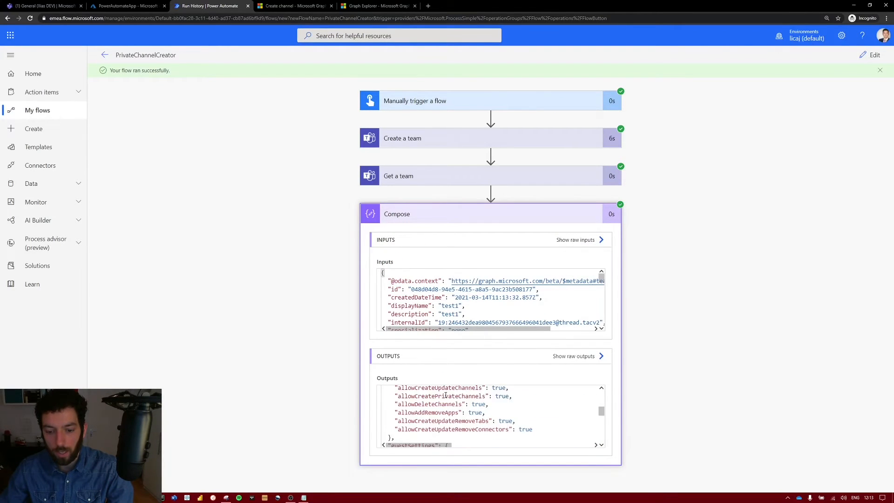
{"action": "scroll", "scroll_direction": "down", "scroll_amount": 3}
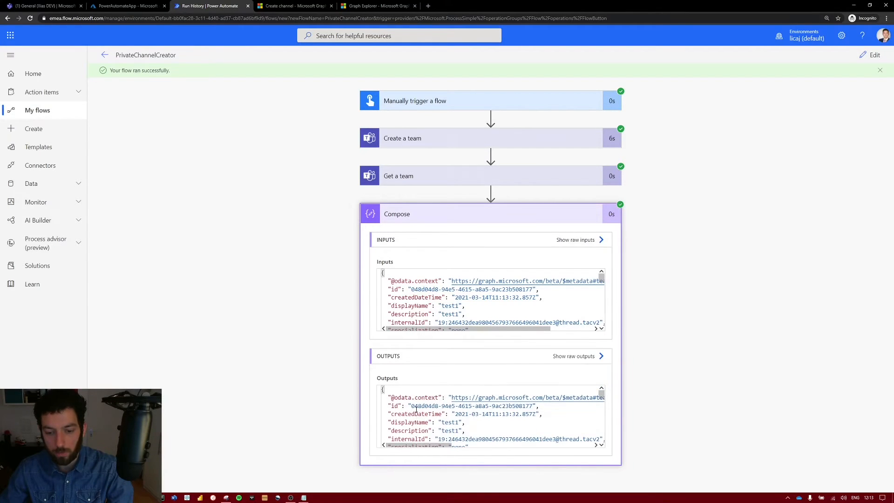
{"action": "scroll", "scroll_direction": "down", "scroll_amount": 3}
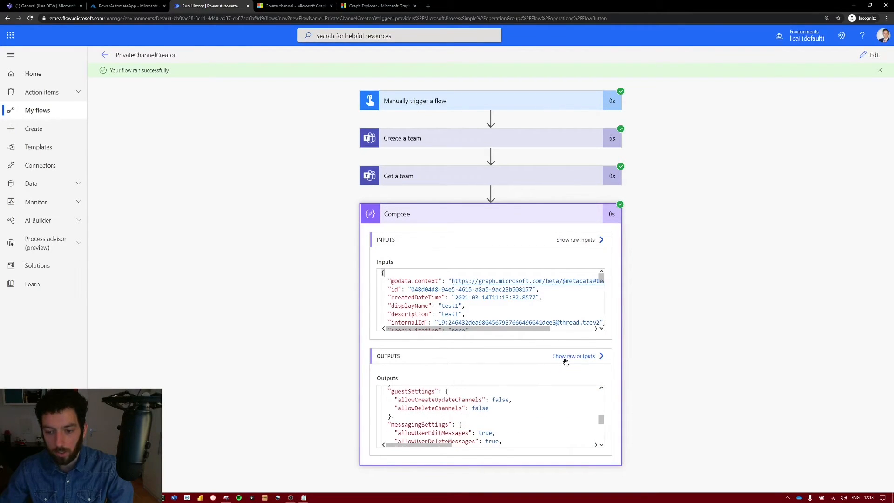
{"action": "left_click", "coordinate": [573, 355]}
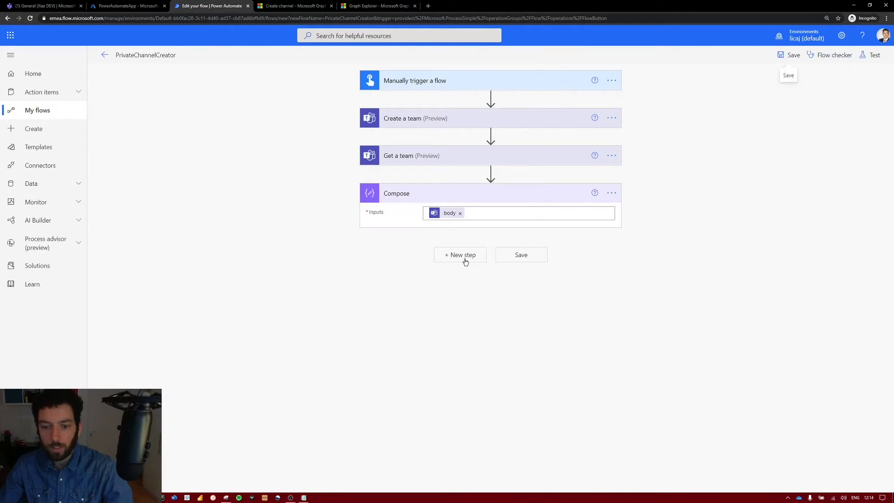
Add a Parse JSON step using the Compose Outputs as its content.
{"action": "left_click", "coordinate": [459, 255]}
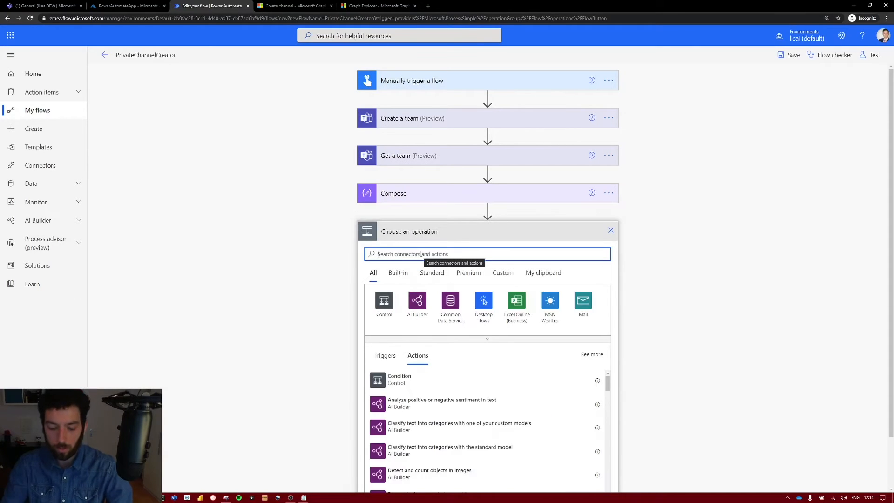
{"action": "type", "text": "parse json"}
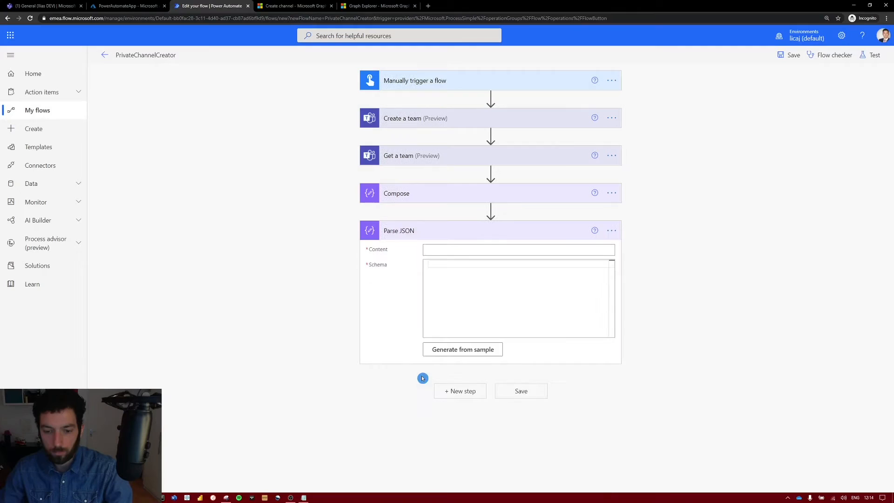
{"action": "left_click", "coordinate": [518, 249]}
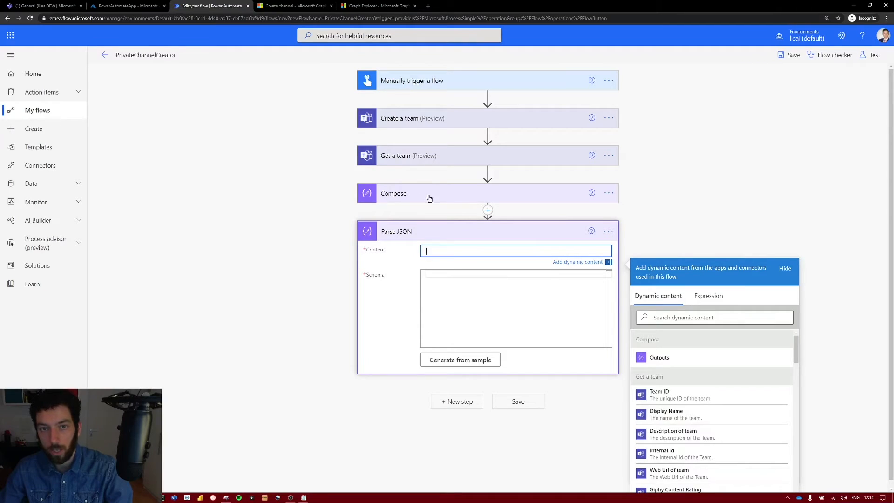
{"action": "left_click", "coordinate": [659, 357]}
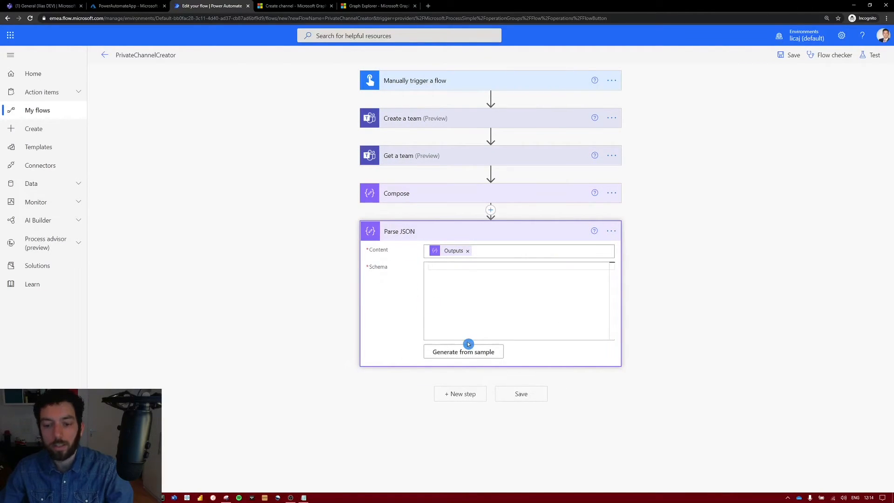
{"action": "mouse_move", "coordinate": [467, 348]}
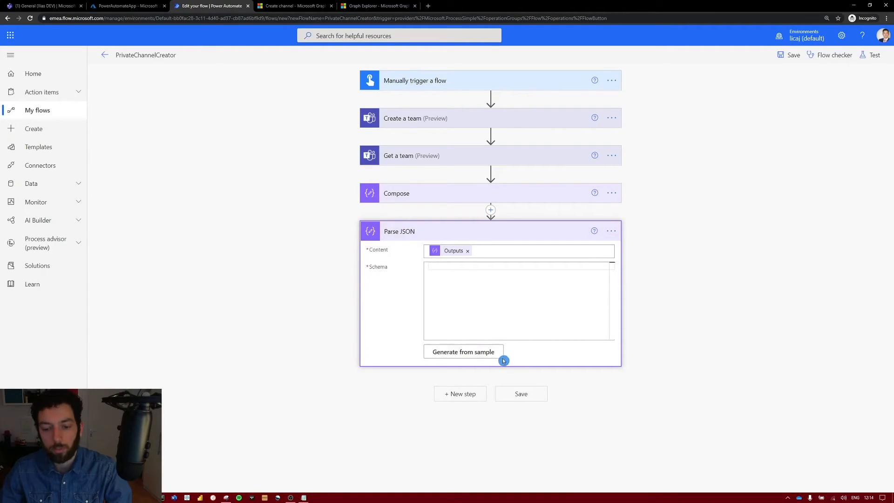
Generate the Parse JSON schema from the sample team payload.
{"action": "left_click", "coordinate": [463, 351]}
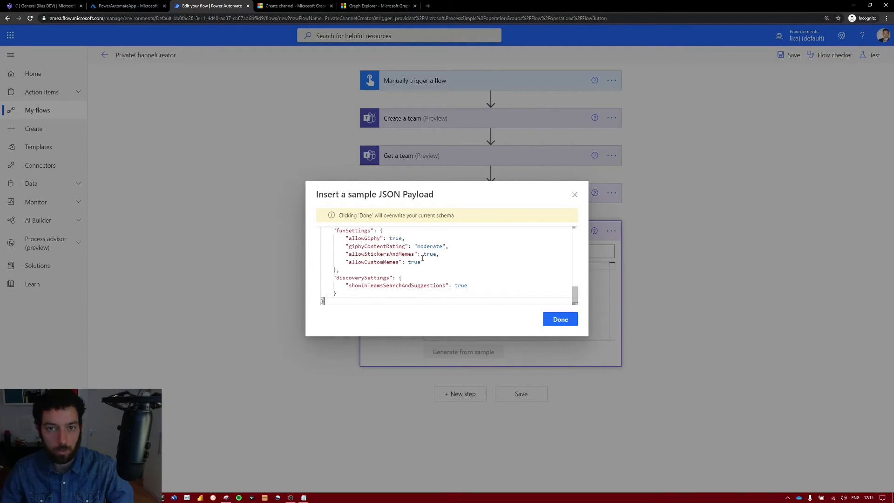
{"action": "mouse_move", "coordinate": [559, 319]}
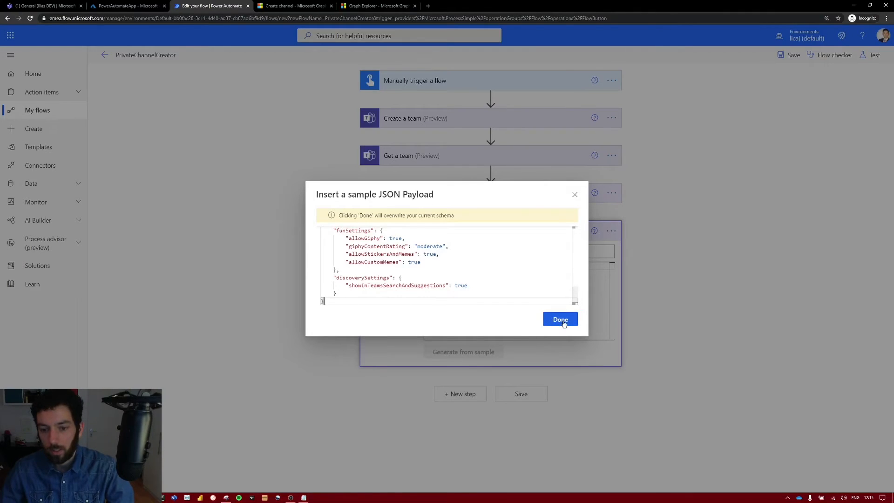
{"action": "left_click", "coordinate": [560, 319]}
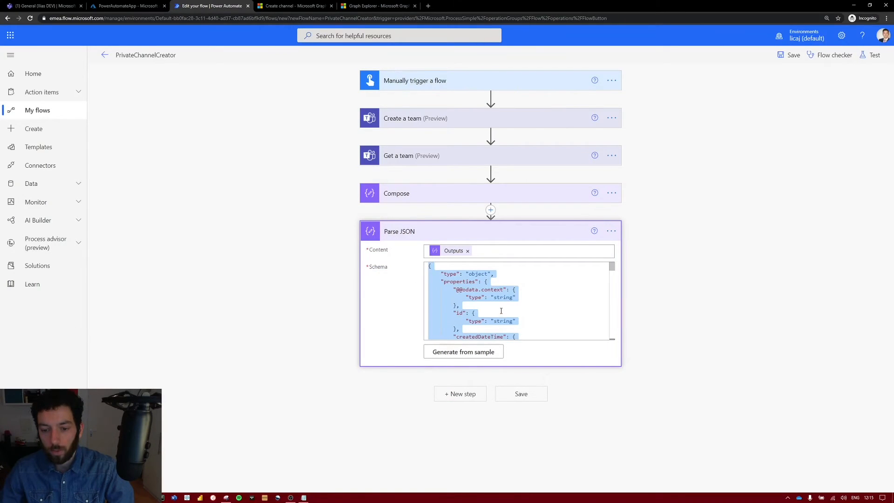
{"action": "scroll", "scroll_direction": "down", "scroll_amount": 3}
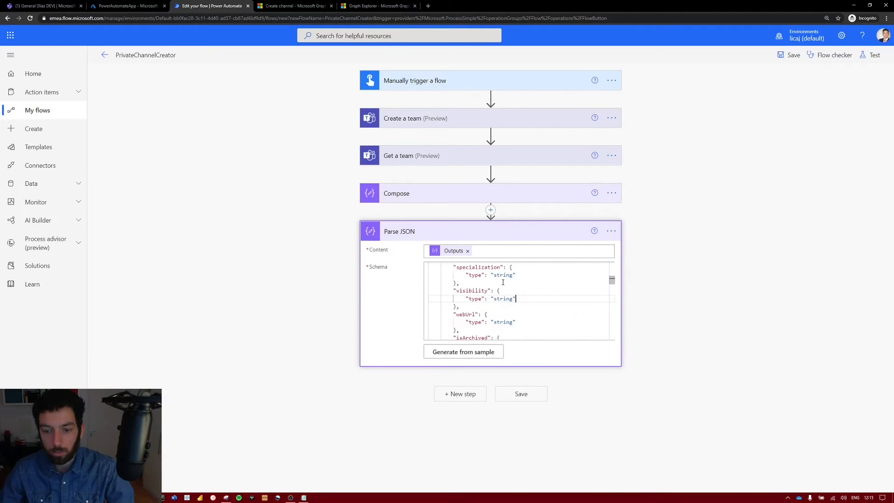
{"action": "double_click", "coordinate": [503, 274]}
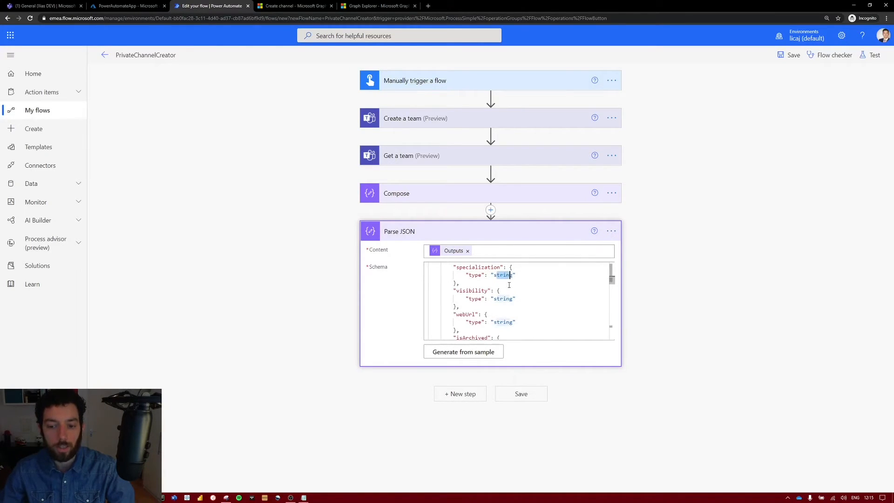
{"action": "scroll", "scroll_direction": "down", "scroll_amount": 3}
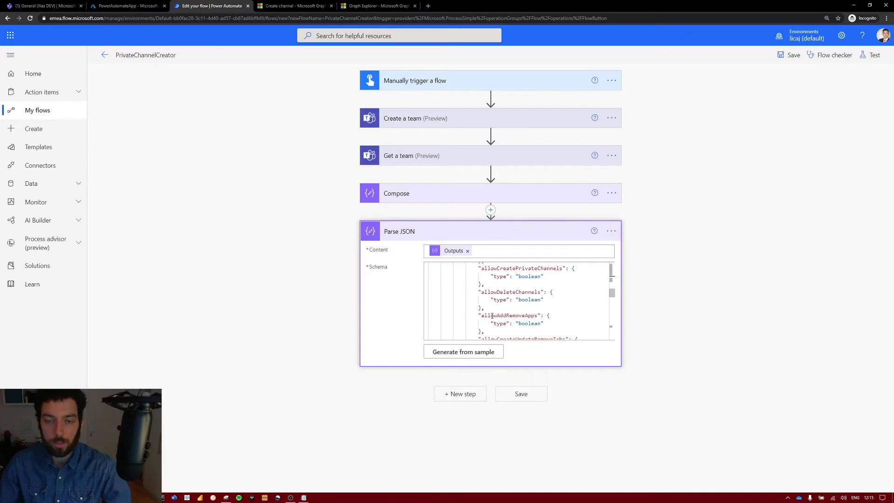
{"action": "left_click", "coordinate": [491, 210]}
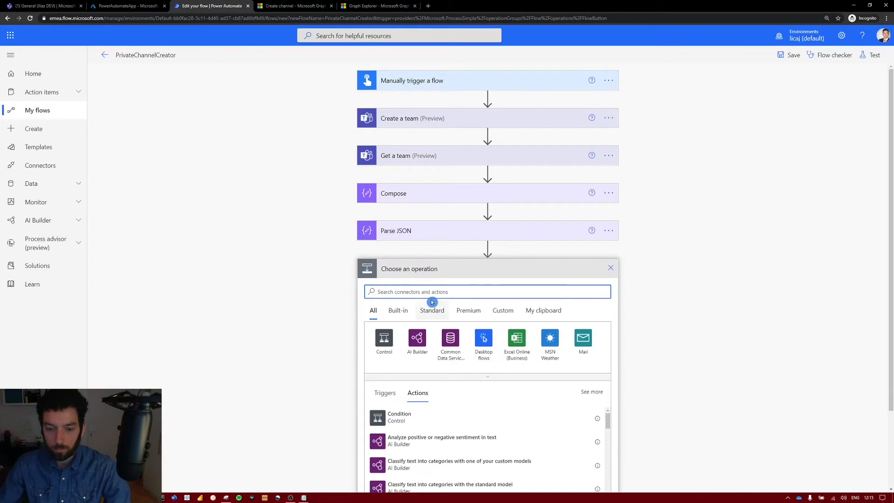
Add an Initialize variable step creating varSecret of type String.
{"action": "type", "text": "initiali"}
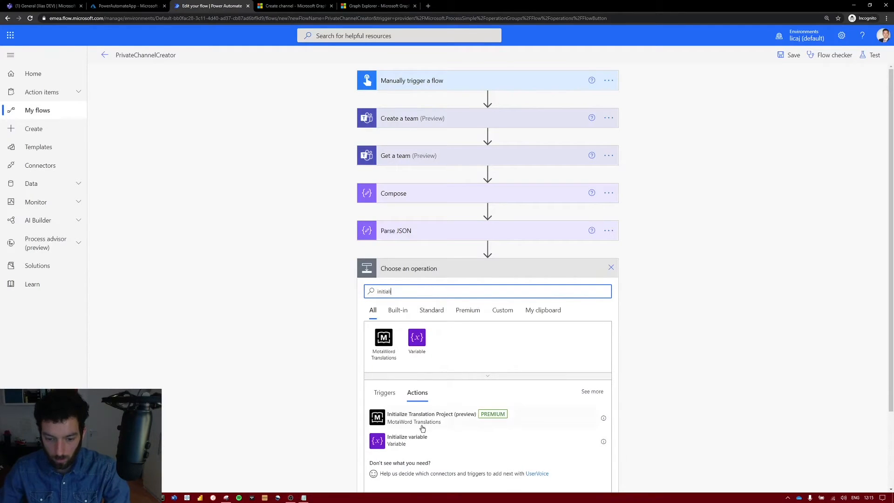
{"action": "left_click", "coordinate": [407, 439]}
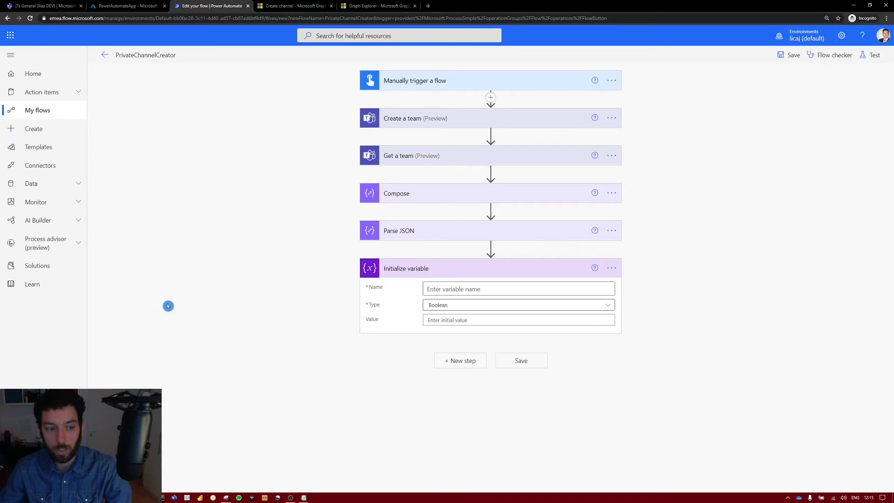
{"action": "left_click", "coordinate": [518, 289]}
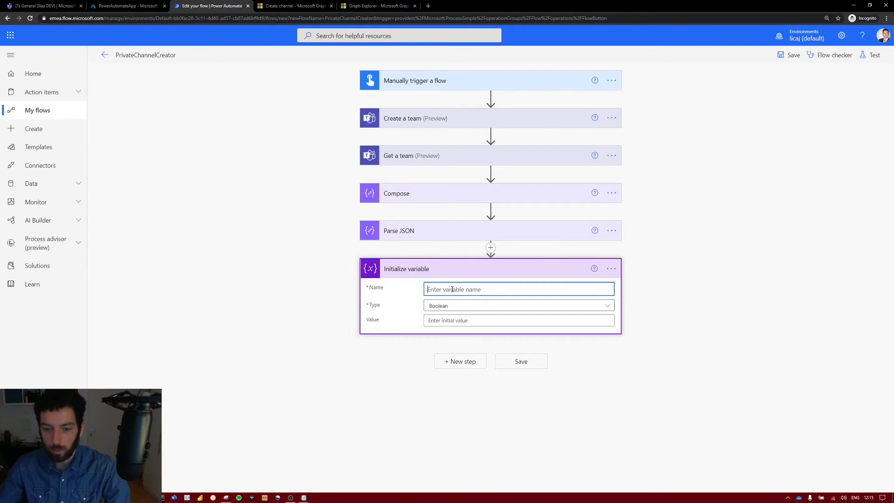
{"action": "type", "text": "v"}
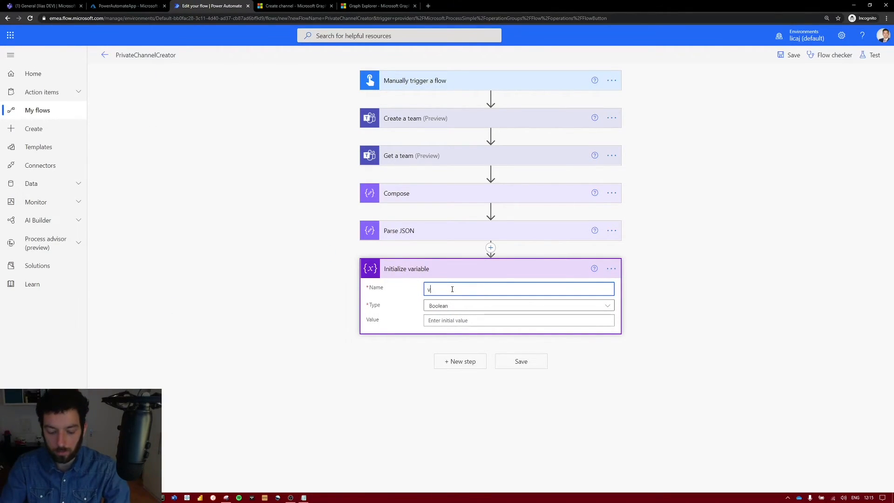
{"action": "type", "text": "arSecret"}
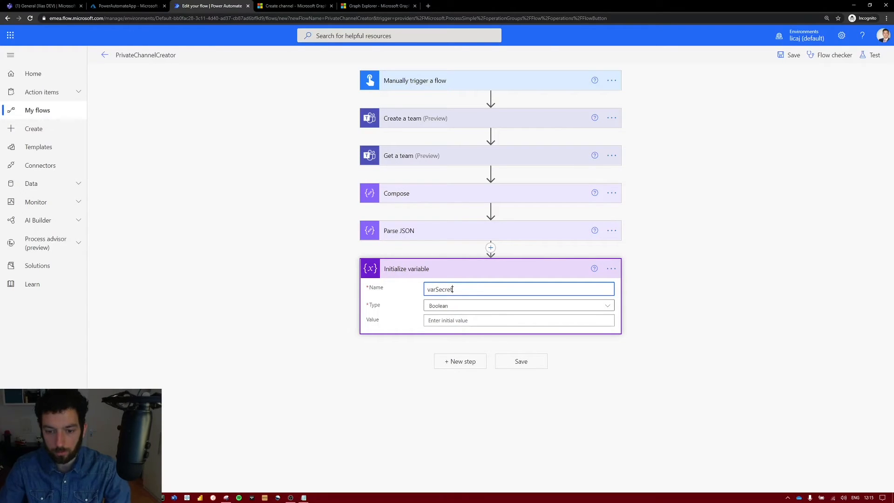
{"action": "left_click", "coordinate": [518, 306]}
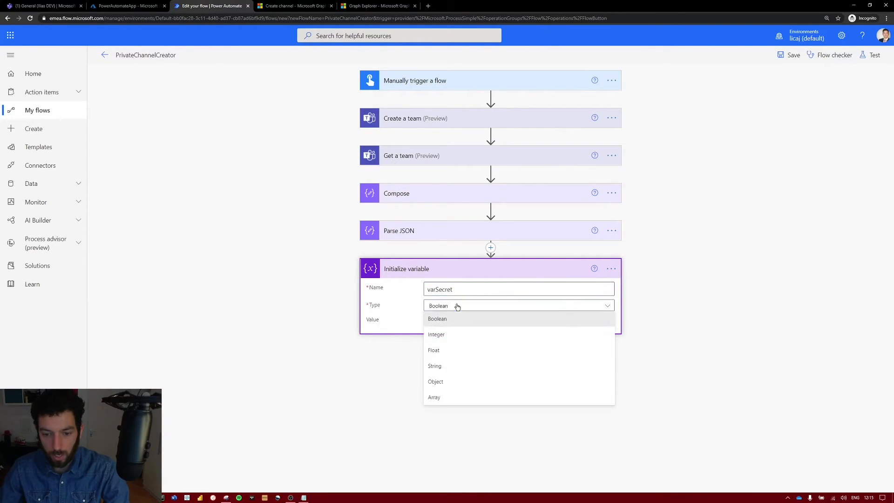
{"action": "left_click", "coordinate": [434, 365]}
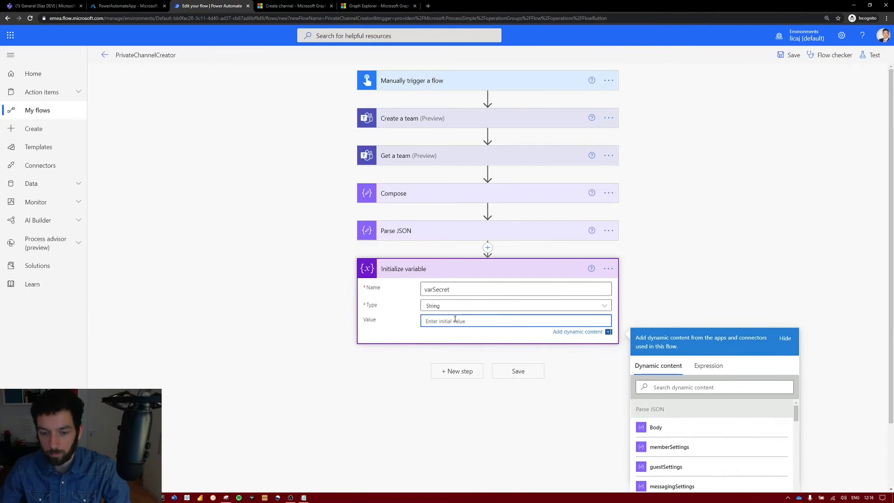
{"action": "left_click", "coordinate": [487, 247]}
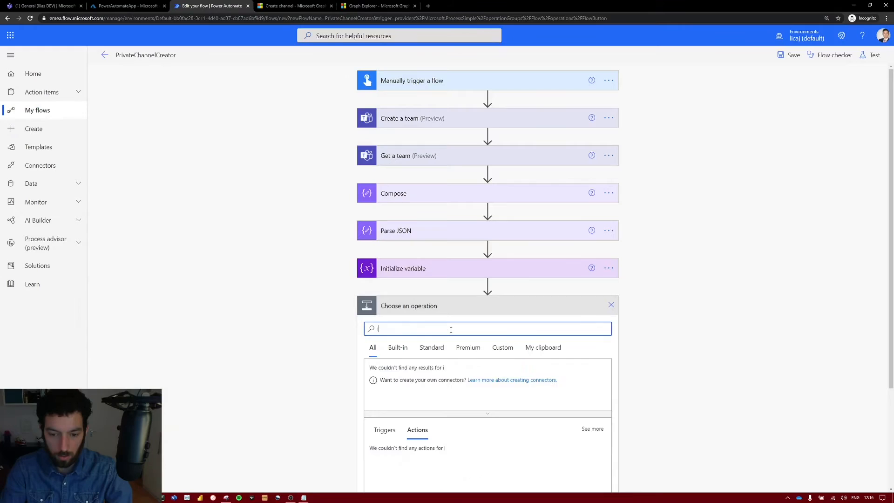
Add a second Initialize variable step creating varTenantID of type String.
{"action": "type", "text": "nitia"}
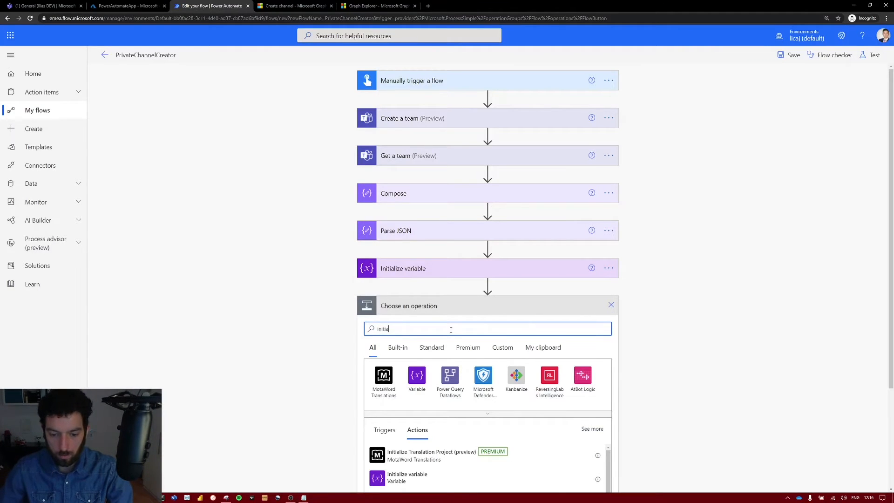
{"action": "left_click", "coordinate": [407, 477]}
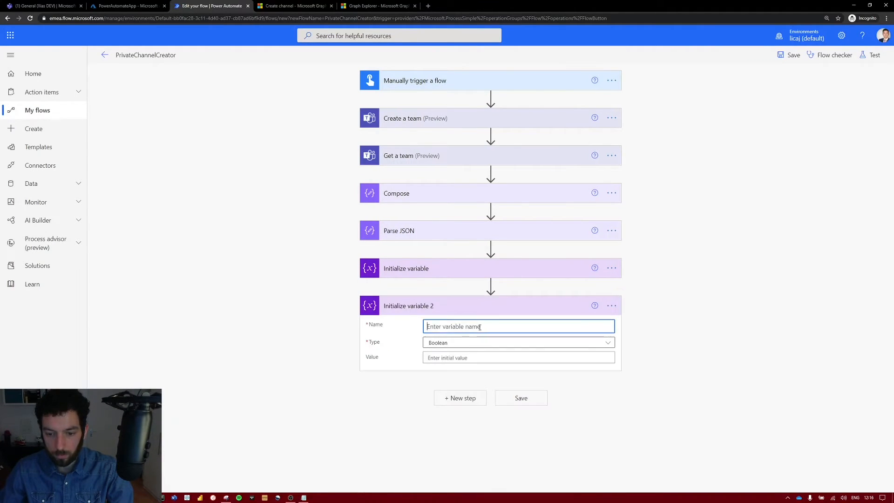
{"action": "type", "text": "Tenant"}
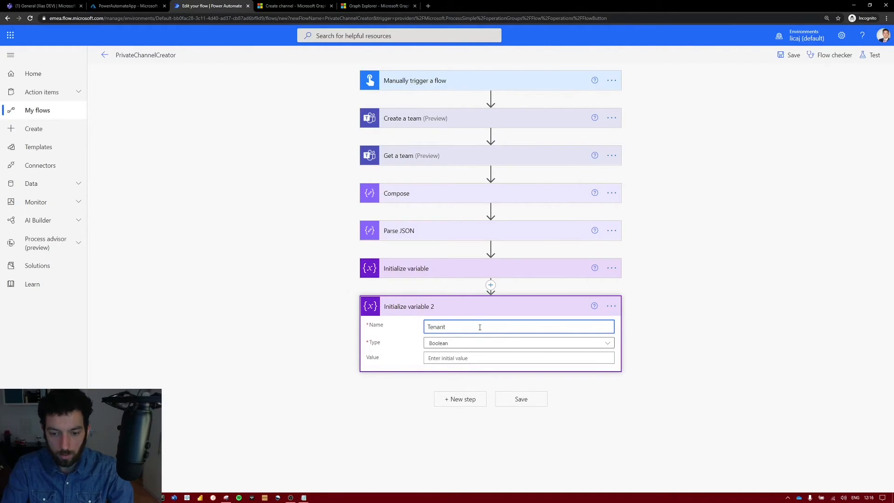
{"action": "type", "text": "varTenantID"}
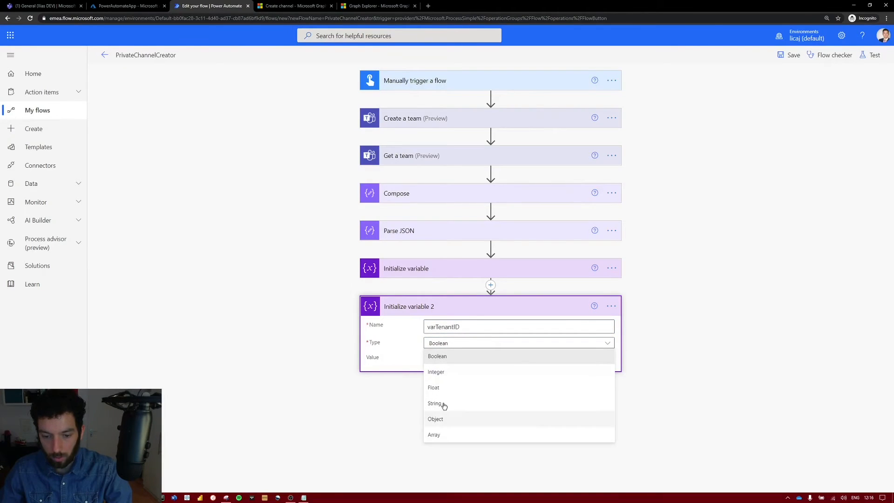
{"action": "left_click", "coordinate": [435, 403]}
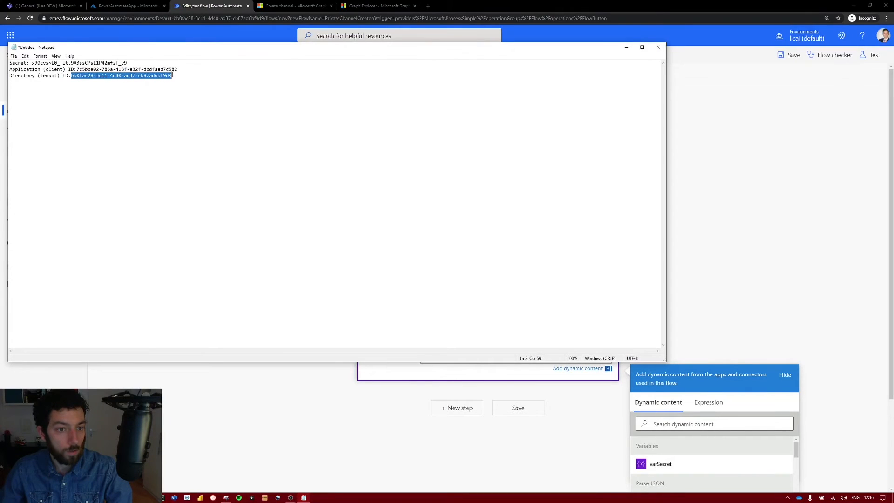
{"action": "left_click", "coordinate": [658, 47]}
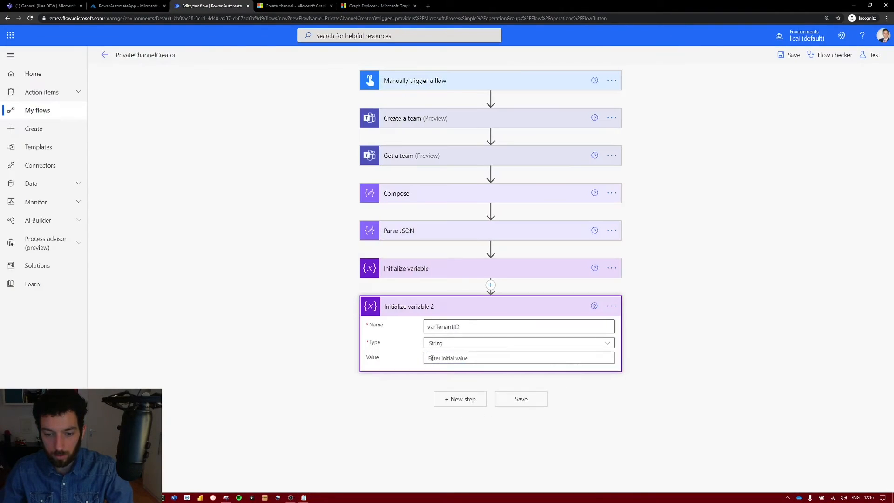
{"action": "left_click", "coordinate": [518, 358]}
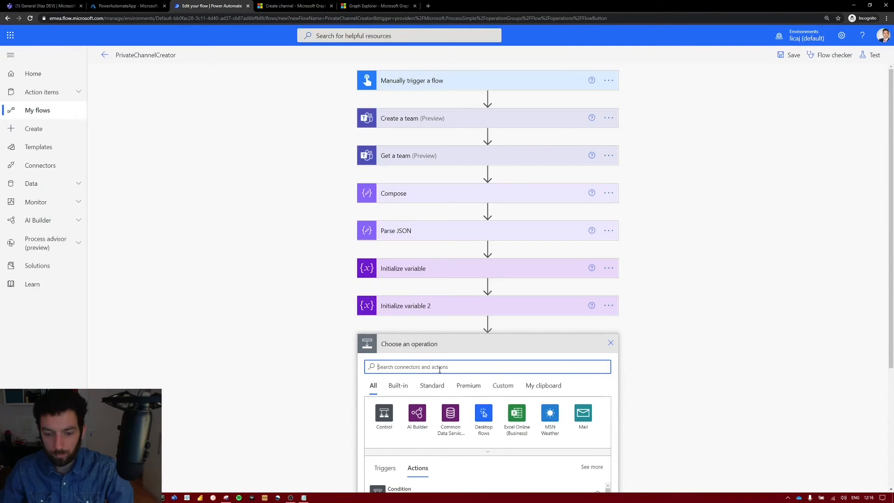
Initialize String variable varClientID with value 7c5bbe02-785a-418f-a32f-dbdfaad7c582.
{"action": "type", "text": "initial"}
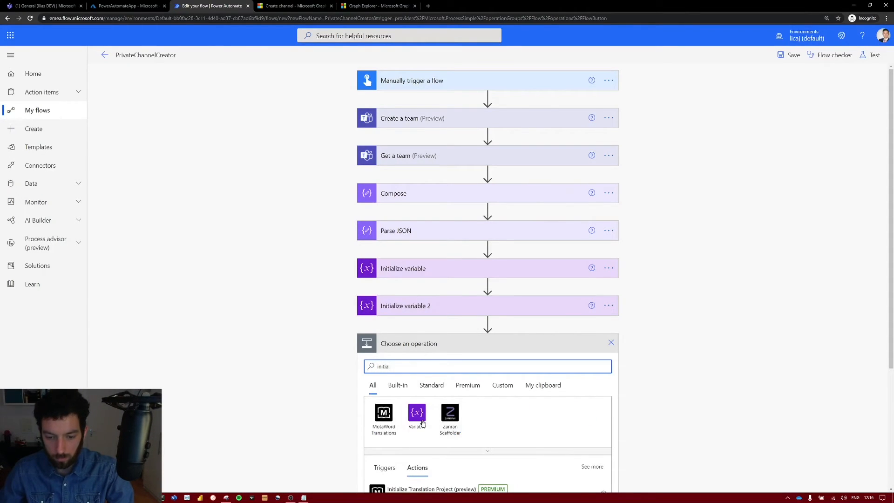
{"action": "left_click", "coordinate": [416, 416]}
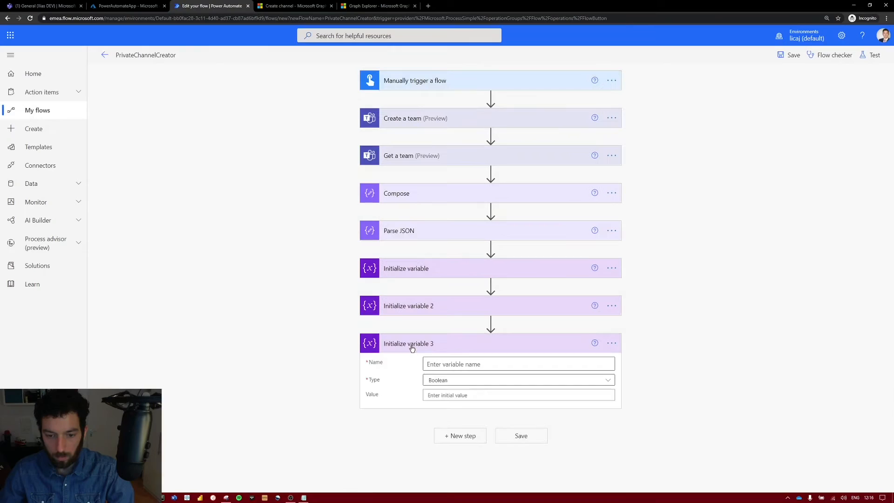
{"action": "left_click", "coordinate": [517, 364]}
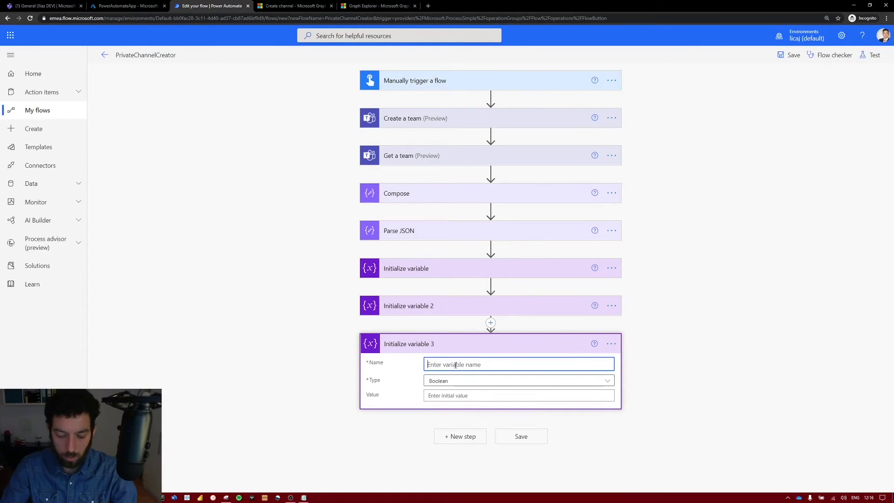
{"action": "type", "text": "varClient"}
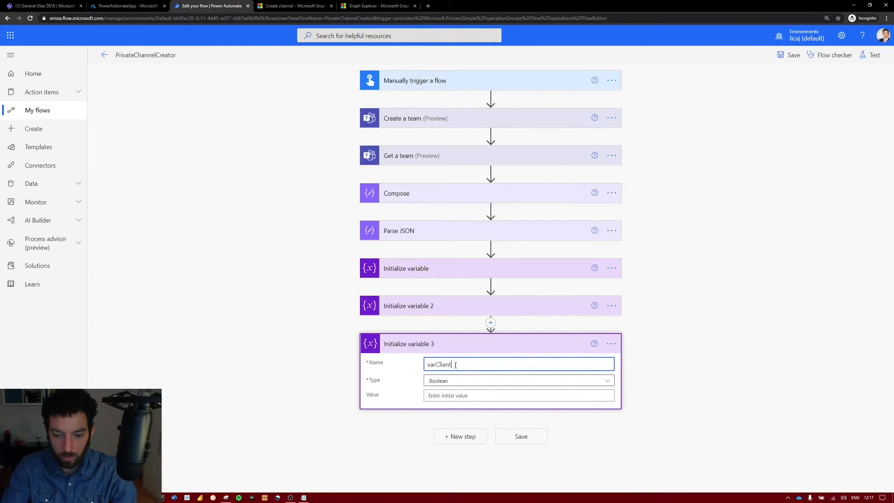
{"action": "left_click", "coordinate": [518, 380]}
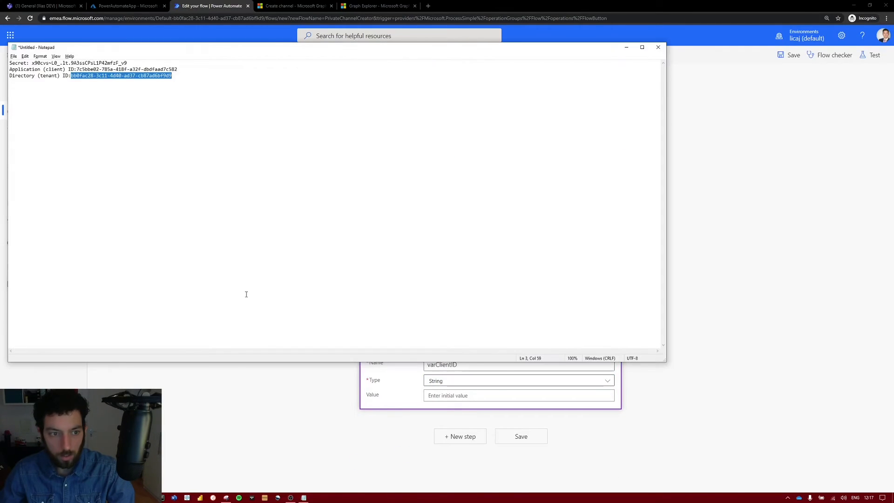
{"action": "left_click", "coordinate": [79, 69]}
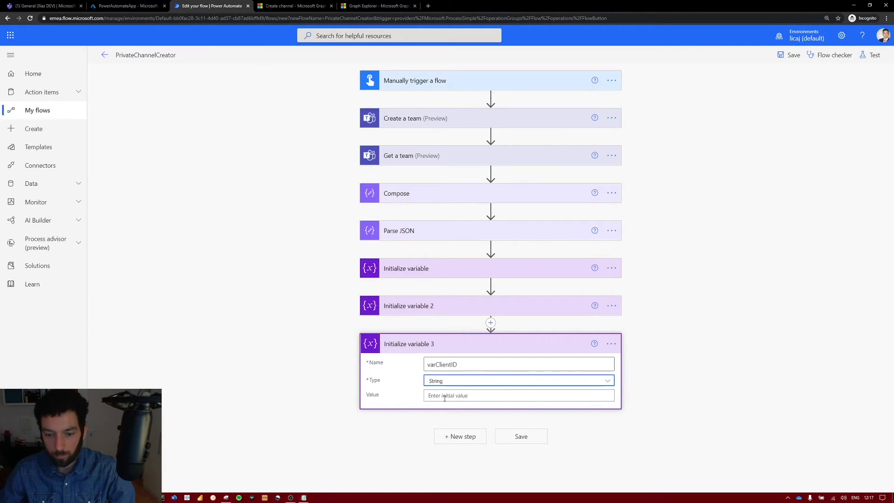
{"action": "type", "text": "7c5bbe02-785a-418f-a32f-dbdfaad7c582"}
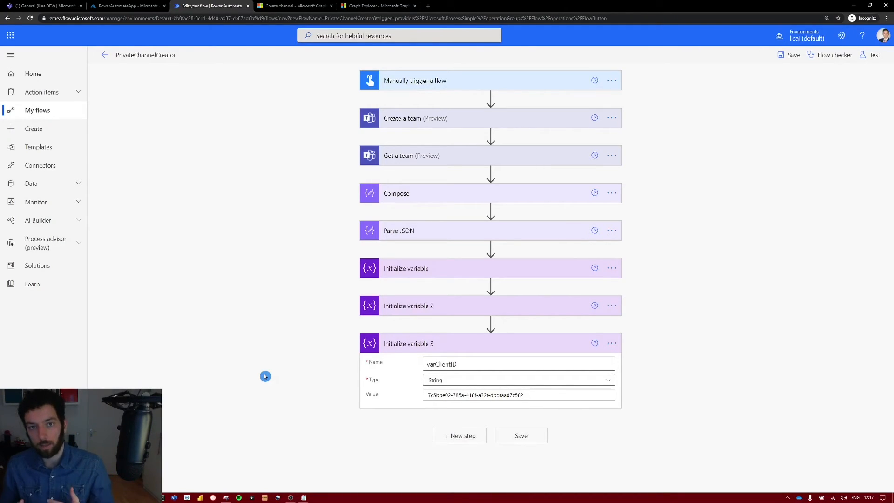
{"action": "mouse_move", "coordinate": [415, 414]}
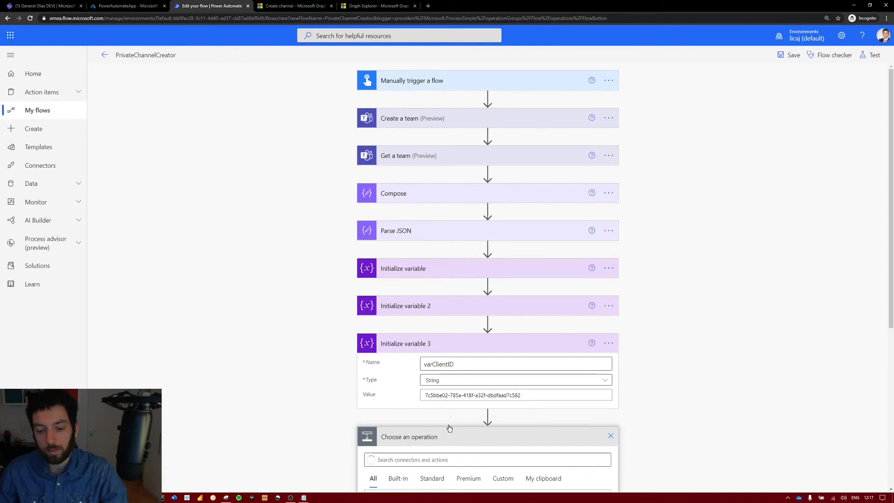
Initialize String variable TeamID with the Team ID from Get a team as value.
{"action": "type", "text": "in"}
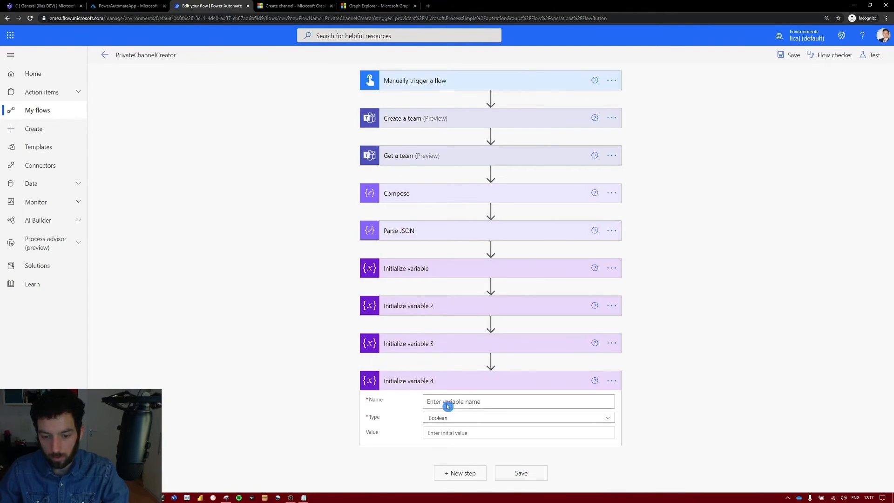
{"action": "left_click", "coordinate": [518, 401]}
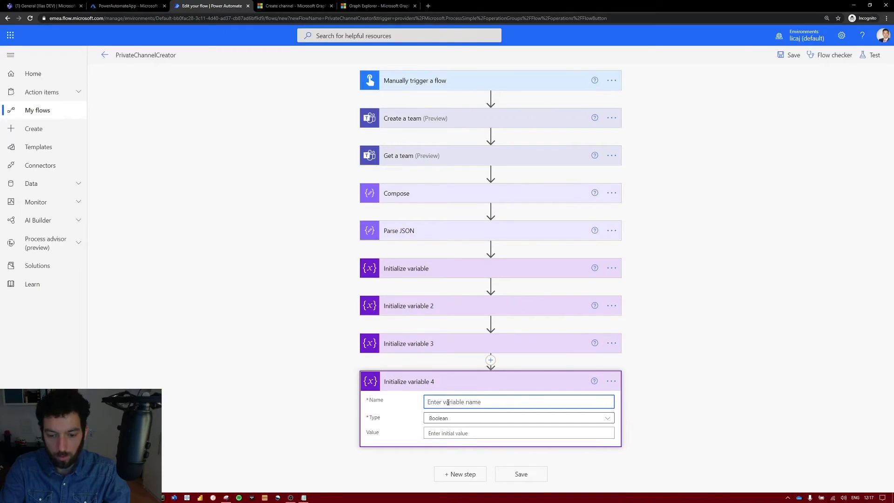
{"action": "type", "text": "TeamID"}
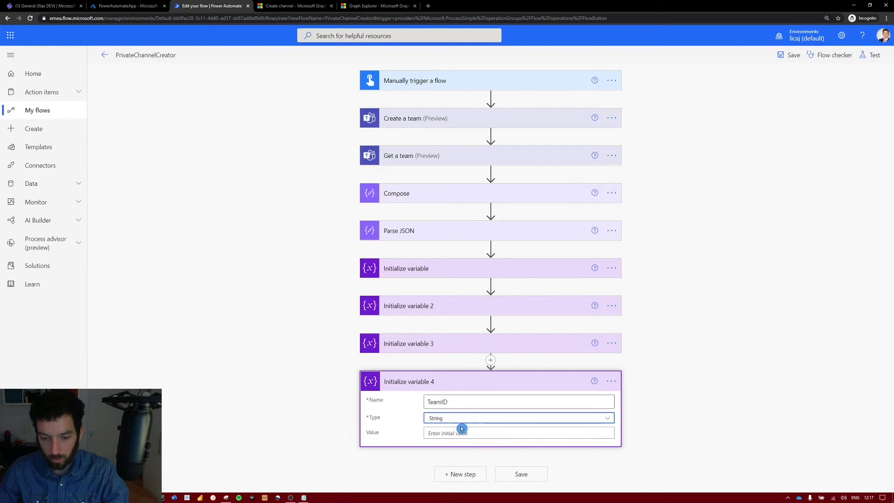
{"action": "left_click", "coordinate": [518, 432]}
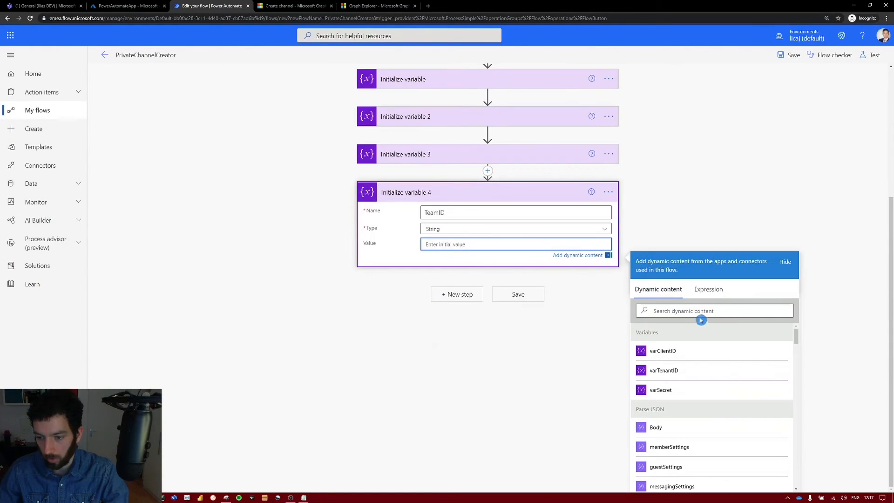
{"action": "type", "text": "team"}
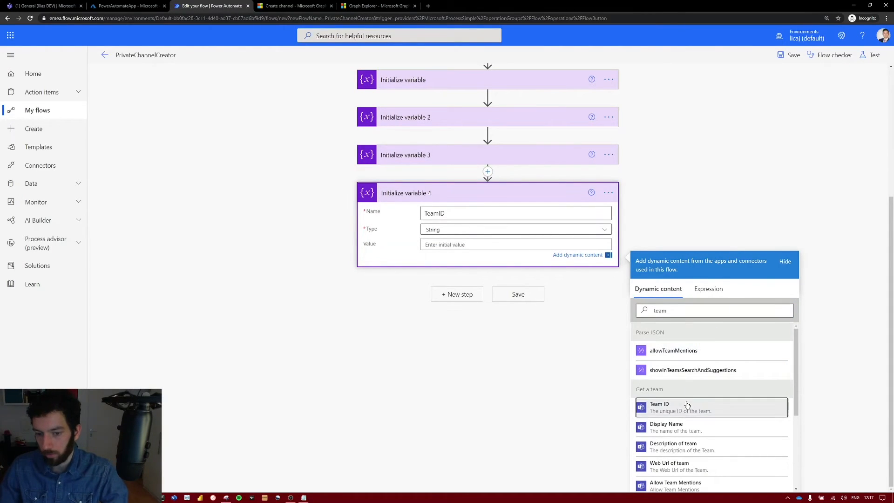
{"action": "left_click", "coordinate": [659, 406]}
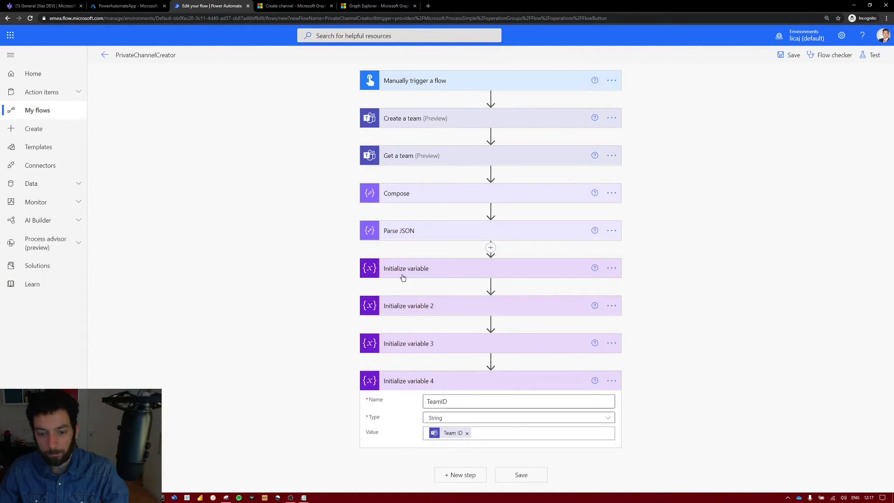
{"action": "left_click", "coordinate": [611, 268]}
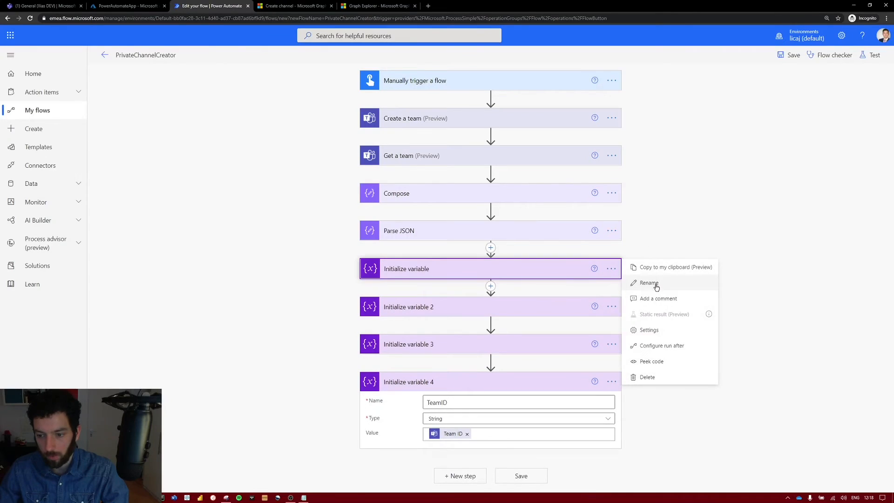
Retitle the variable steps Secret, TenantID, ClientID and TeamID through their Rename menus.
{"action": "left_click", "coordinate": [649, 283]}
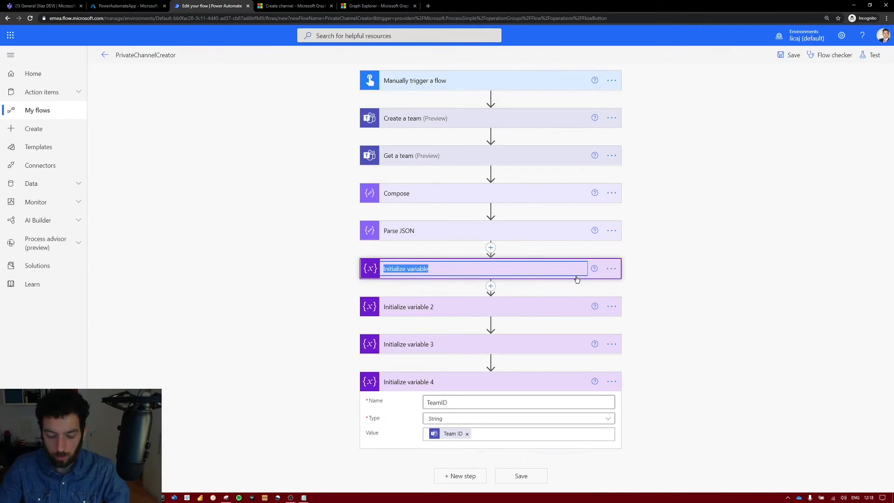
{"action": "type", "text": "Secret"}
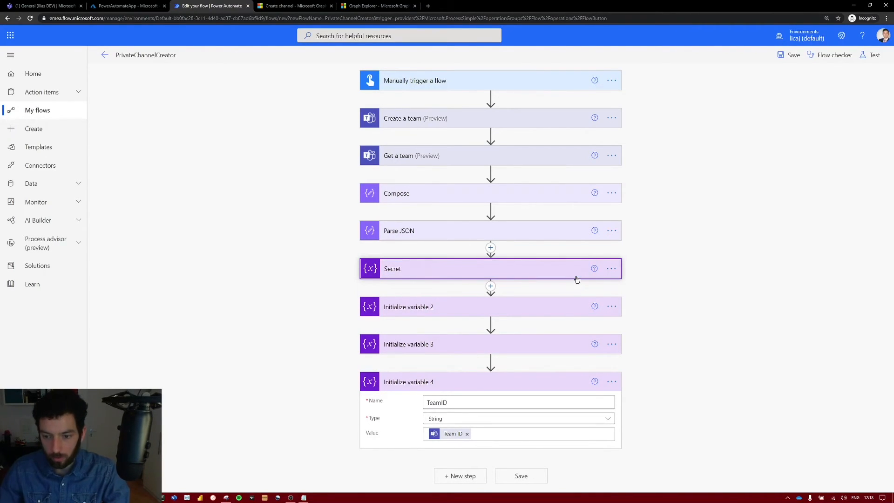
{"action": "left_click", "coordinate": [608, 306]}
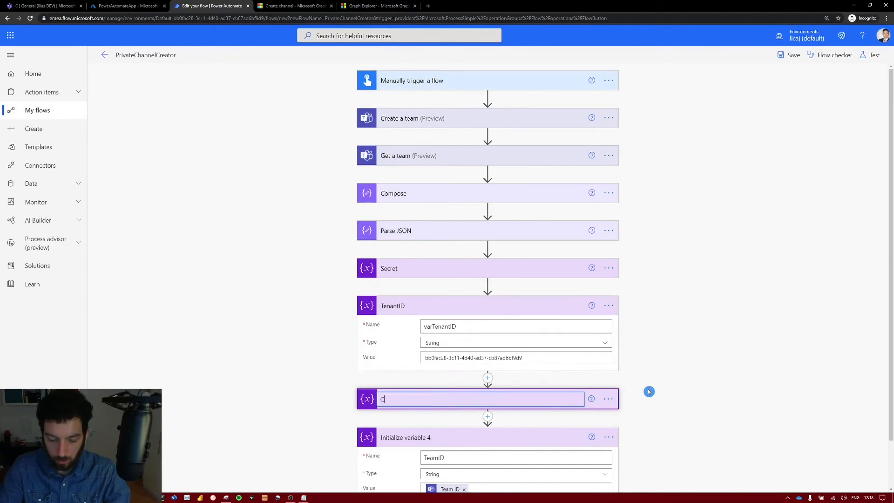
{"action": "type", "text": "lientID"}
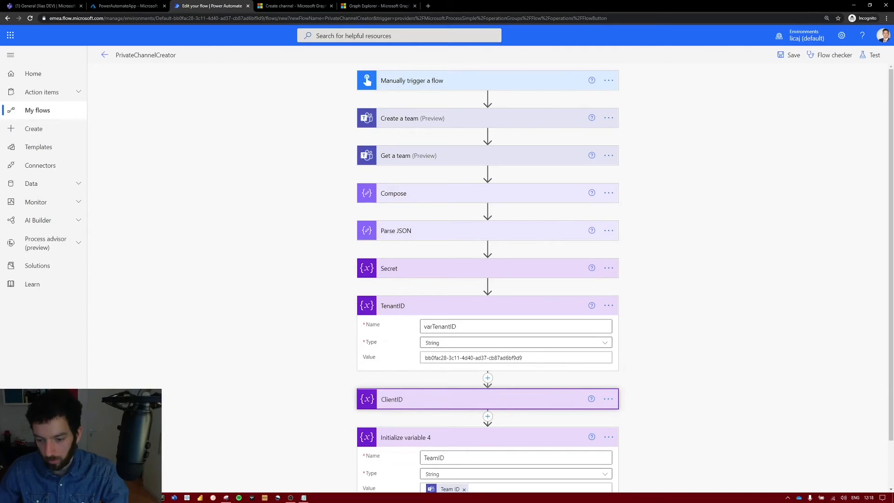
{"action": "scroll", "scroll_direction": "down", "scroll_amount": 3}
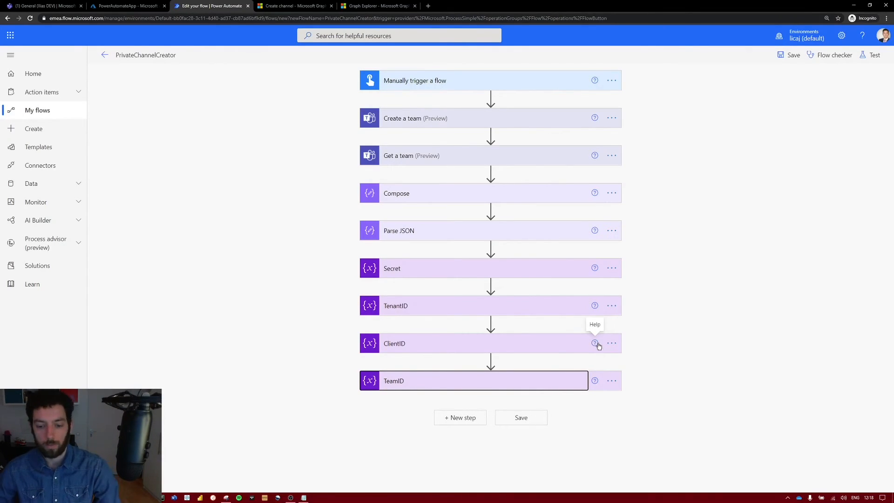
Add a Set variable step targeting TeamID, with its value left empty.
{"action": "left_click", "coordinate": [460, 417]}
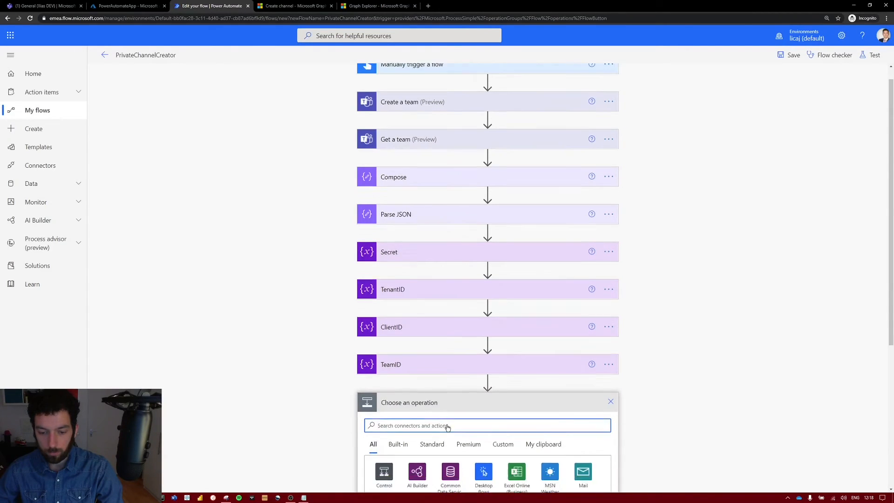
{"action": "scroll", "scroll_direction": "down", "scroll_amount": 3}
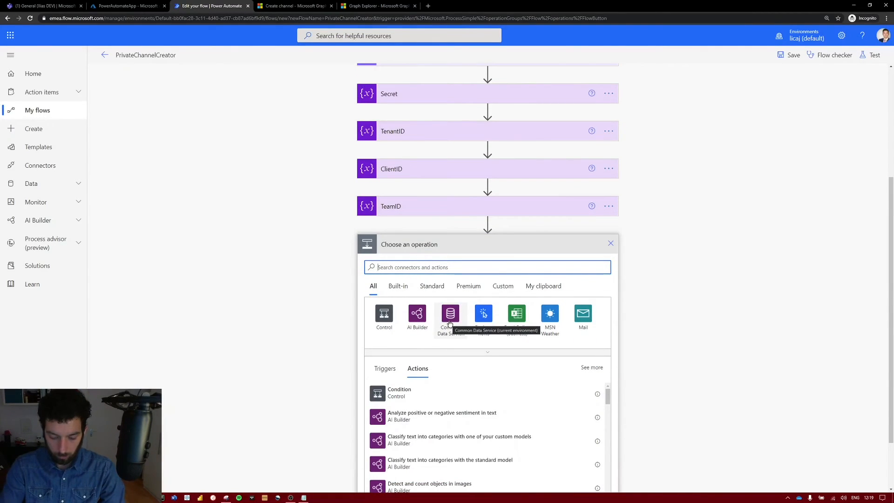
{"action": "type", "text": "set variable"}
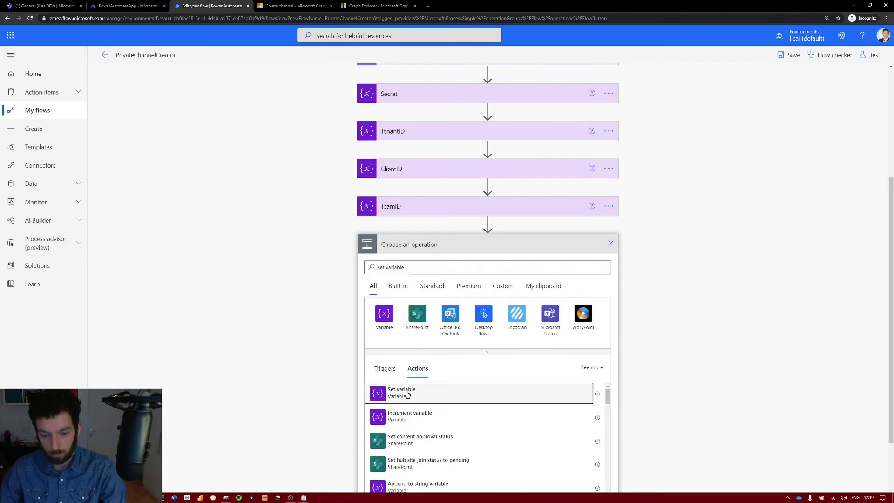
{"action": "left_click", "coordinate": [401, 392]}
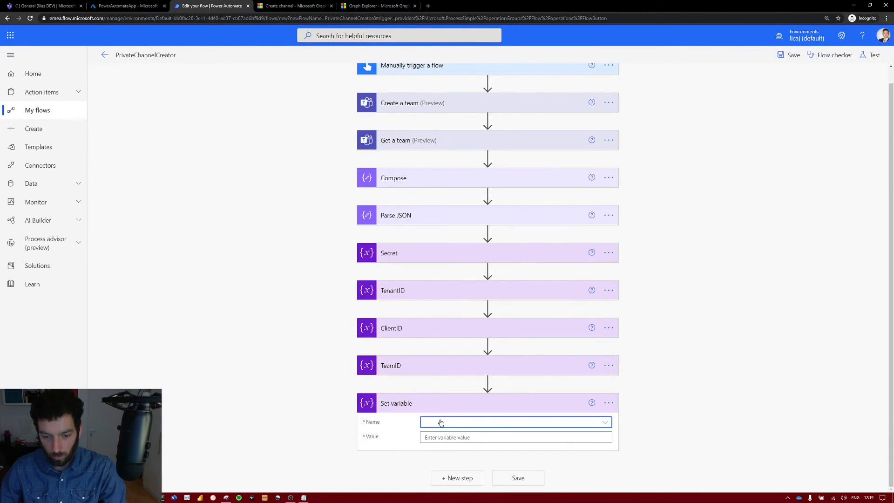
{"action": "left_click", "coordinate": [512, 422]}
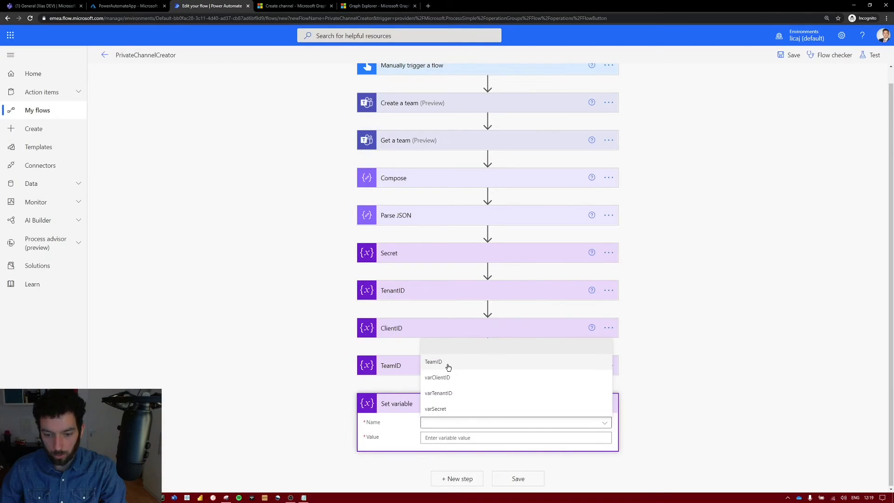
{"action": "left_click", "coordinate": [433, 362]}
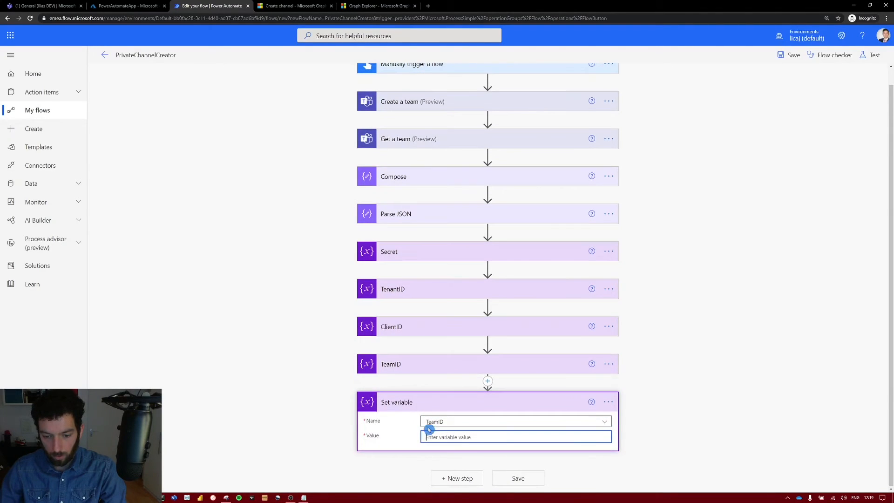
{"action": "left_click", "coordinate": [515, 436]}
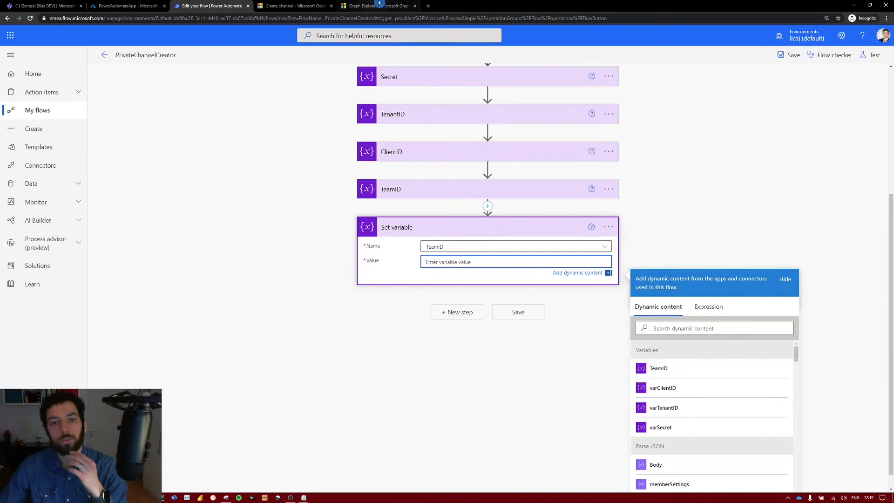
{"action": "left_click", "coordinate": [377, 6]}
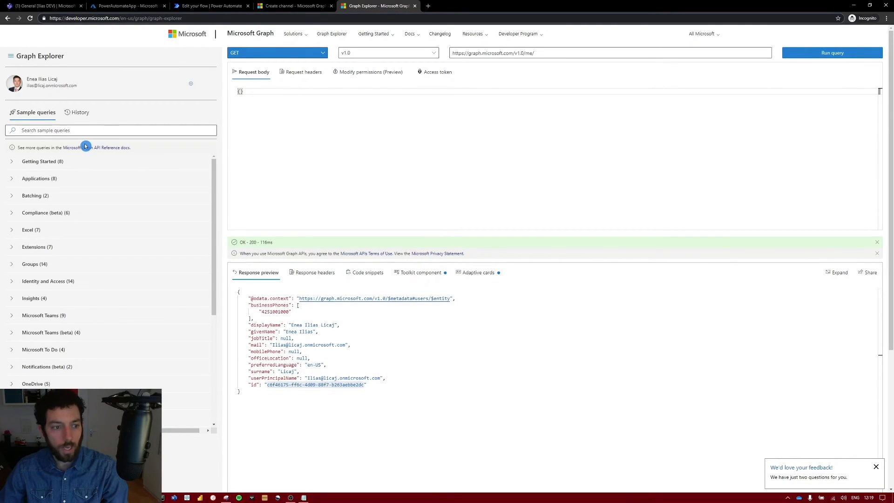
Load Graph Explorer's 'create channel' sample query and copy its teams/channels request URL.
{"action": "scroll", "scroll_direction": "down", "scroll_amount": 3}
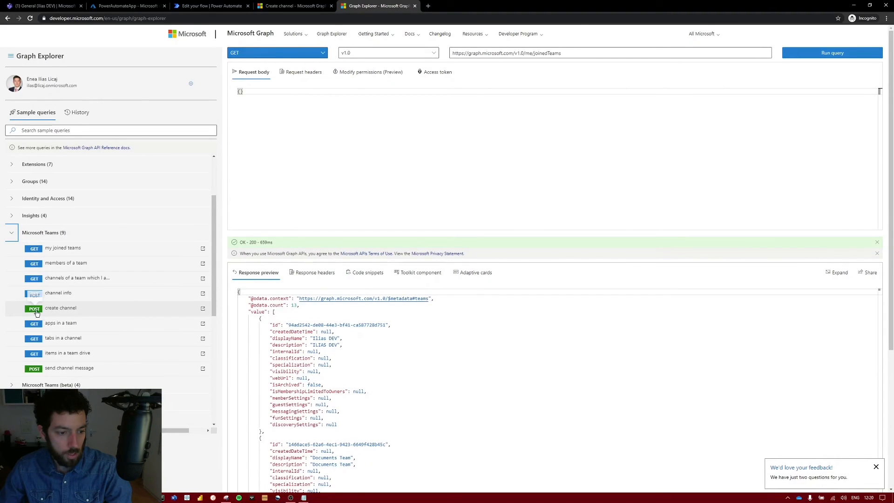
{"action": "left_click", "coordinate": [60, 307]}
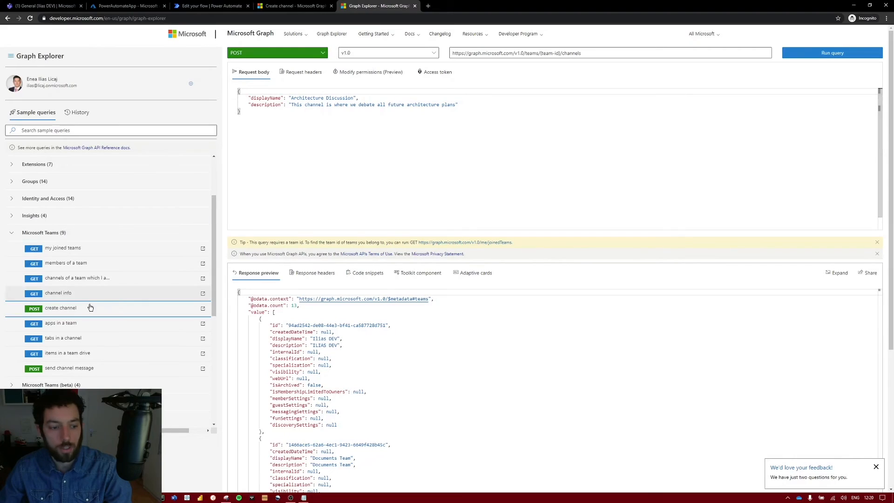
{"action": "double_click", "coordinate": [548, 53]}
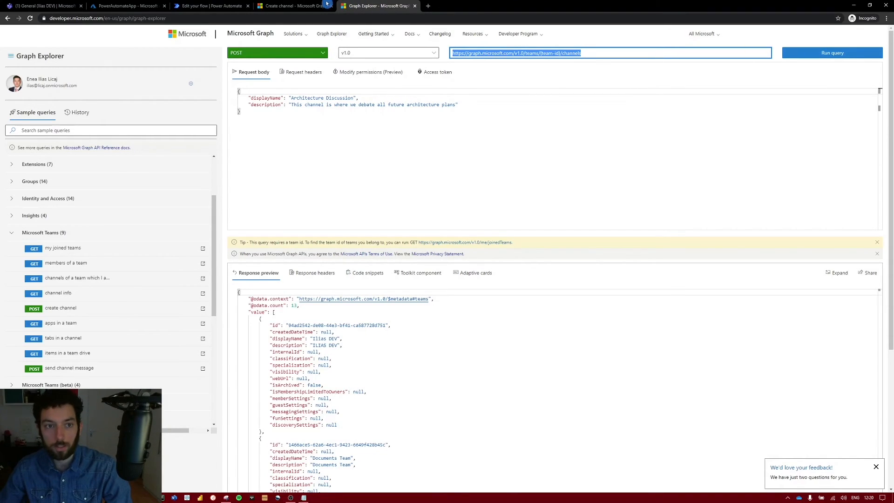
{"action": "left_click", "coordinate": [211, 5]}
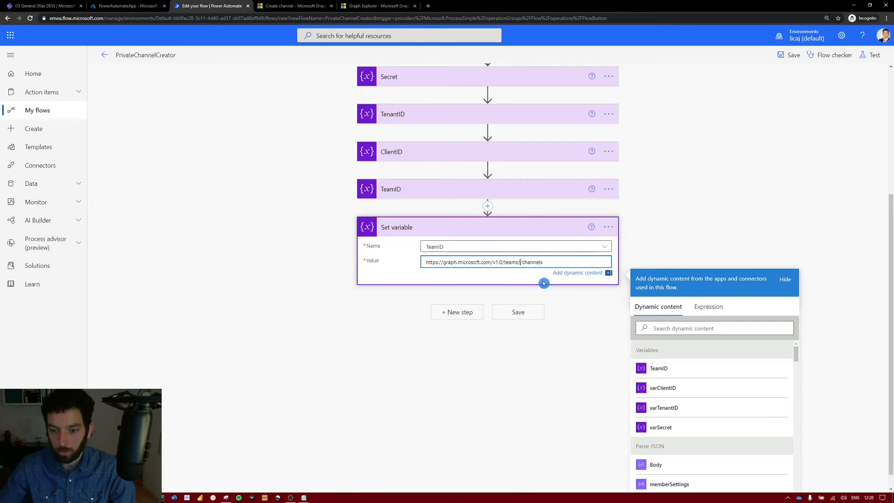
Insert the TeamID dynamic content into the Set variable URL between teams/ and /channels.
{"action": "scroll", "scroll_direction": "down", "scroll_amount": 3}
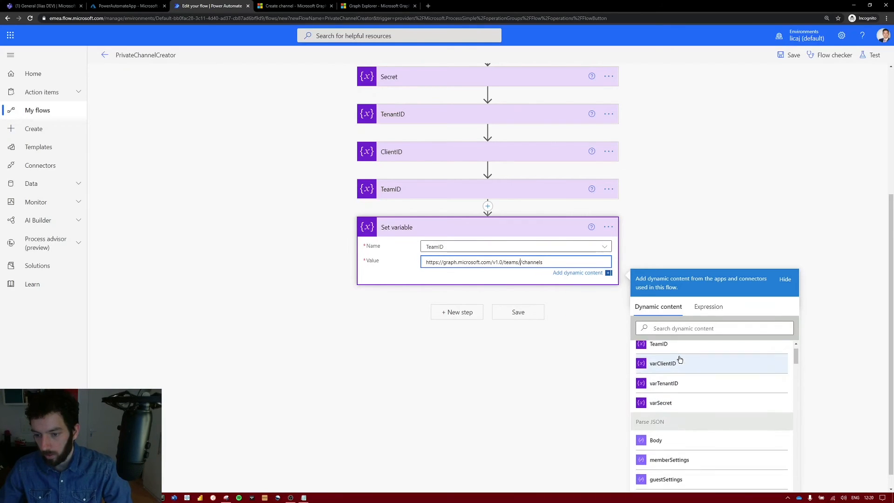
{"action": "left_click", "coordinate": [658, 343]}
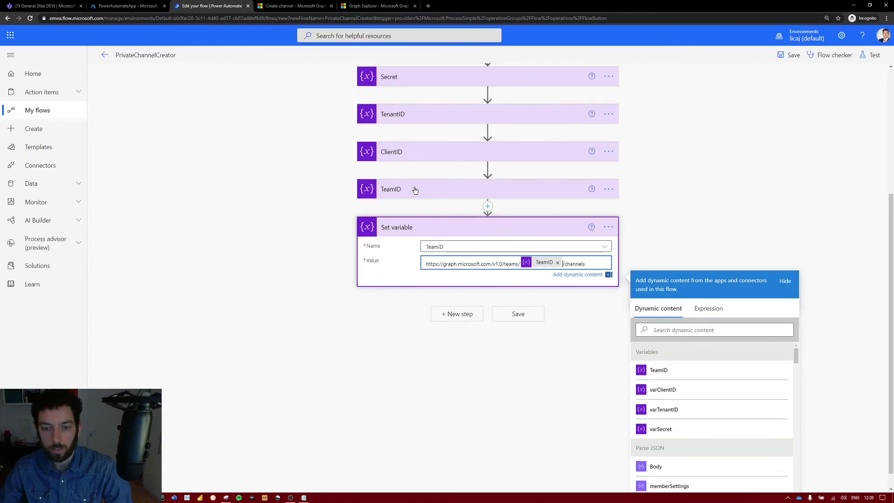
{"action": "mouse_move", "coordinate": [469, 315]}
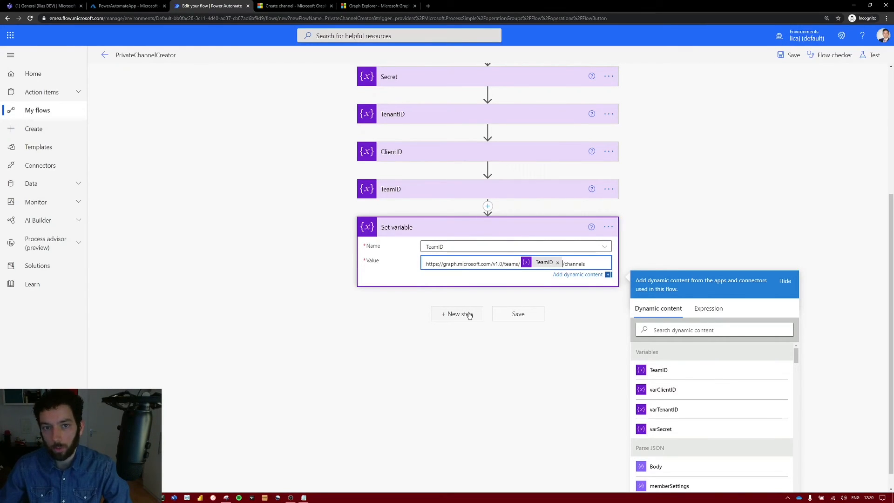
Add an HTTP action as a new step after Set variable.
{"action": "left_click", "coordinate": [457, 314]}
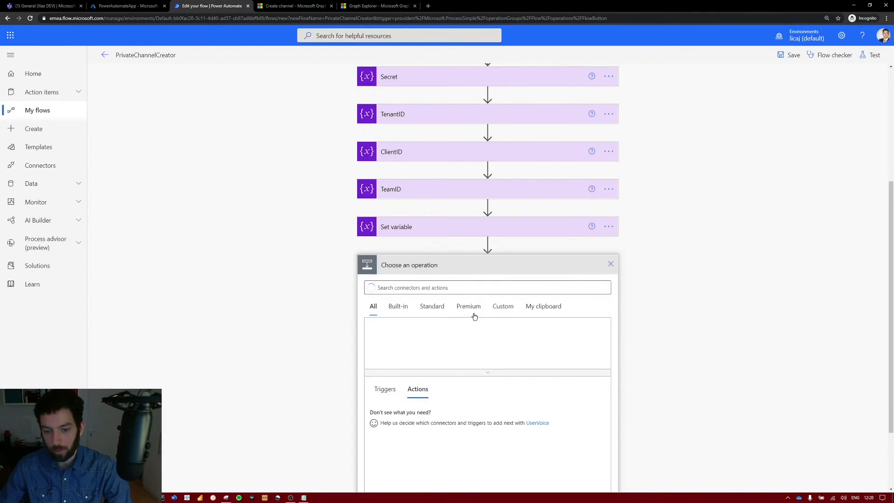
{"action": "type", "text": "http request"}
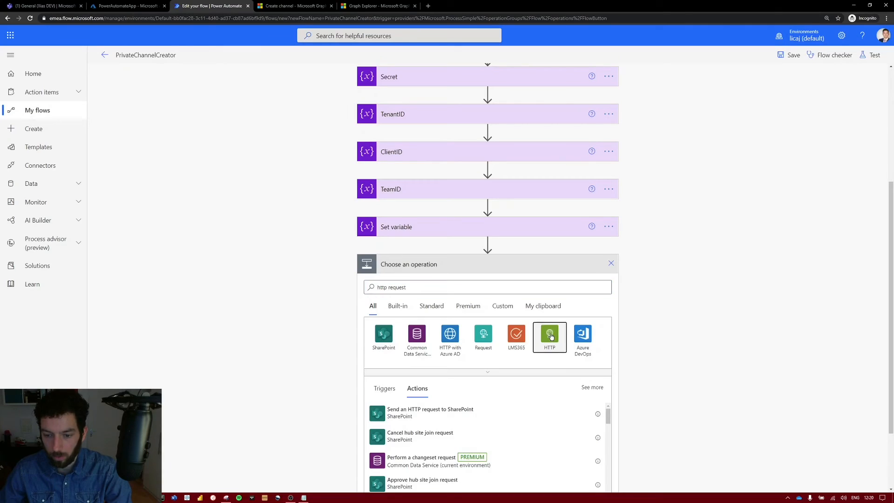
{"action": "left_click", "coordinate": [549, 336]}
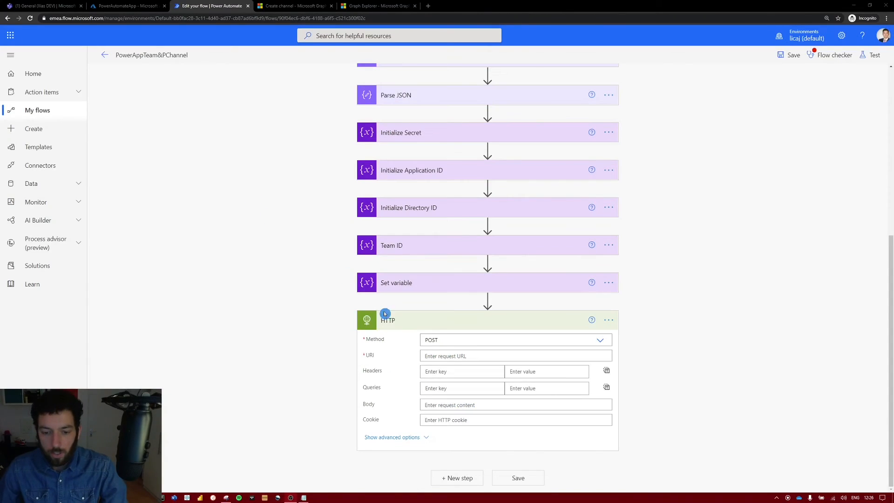
{"action": "mouse_move", "coordinate": [415, 332]}
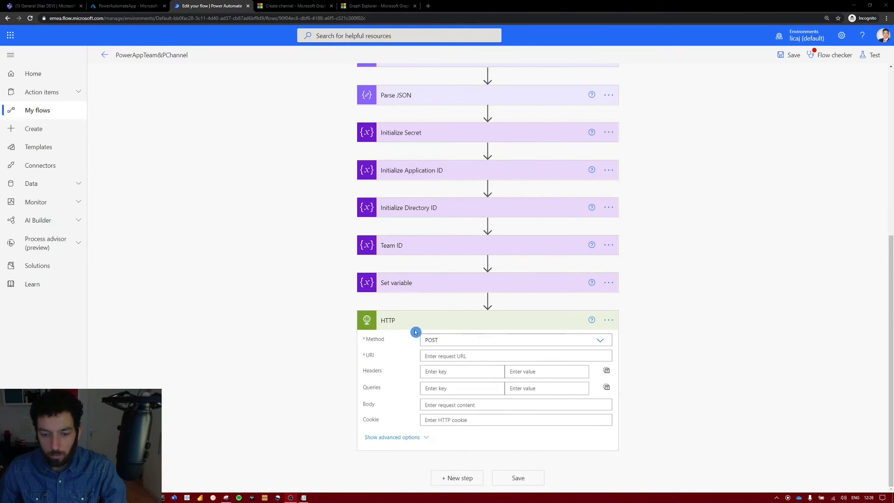
Keep the HTTP method as POST and set the URI to the URI variable.
{"action": "left_click", "coordinate": [513, 340]}
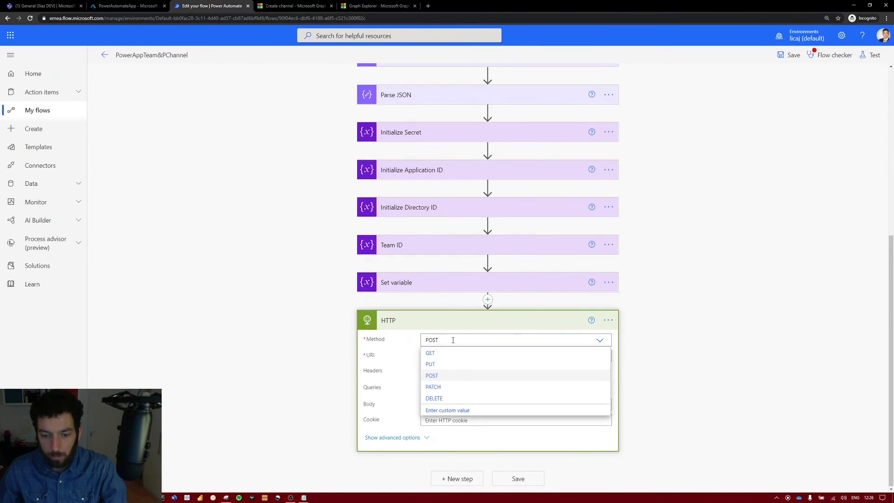
{"action": "left_click", "coordinate": [432, 376]}
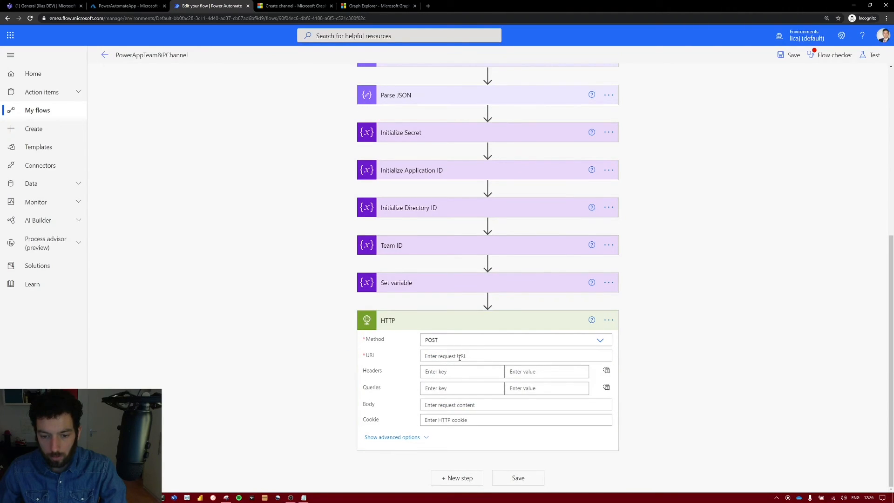
{"action": "left_click", "coordinate": [515, 356]}
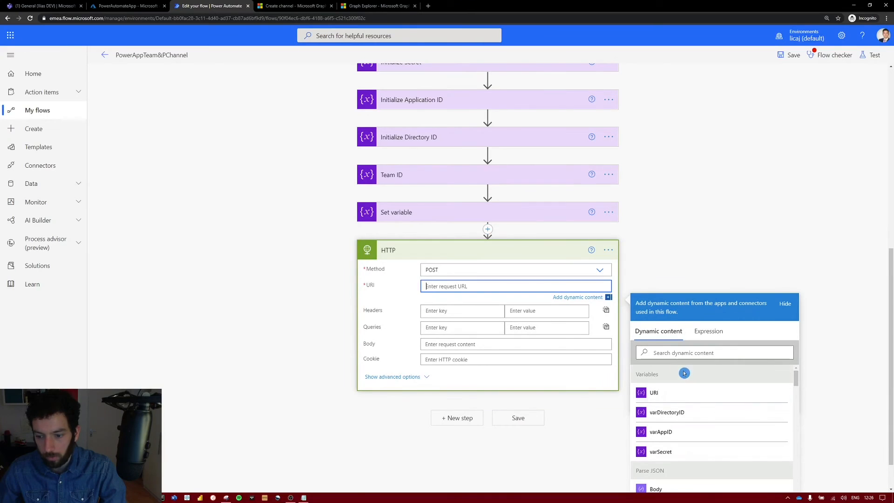
{"action": "left_click", "coordinate": [654, 392]}
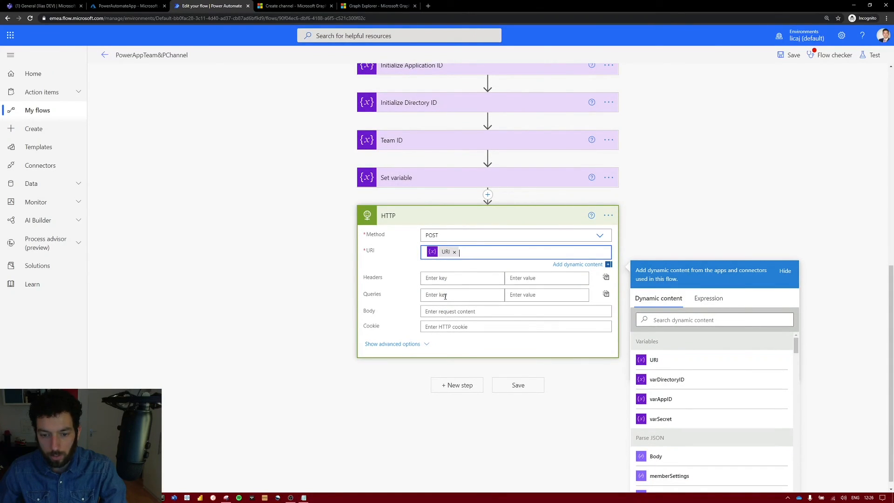
Select and copy the private channel example JSON body from the Graph create-channel docs.
{"action": "left_click", "coordinate": [513, 310]}
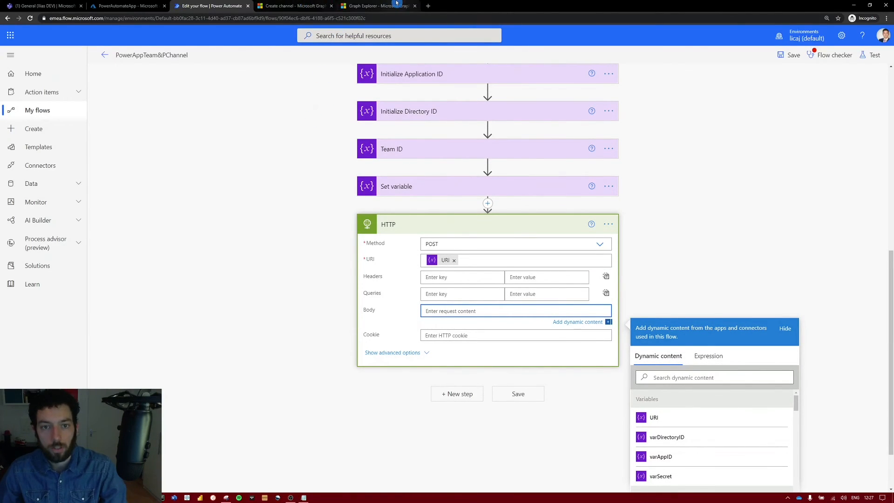
{"action": "left_click", "coordinate": [294, 6]}
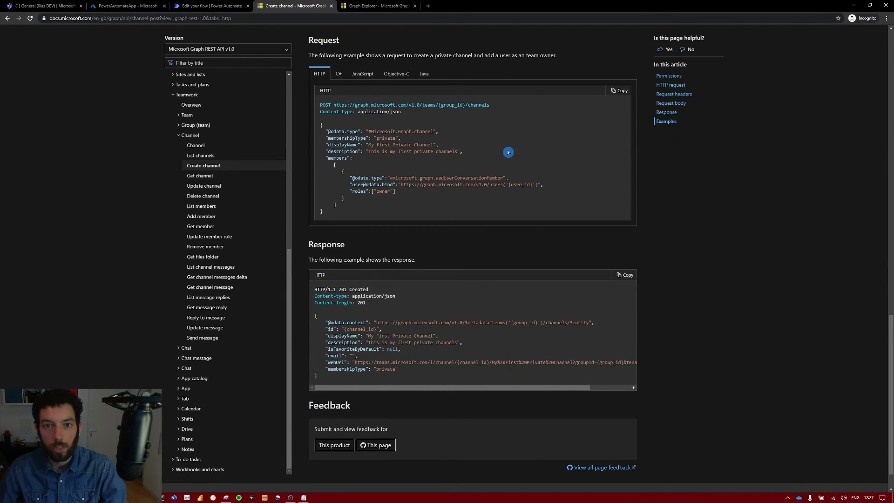
{"action": "mouse_move", "coordinate": [249, 145]}
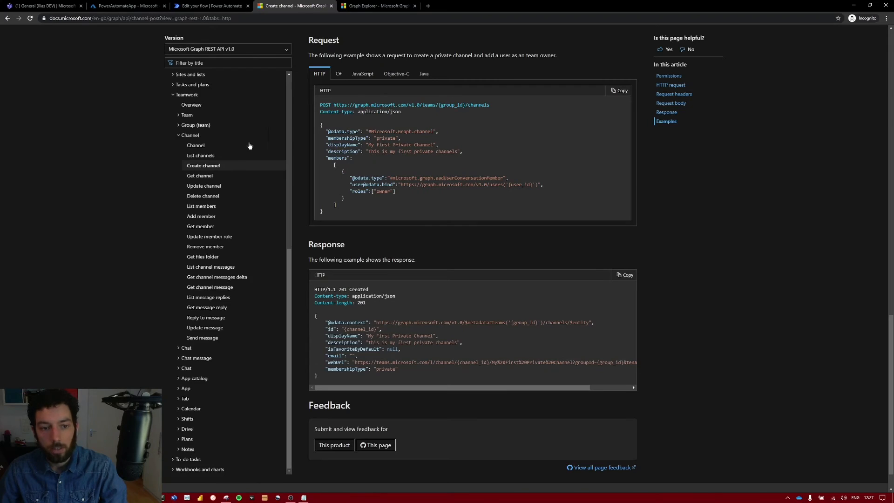
{"action": "scroll", "scroll_direction": "down", "scroll_amount": 3}
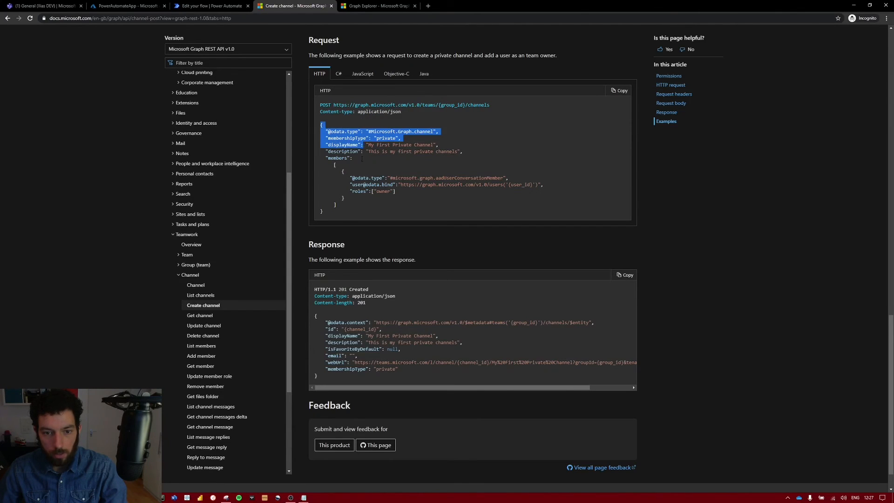
{"action": "left_click_drag", "start_coordinate": [382, 131], "coordinate": [346, 212]}
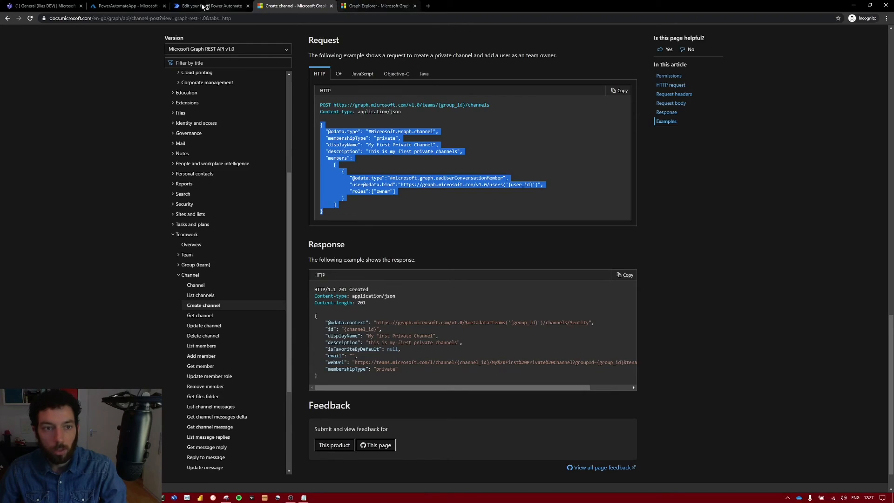
{"action": "left_click", "coordinate": [211, 6]}
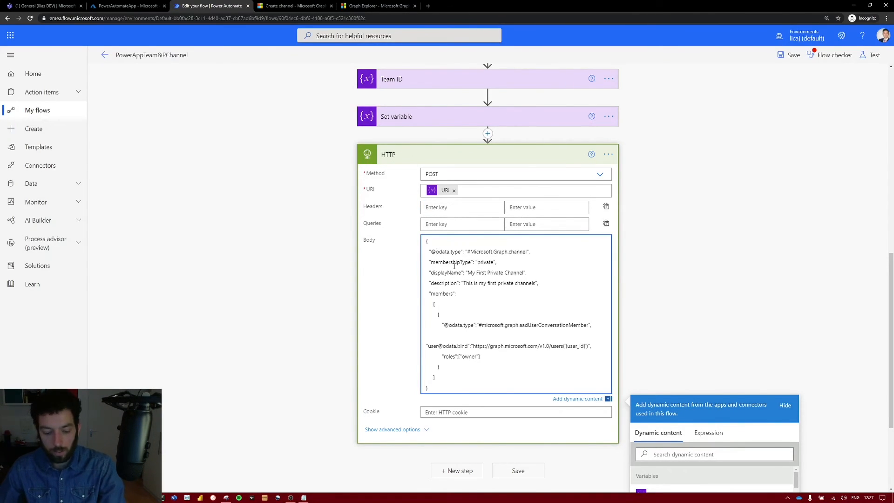
{"action": "type", "text": "@"}
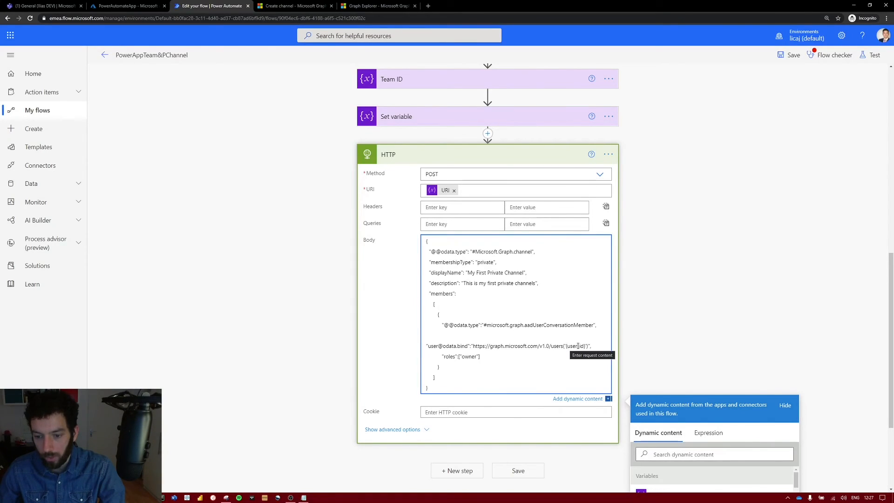
{"action": "left_click", "coordinate": [377, 6]}
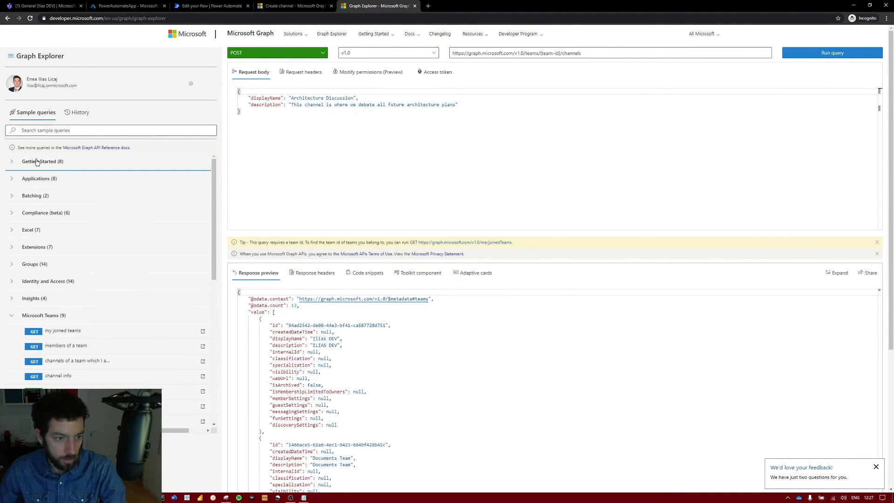
Run the 'my profile' query in Graph Explorer and copy the signed-in user's id.
{"action": "left_click", "coordinate": [56, 176]}
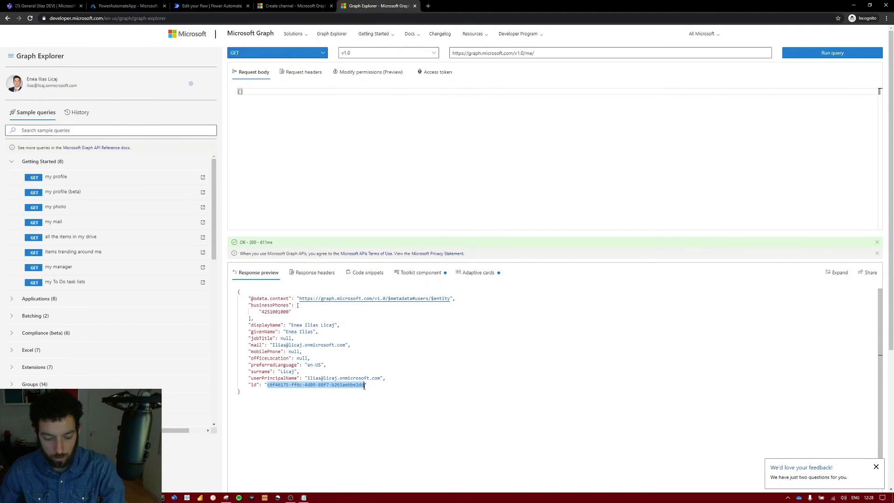
{"action": "left_click", "coordinate": [211, 6]}
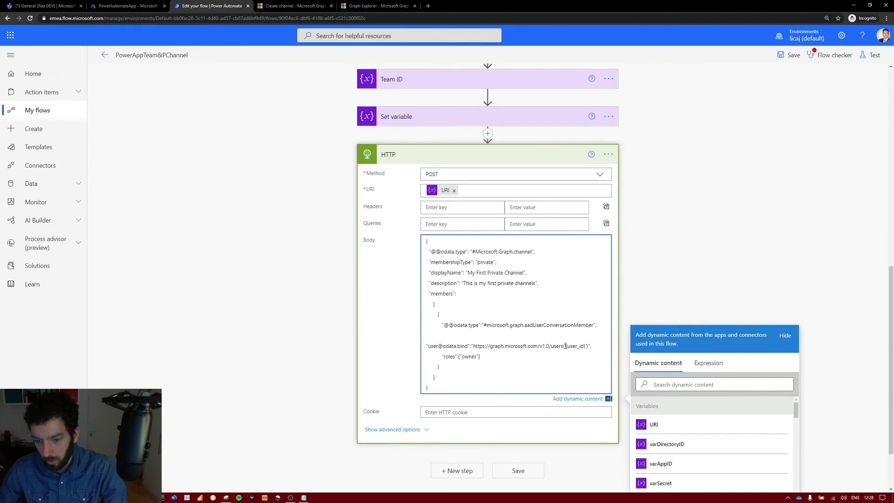
Replace {user_id} in the body with the copied id and choose Active Directory OAuth authentication.
{"action": "double_click", "coordinate": [576, 346]}
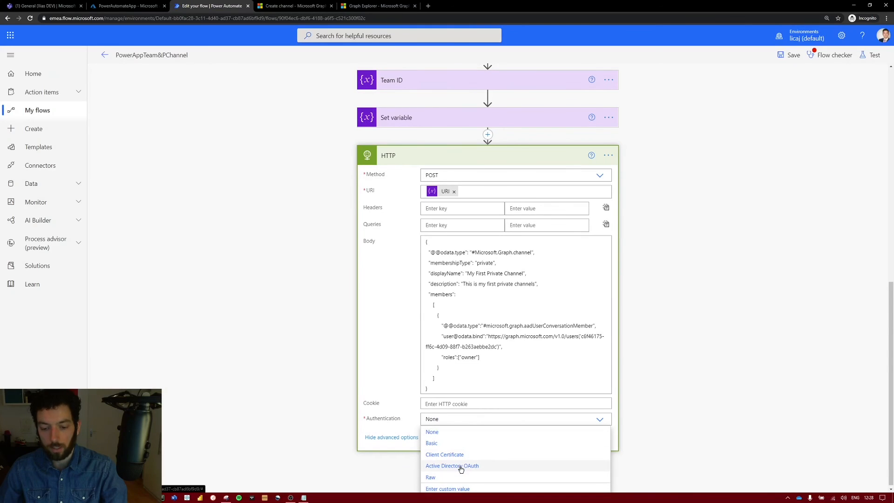
{"action": "left_click", "coordinate": [452, 465]}
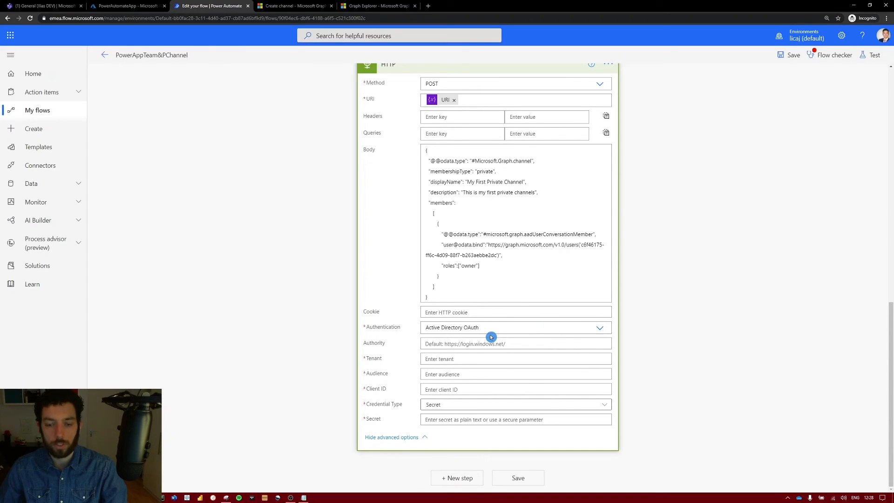
Set the HTTP action's OAuth Tenant to varDirectoryID.
{"action": "left_click", "coordinate": [515, 358]}
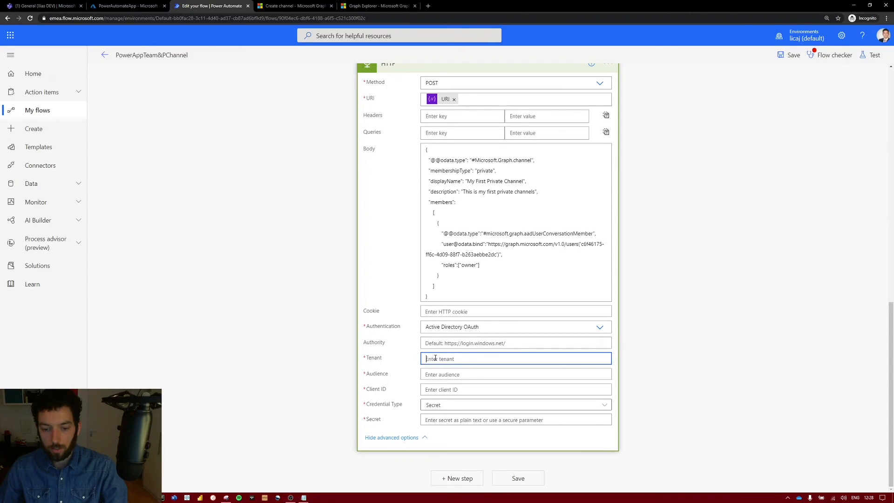
{"action": "left_click", "coordinate": [514, 358]}
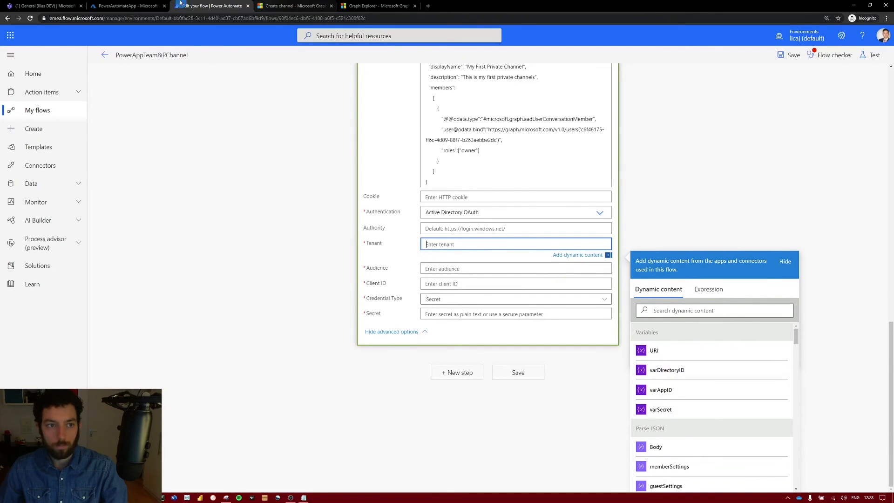
{"action": "left_click", "coordinate": [126, 6]}
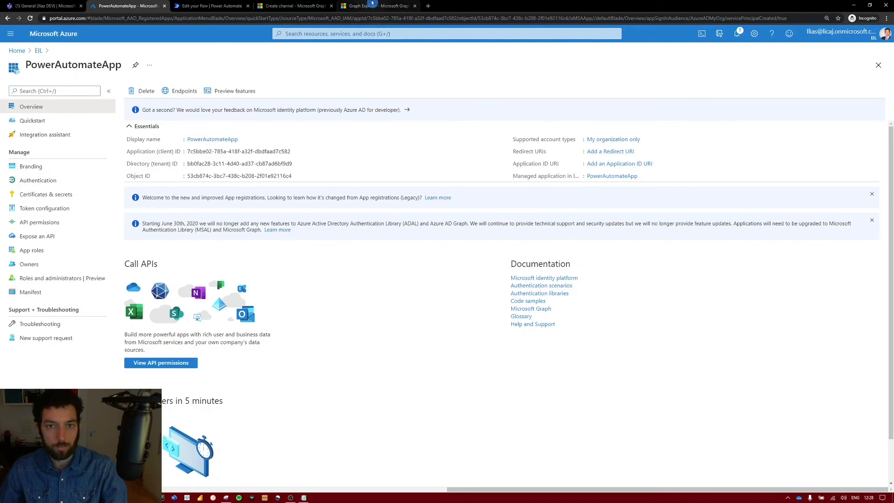
{"action": "left_click", "coordinate": [209, 5]}
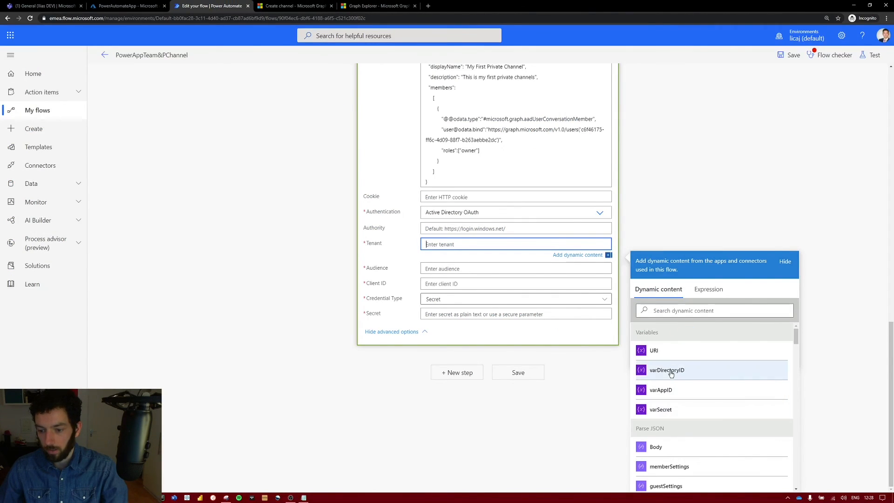
{"action": "left_click", "coordinate": [666, 370]}
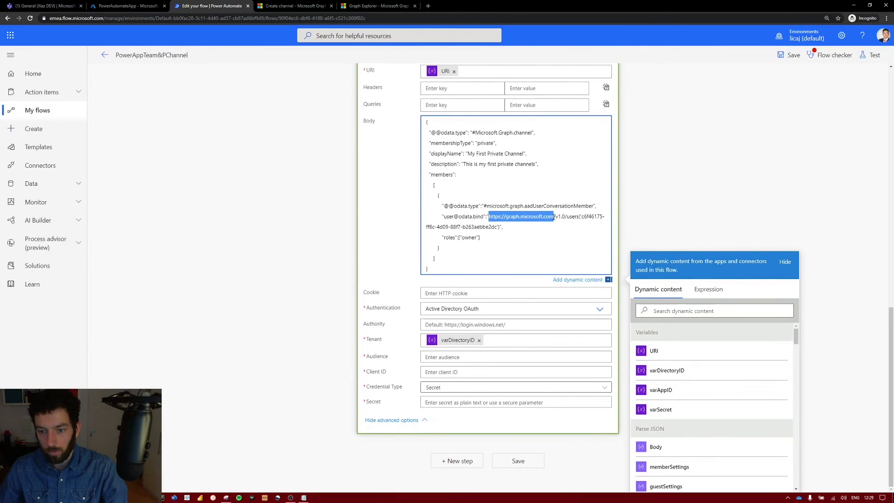
{"action": "left_click", "coordinate": [515, 356]}
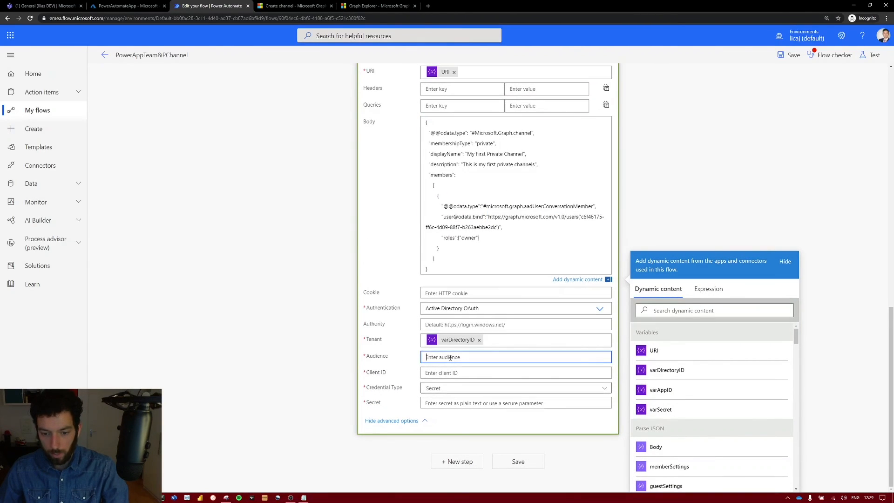
{"action": "type", "text": "https://graph.microsoft.com"}
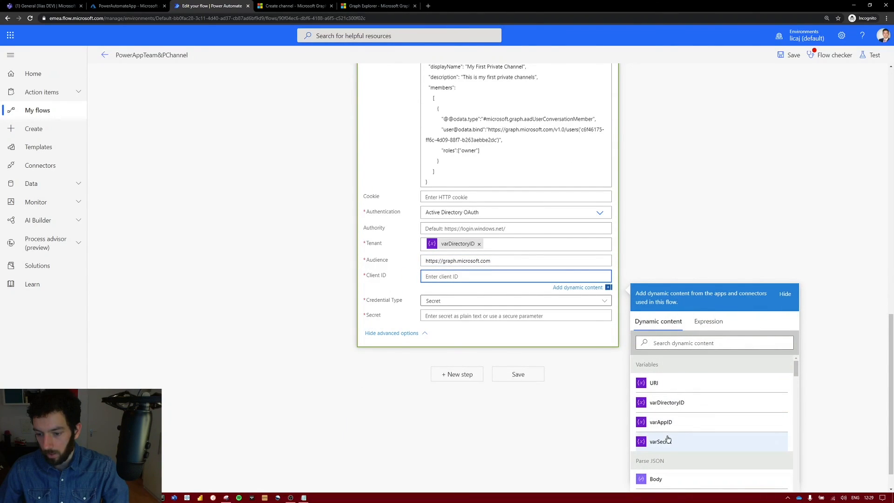
{"action": "left_click", "coordinate": [661, 421]}
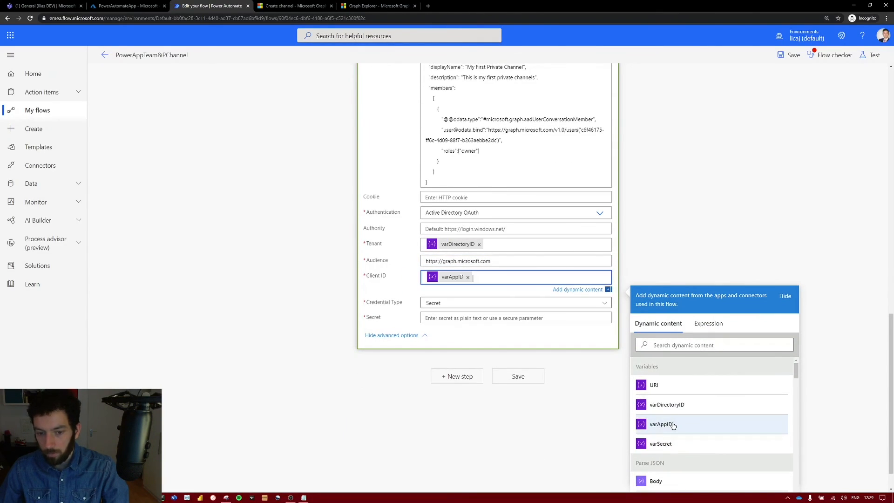
{"action": "left_click", "coordinate": [126, 6]}
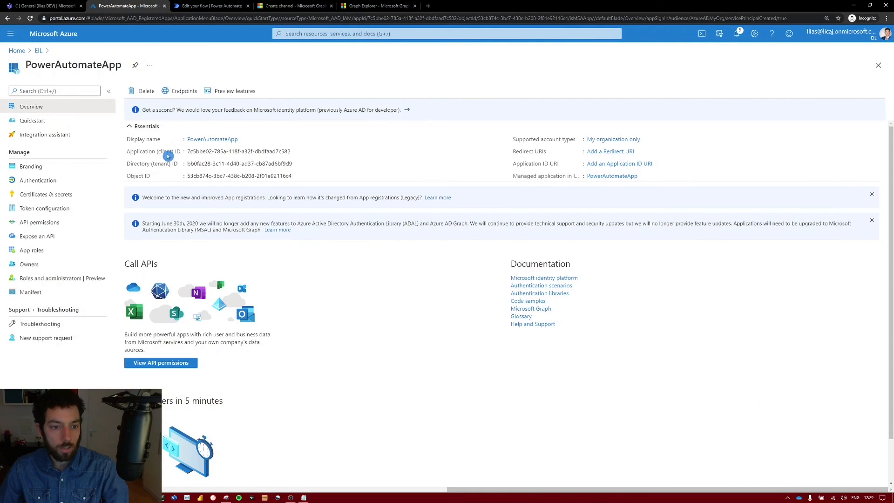
{"action": "left_click", "coordinate": [211, 6]}
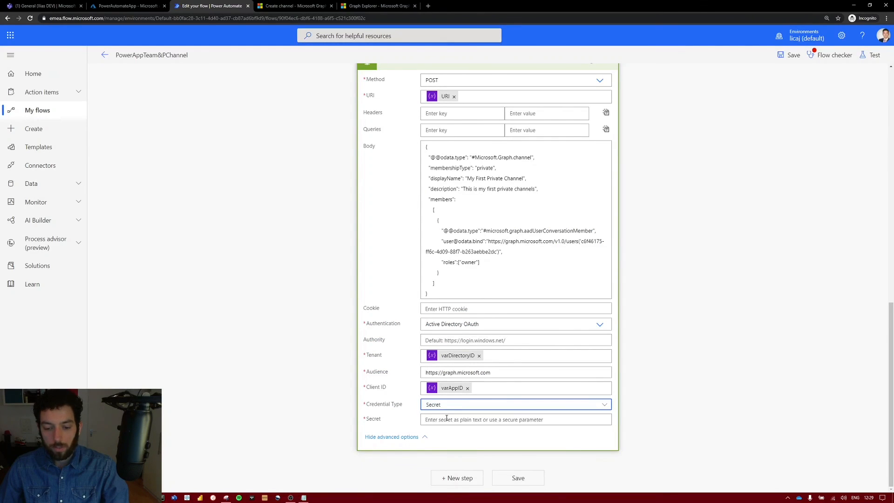
{"action": "mouse_move", "coordinate": [450, 419]}
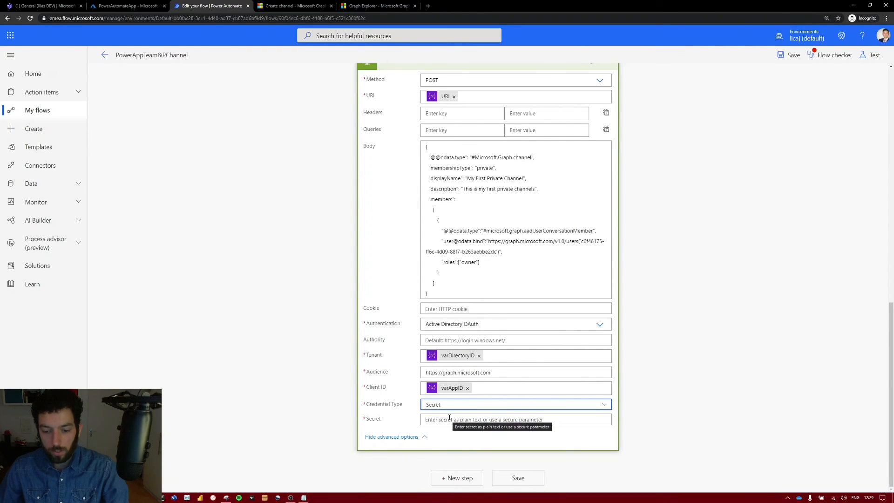
{"action": "left_click", "coordinate": [515, 419]}
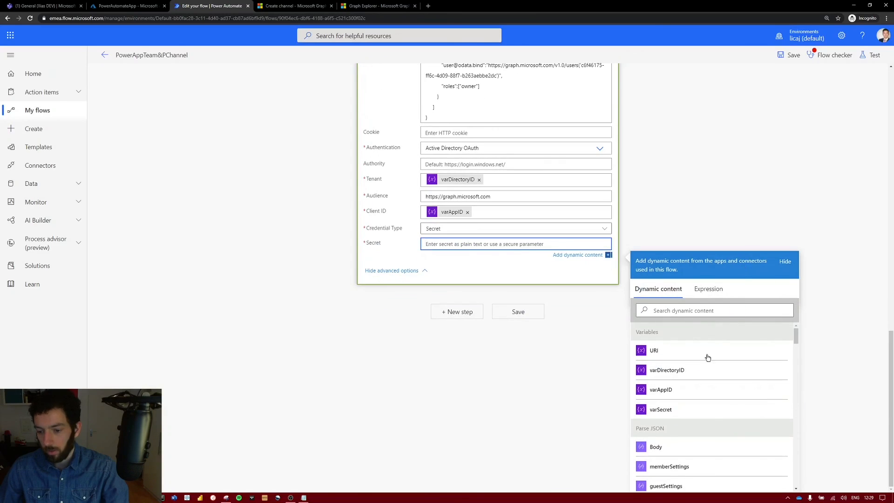
{"action": "left_click", "coordinate": [660, 409]}
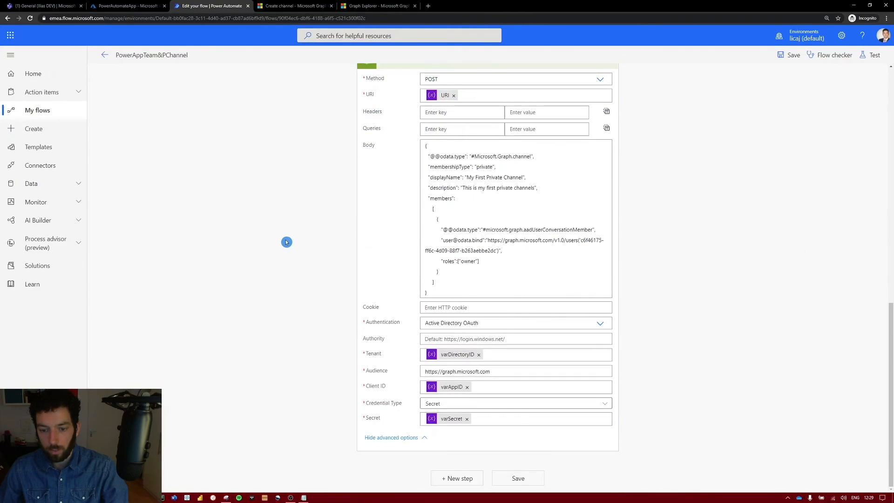
Save the flow, then run a manual test with Contoso#2 as Team Name and Team Description.
{"action": "left_click", "coordinate": [517, 477]}
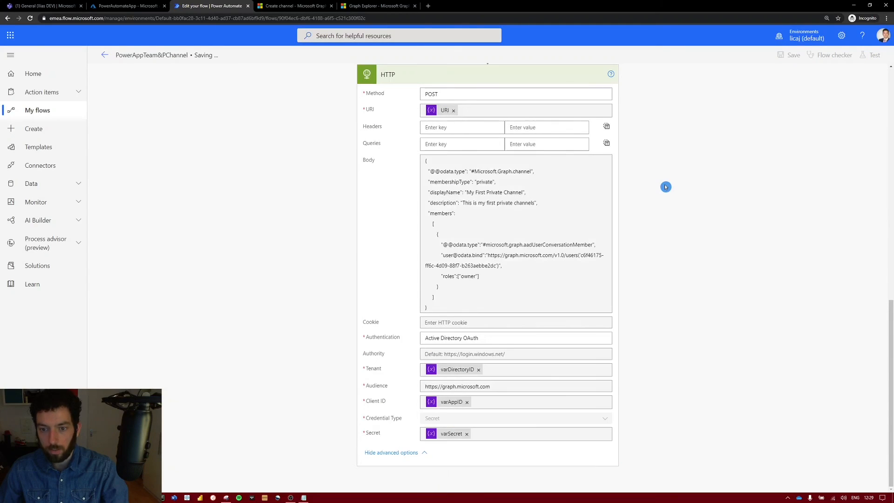
{"action": "left_click", "coordinate": [874, 55]}
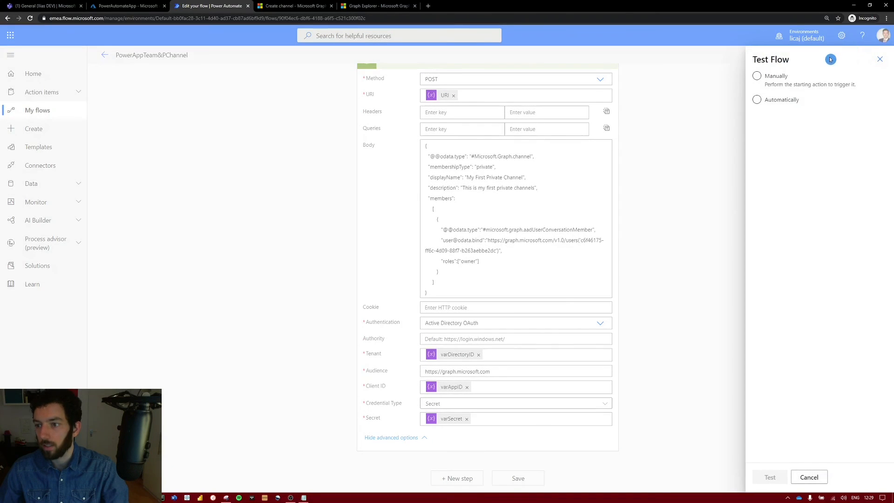
{"action": "left_click", "coordinate": [756, 75]}
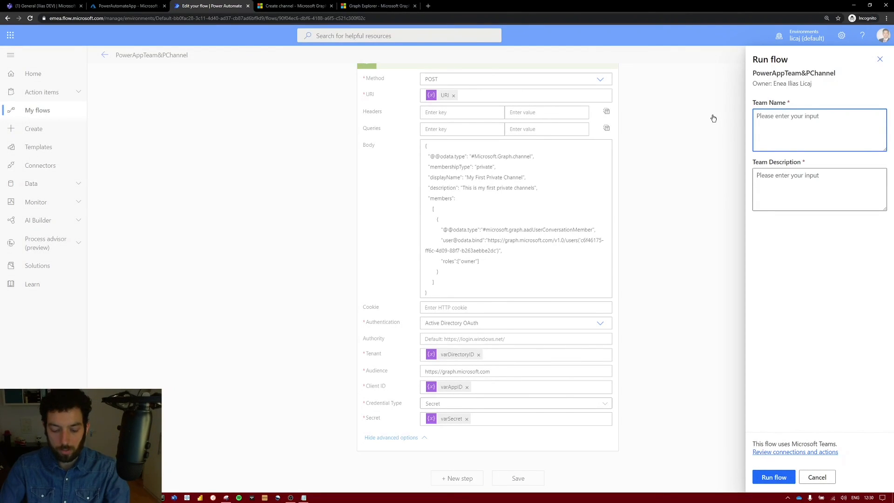
{"action": "type", "text": "C"}
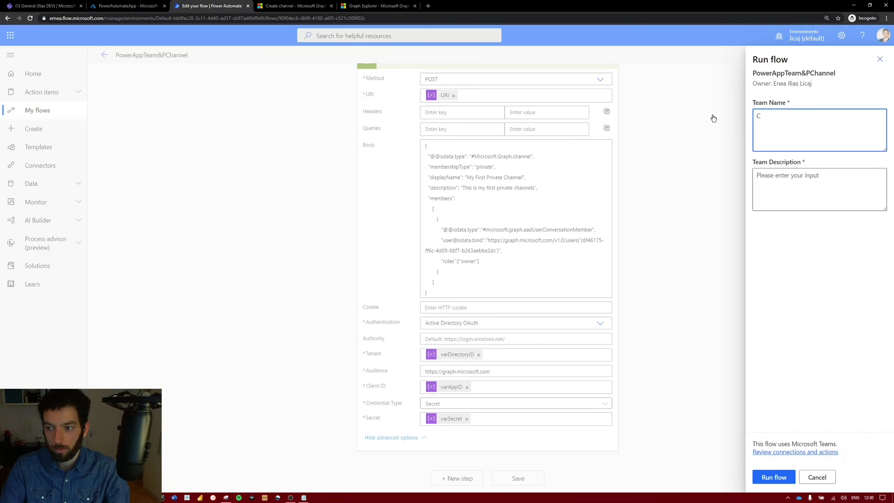
{"action": "type", "text": "ontoso#"}
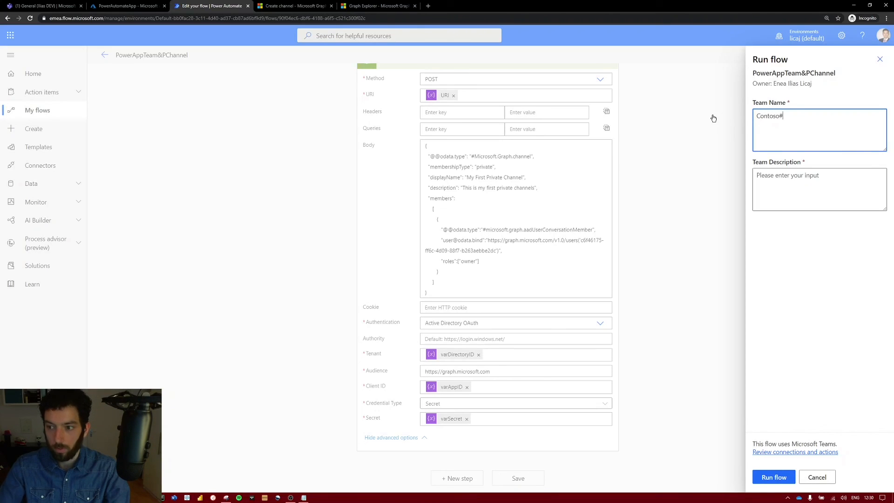
{"action": "type", "text": "2"}
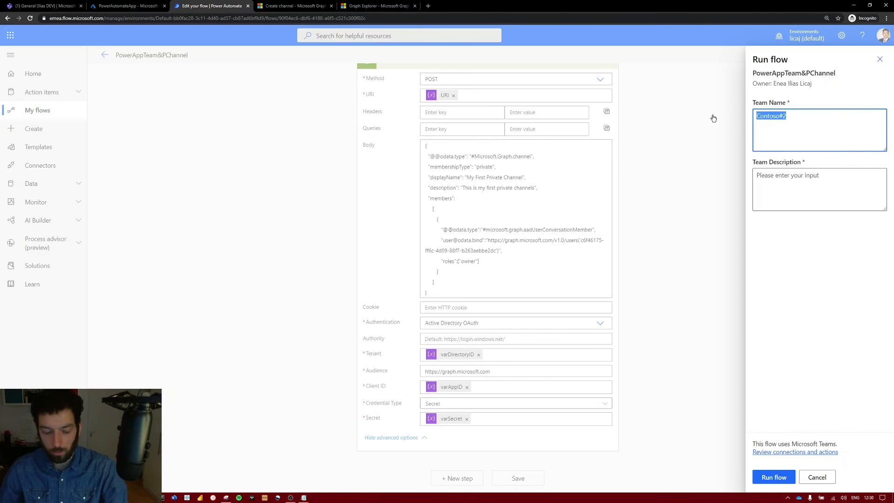
{"action": "type", "text": "Contoso#2"}
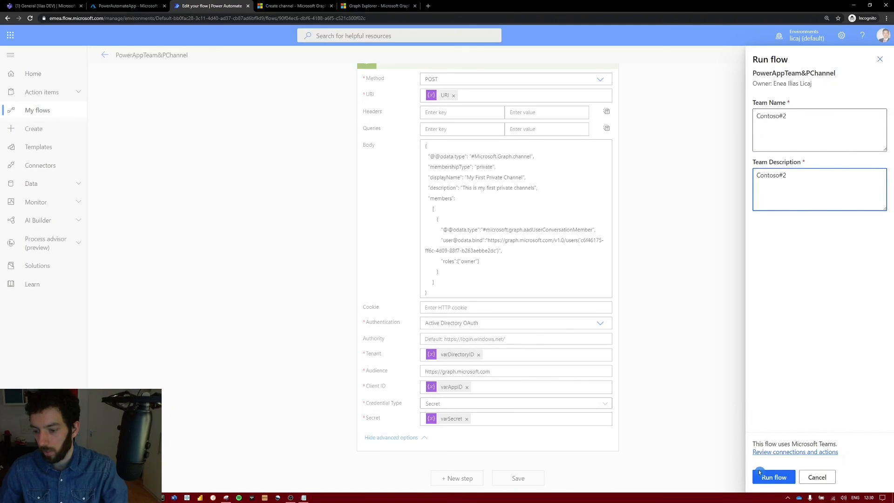
{"action": "left_click", "coordinate": [772, 477]}
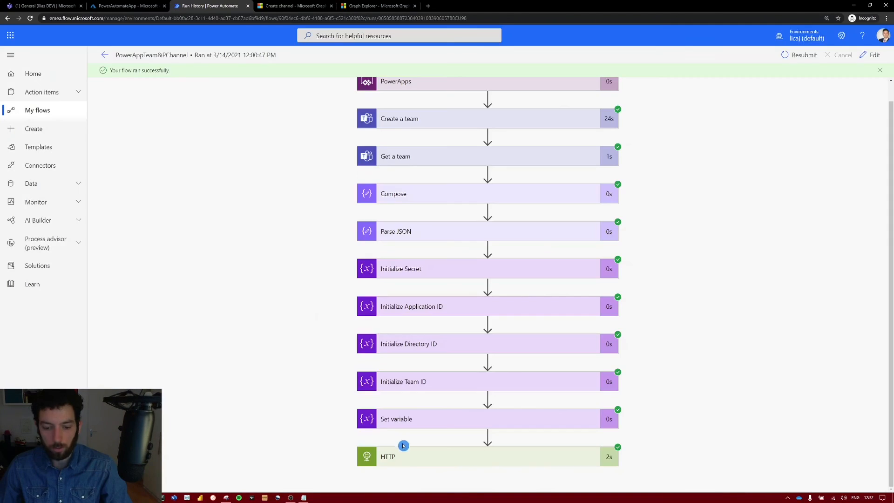
Expand the HTTP run step to review its 201 status and My First Private Channel response.
{"action": "left_click", "coordinate": [388, 456]}
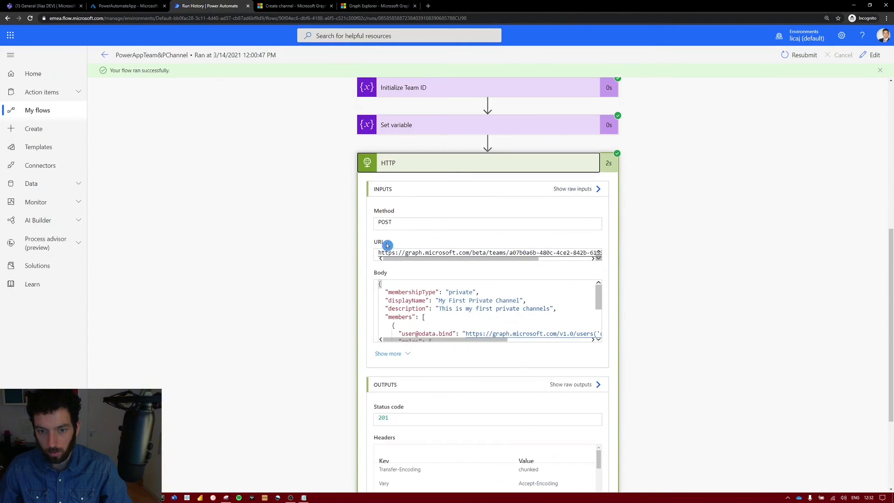
{"action": "scroll", "scroll_direction": "down", "scroll_amount": 3}
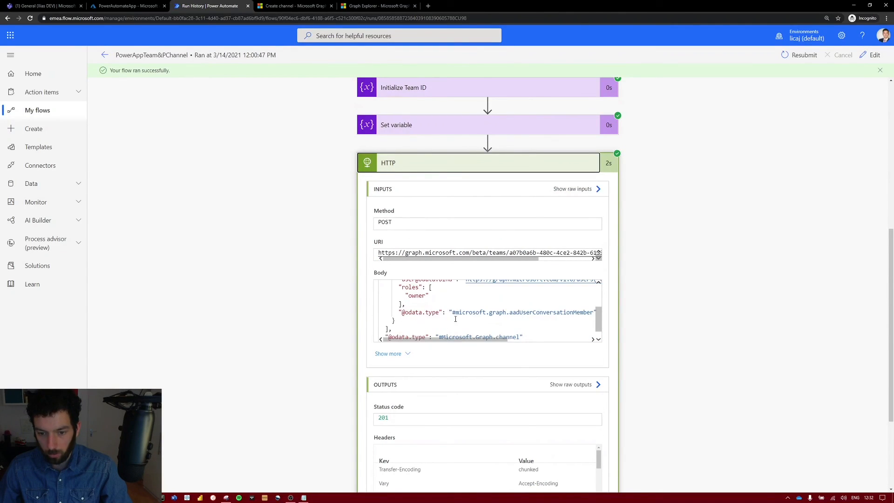
{"action": "scroll", "scroll_direction": "down", "scroll_amount": 3}
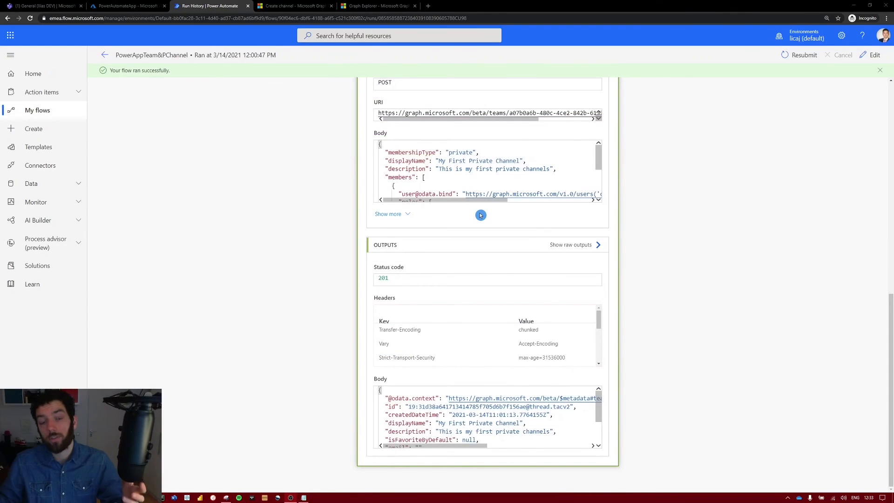